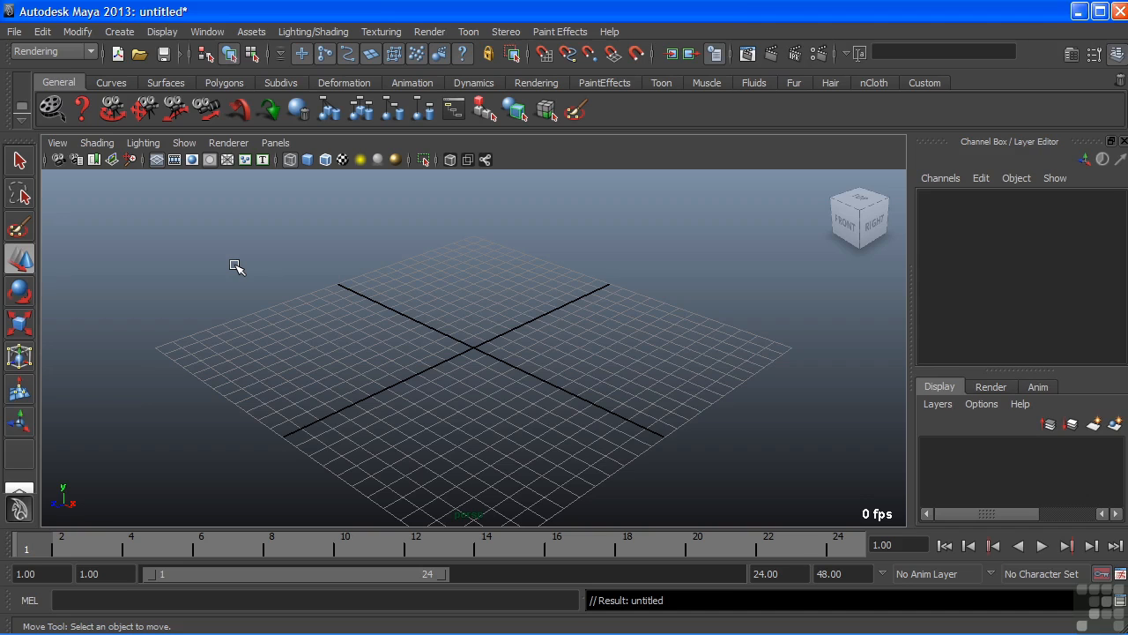
Add a polygon sphere, switch to the nDynamics menu set and bring up the nHair menu.
left_click(120, 32)
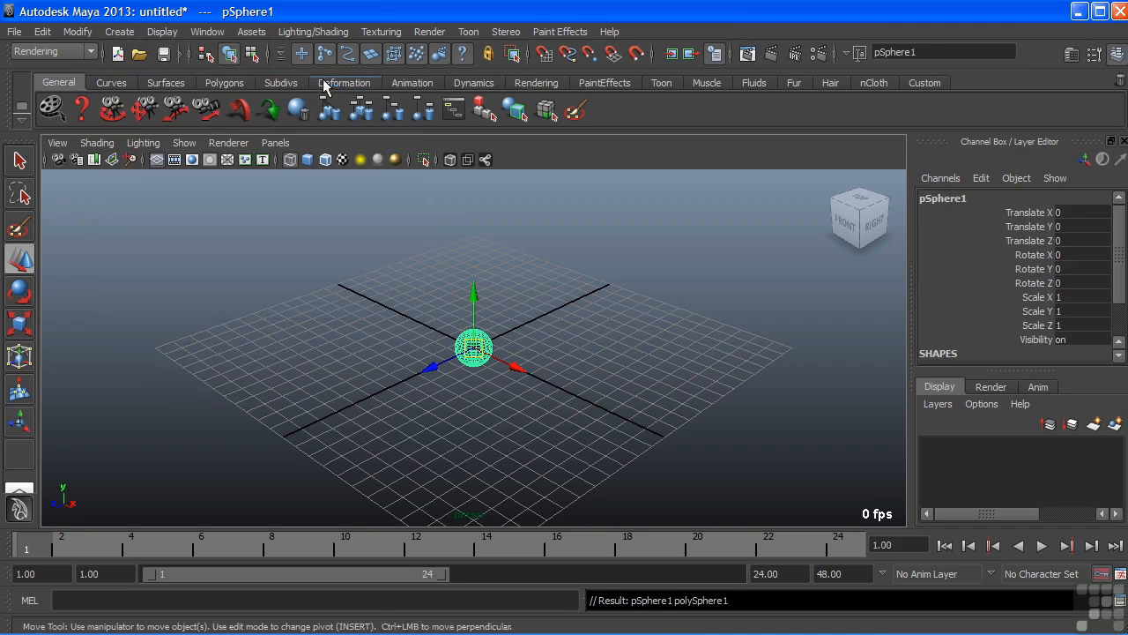
left_click(49, 51)
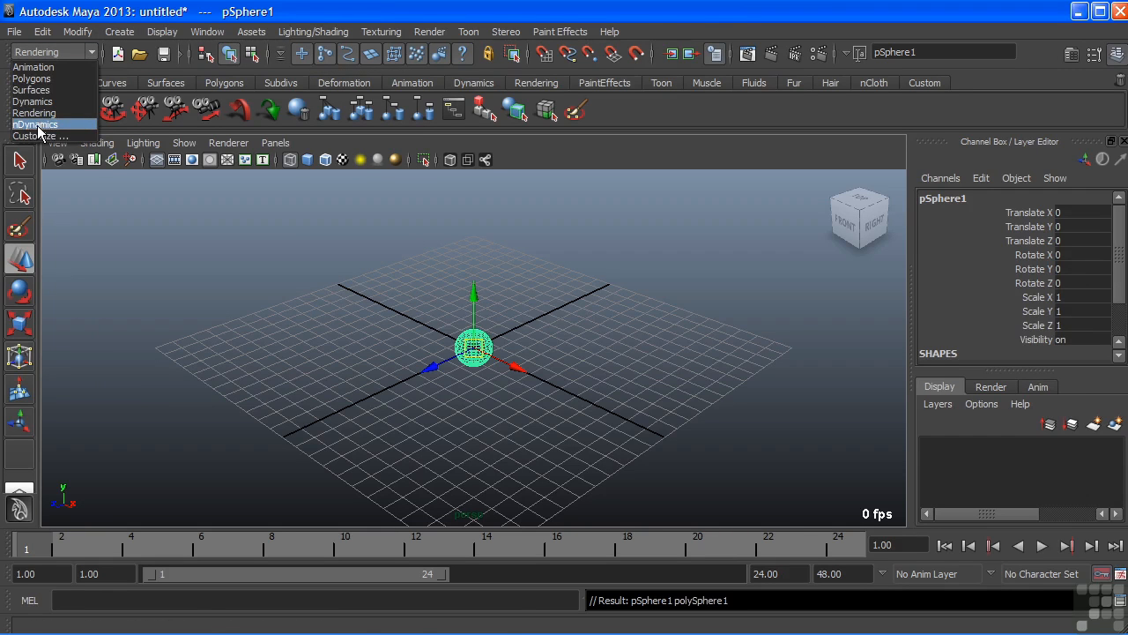
left_click(35, 124)
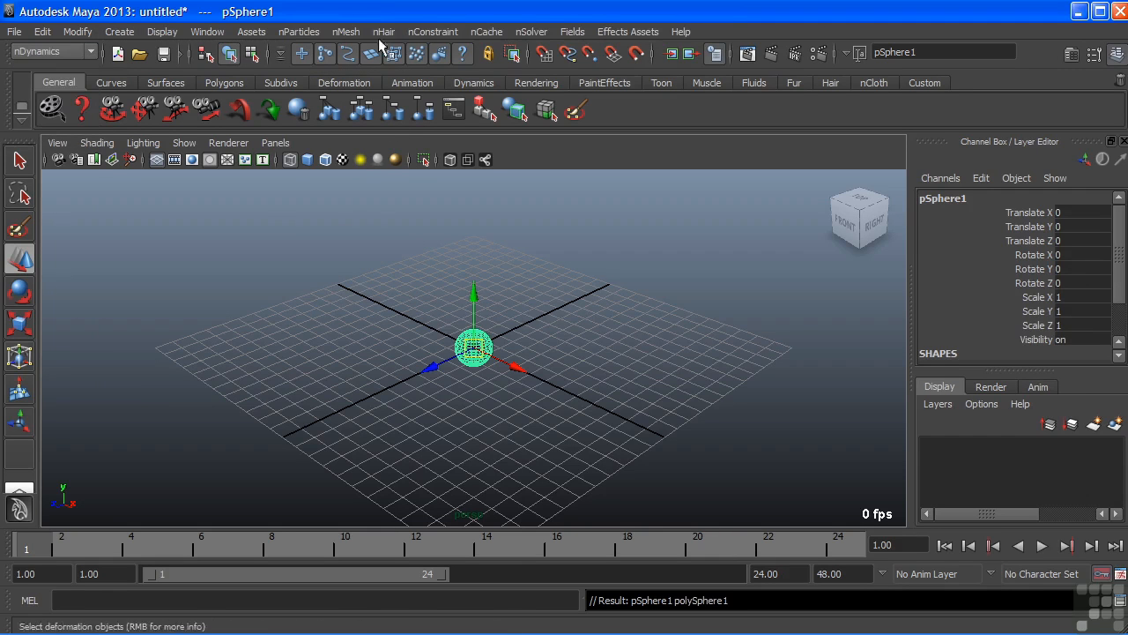
mouse_move(385, 32)
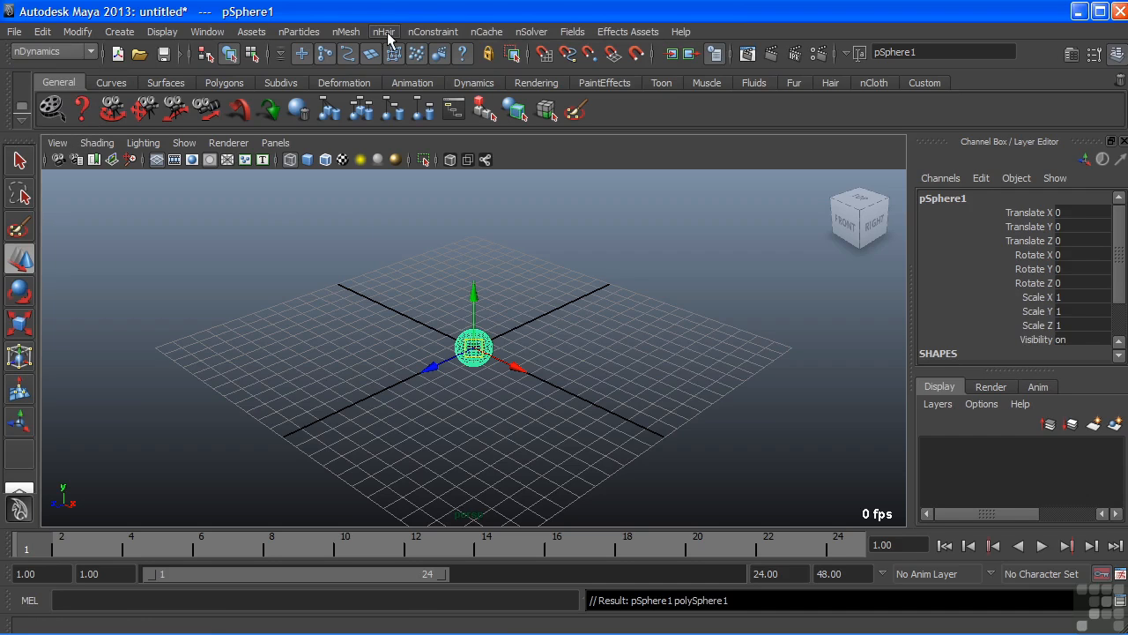
left_click(385, 32)
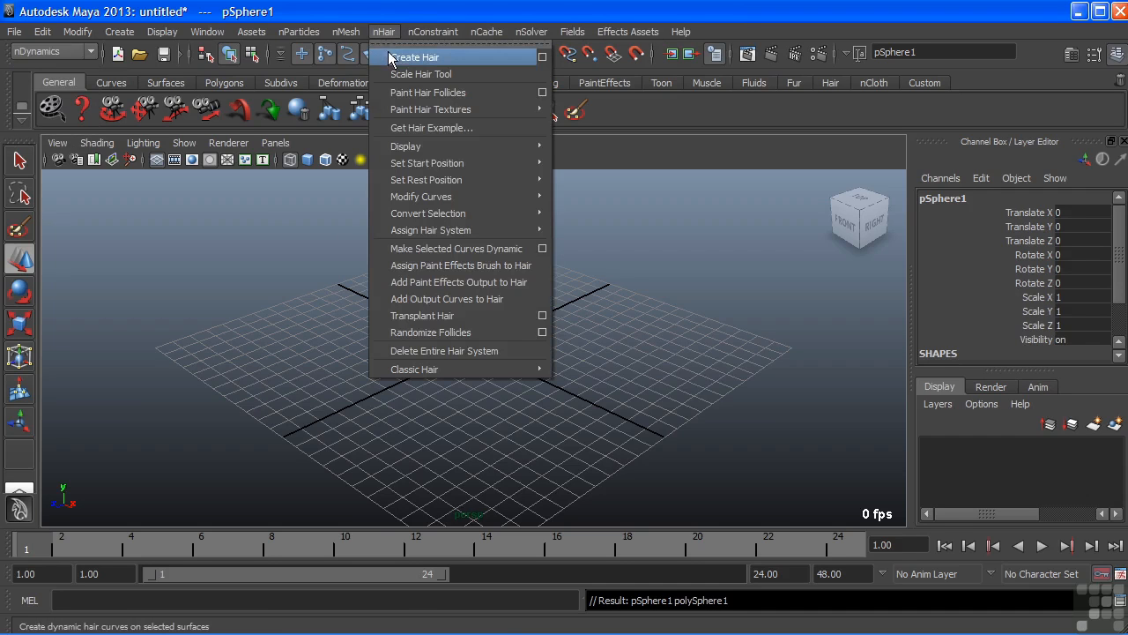
mouse_move(437, 67)
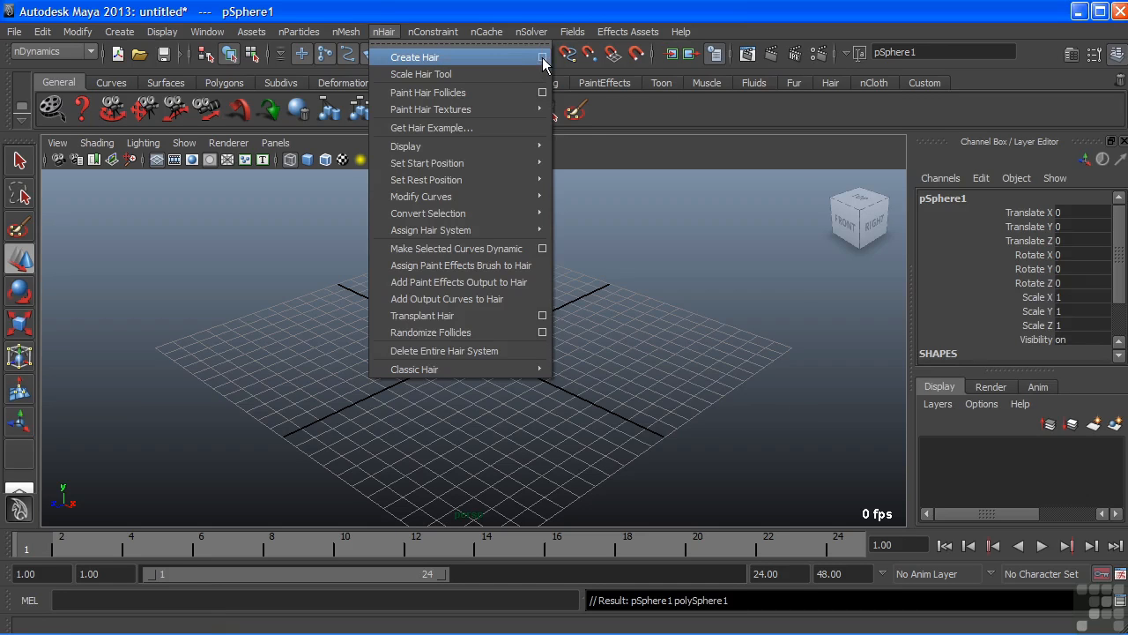
Bring up Create Hair Options for the sphere and review the Output choices, keeping Paint Effects.
left_click(543, 57)
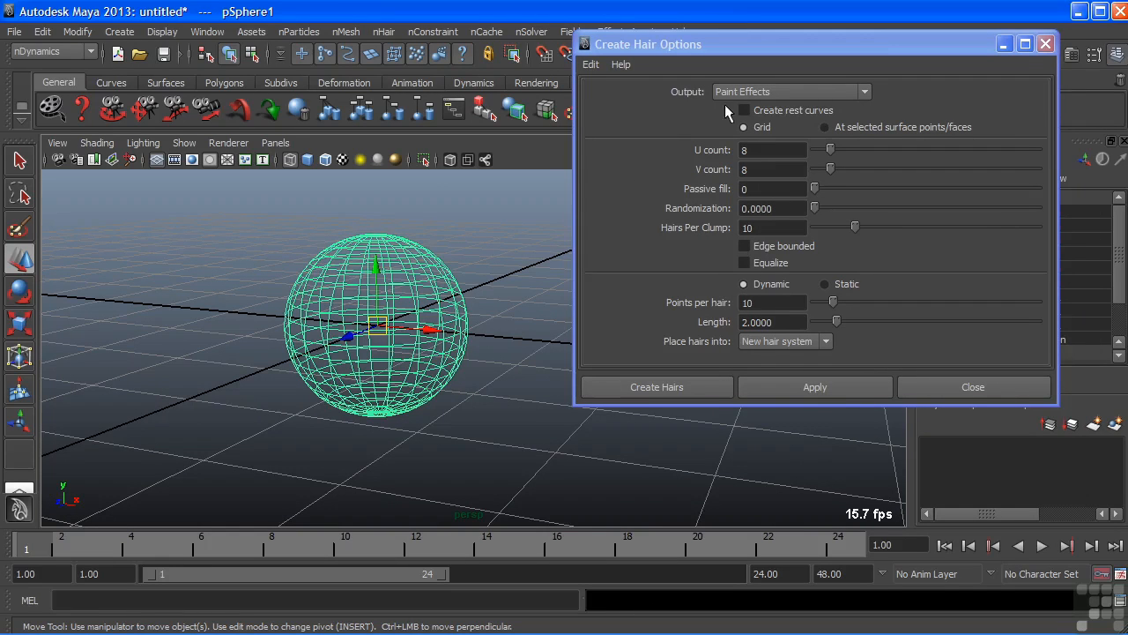
left_click(789, 92)
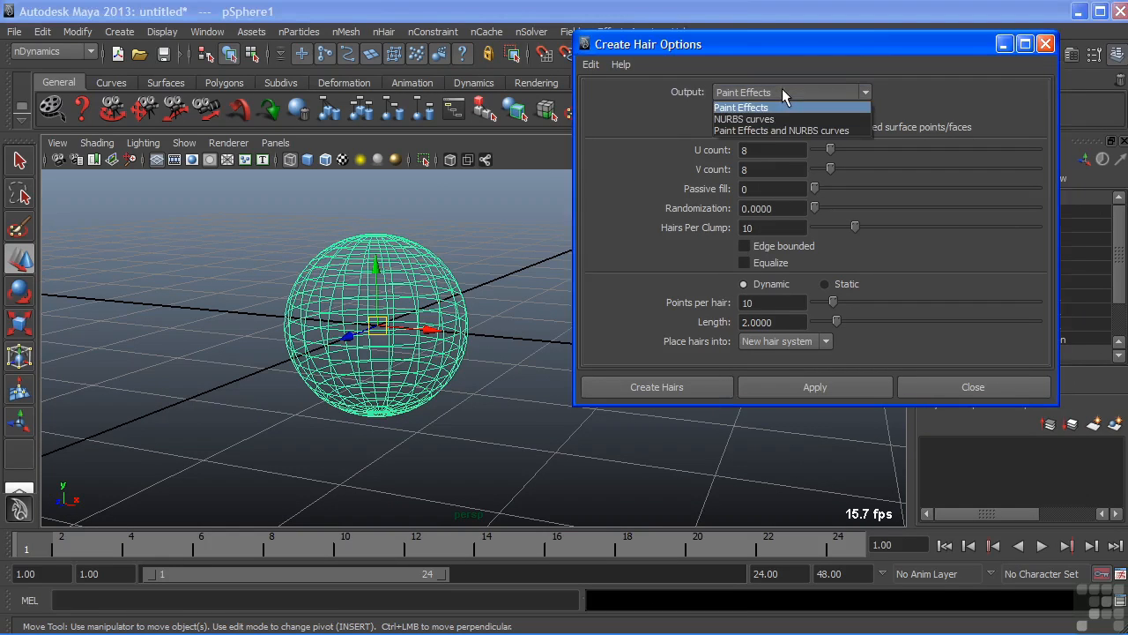
mouse_move(774, 115)
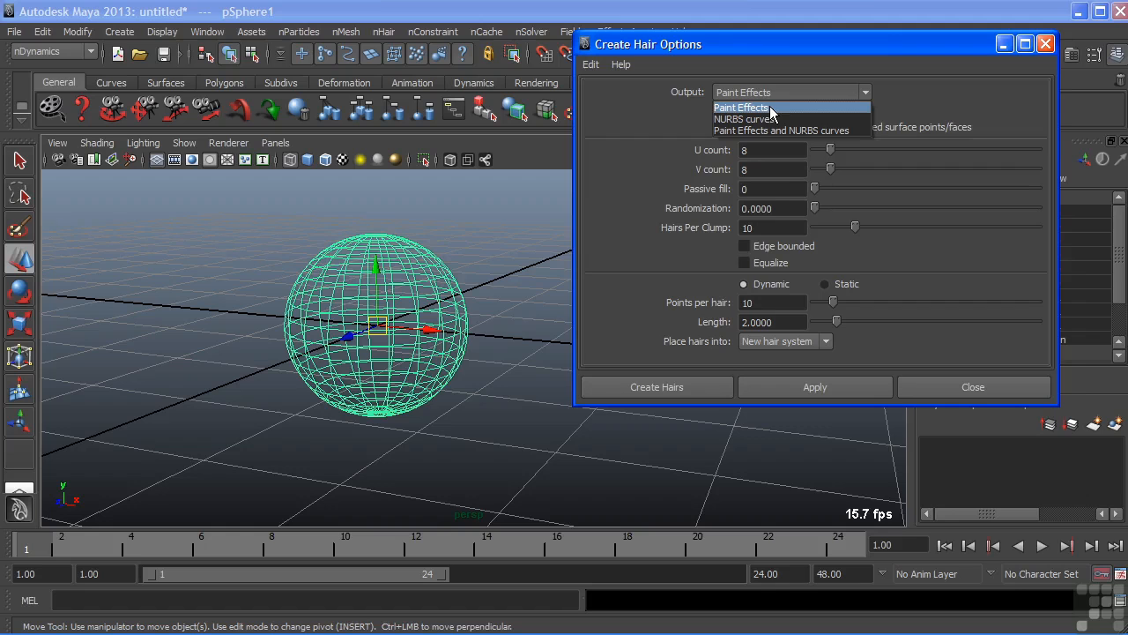
mouse_move(761, 119)
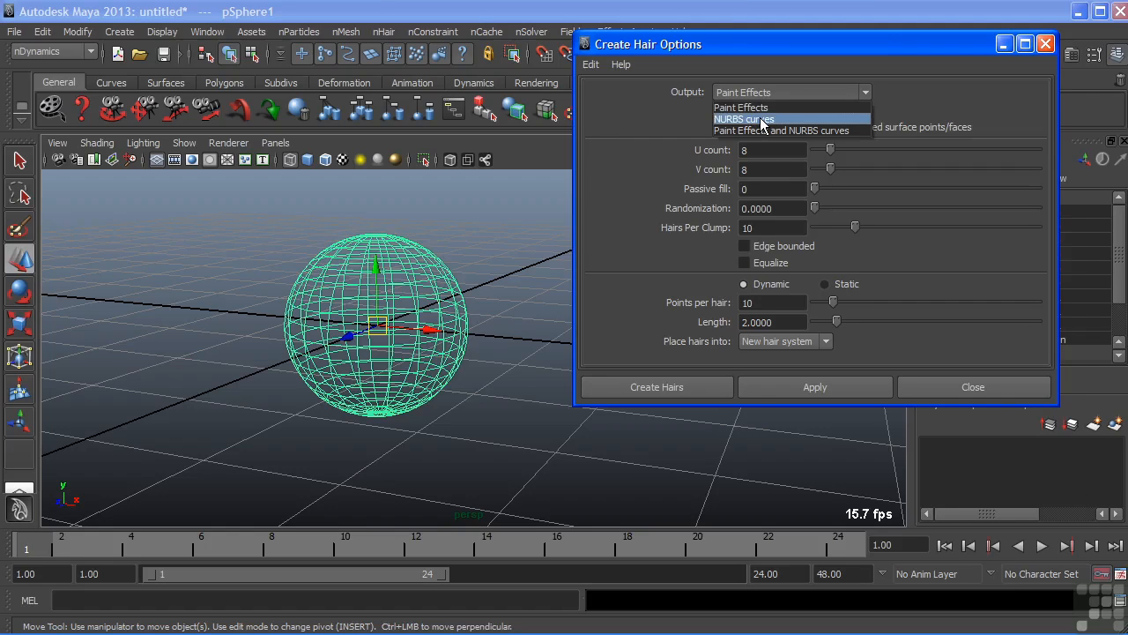
mouse_move(782, 131)
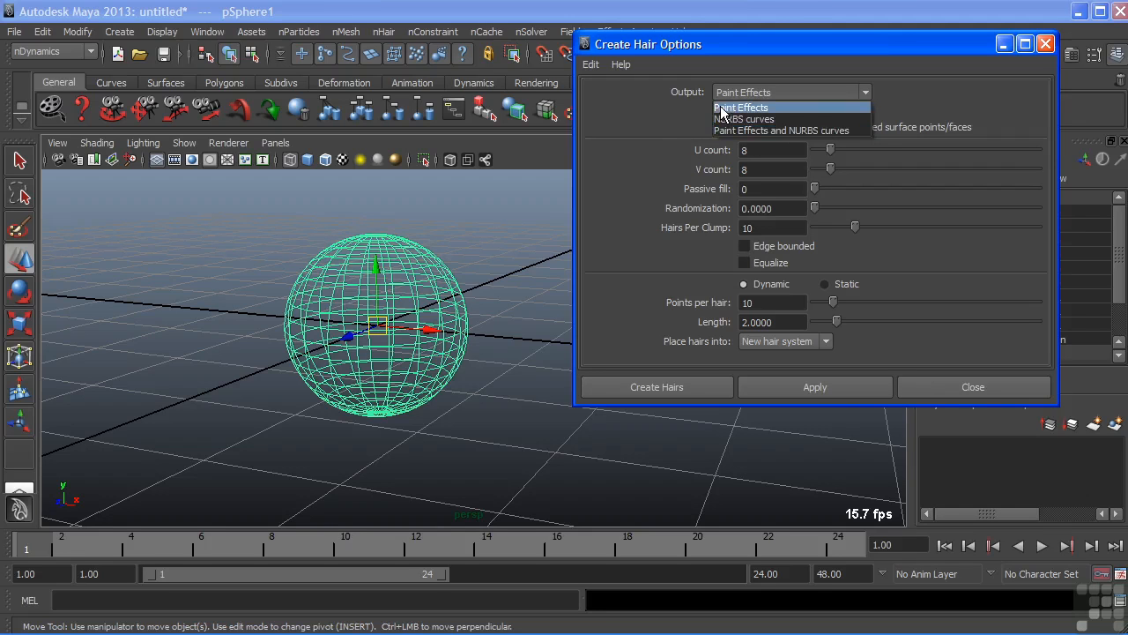
left_click(740, 108)
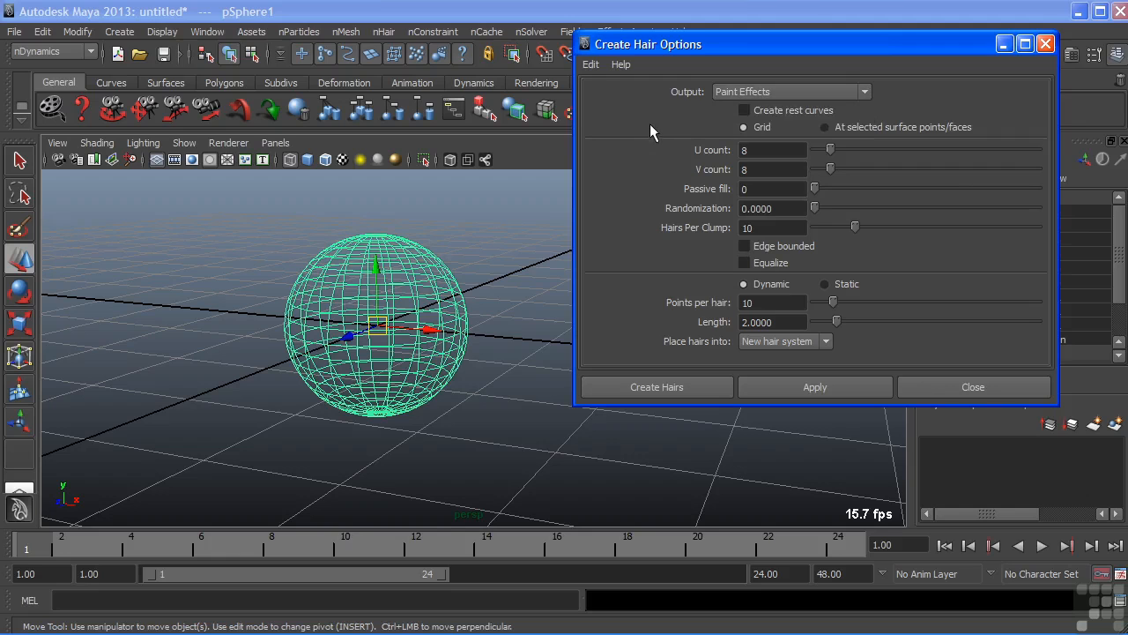
left_click(789, 92)
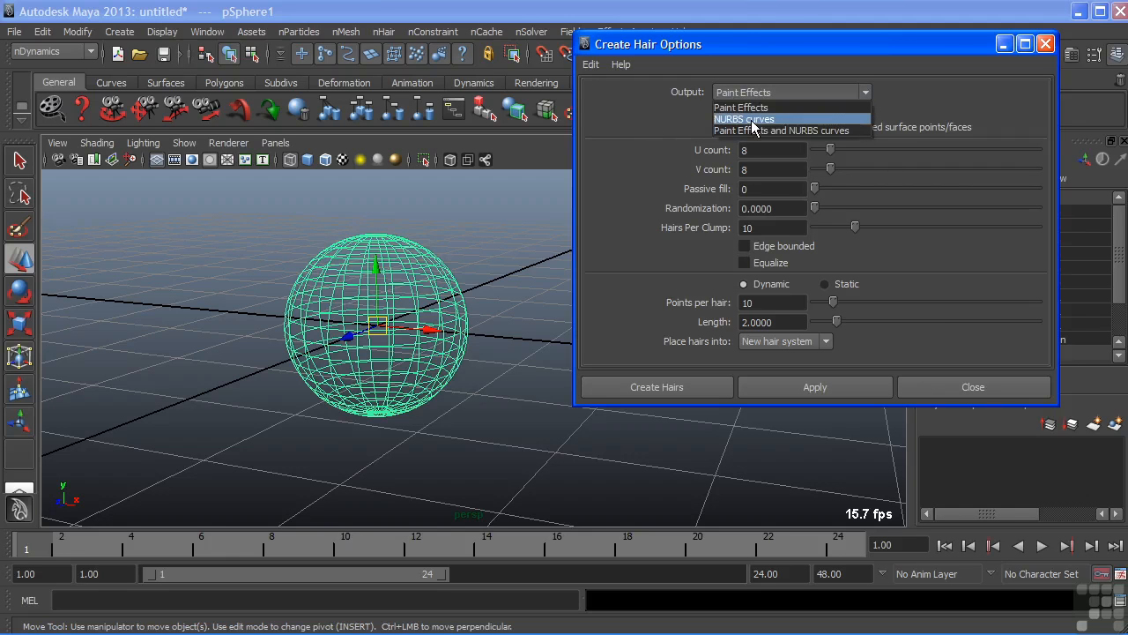
mouse_move(754, 108)
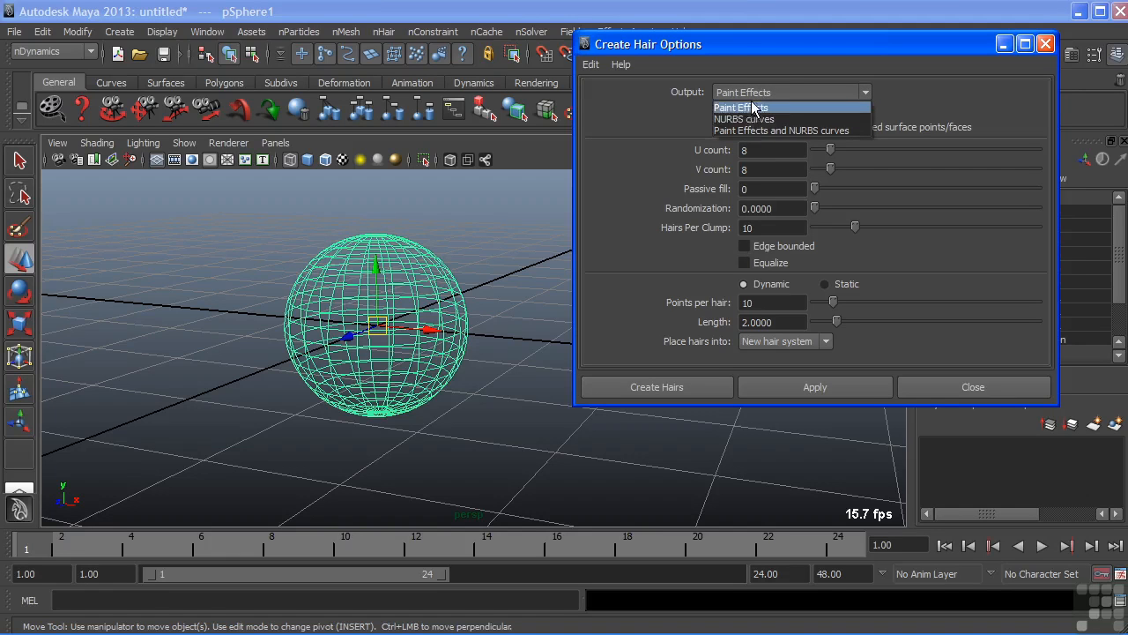
Keep Paint Effects output with grid hair placement and set the hair length to 5.
left_click(740, 108)
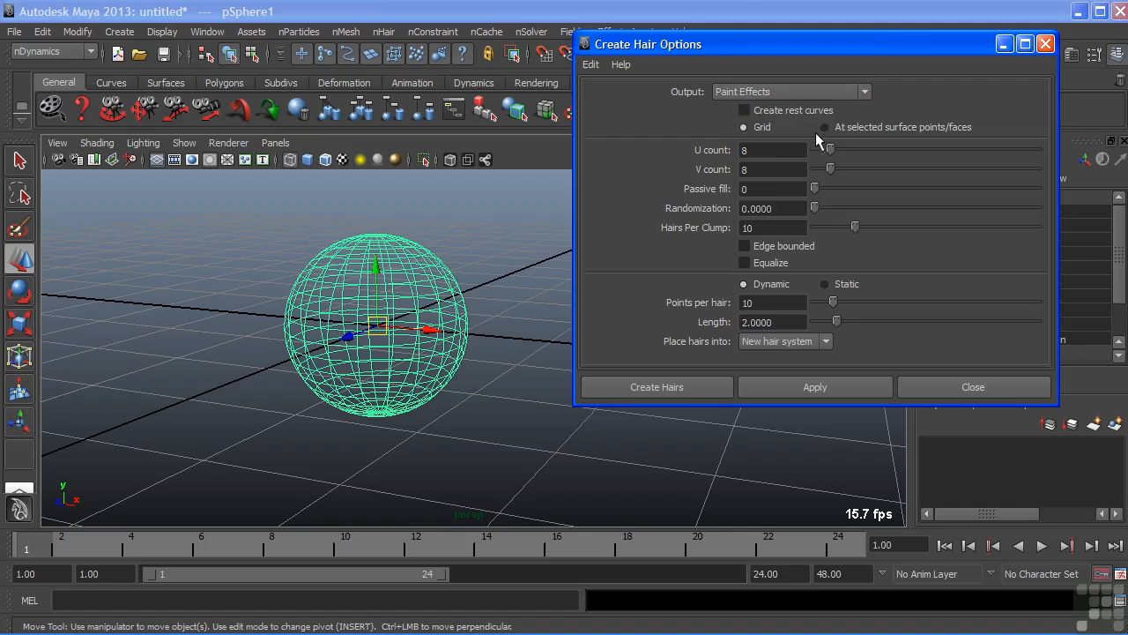
mouse_move(784, 140)
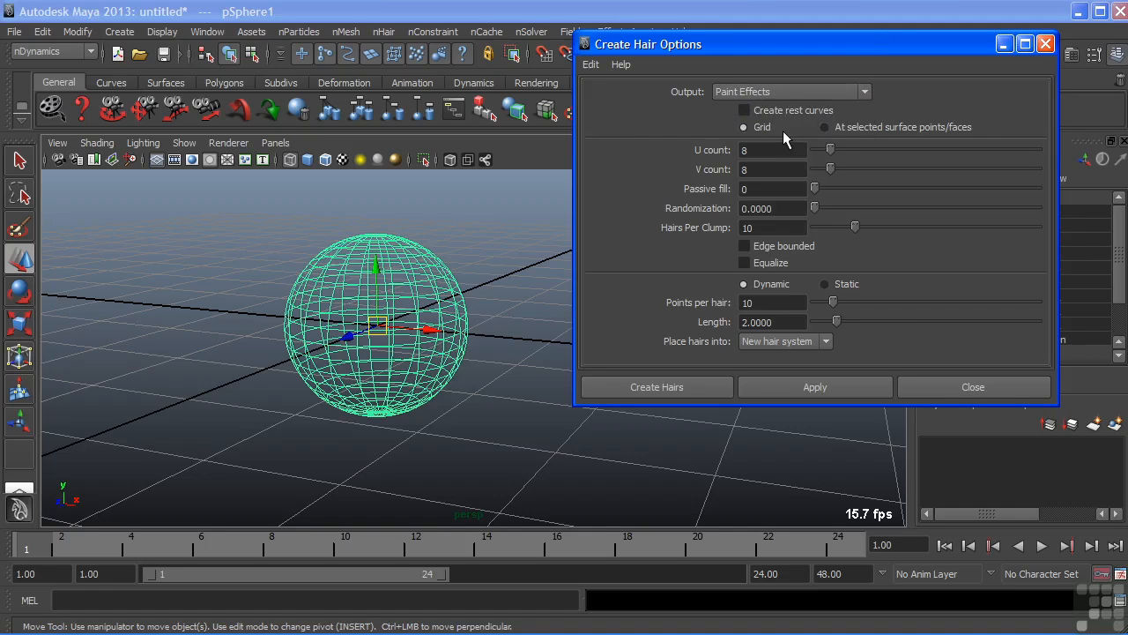
mouse_move(385, 231)
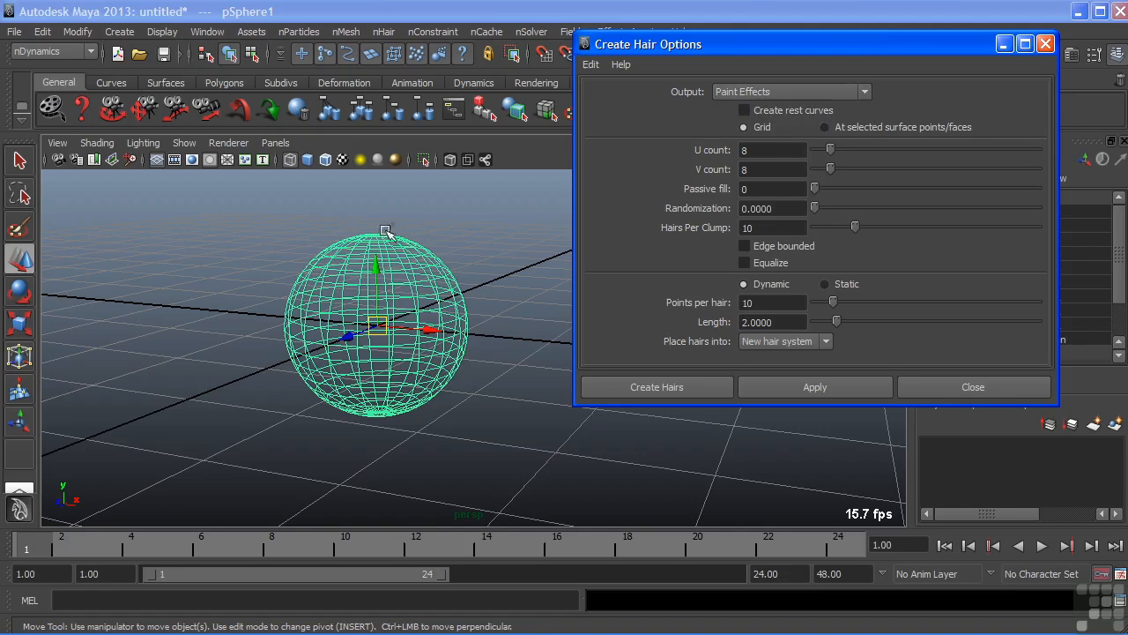
mouse_move(355, 289)
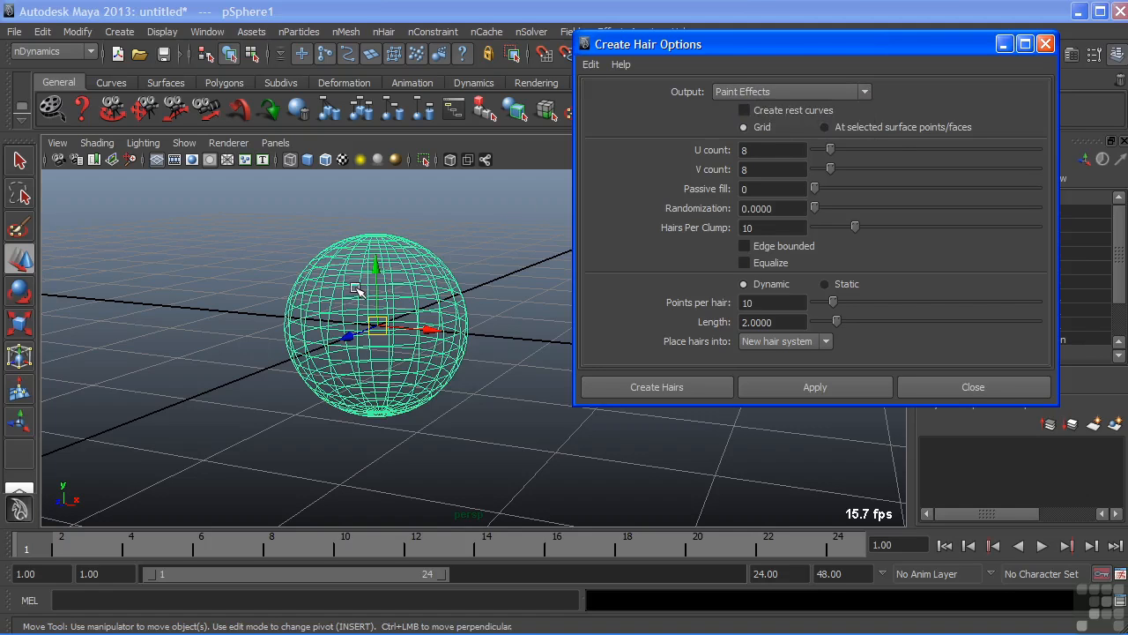
mouse_move(895, 143)
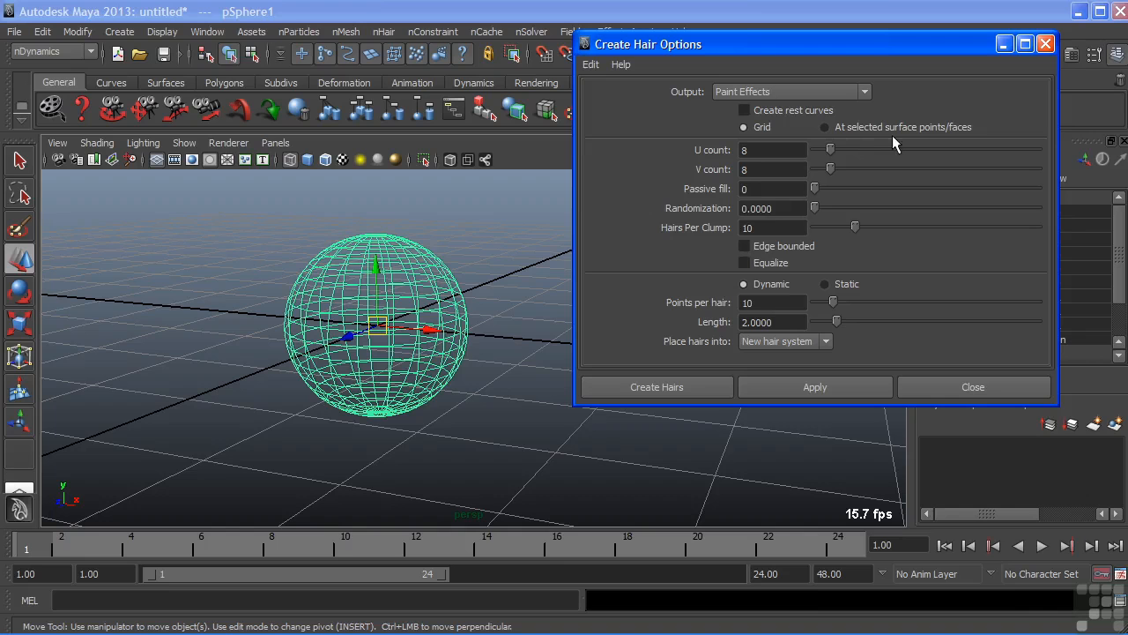
mouse_move(737, 175)
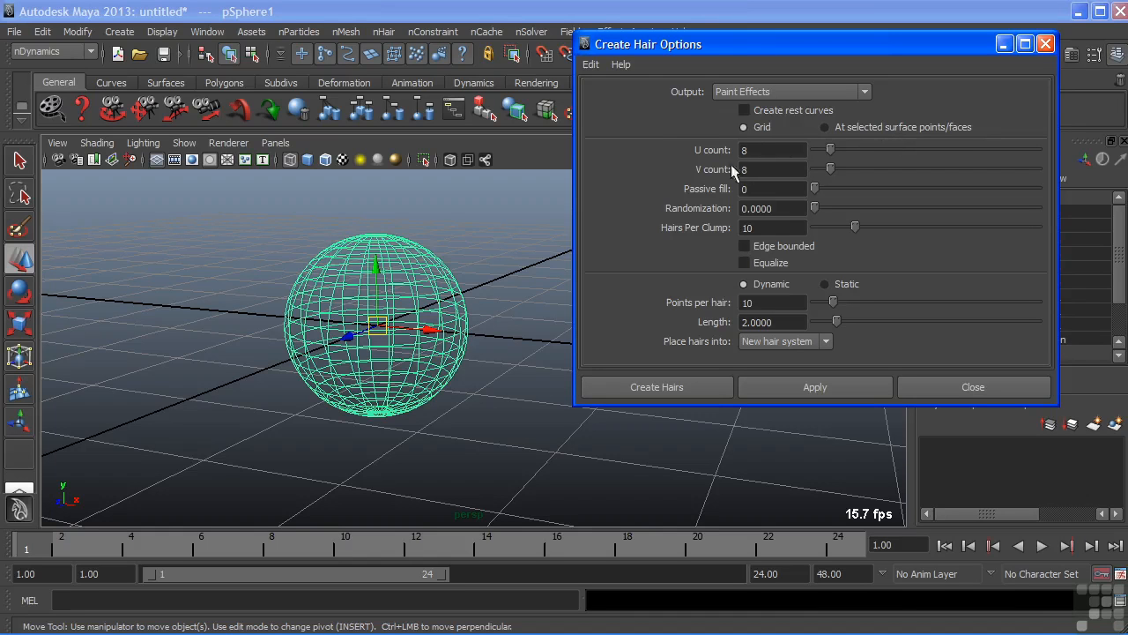
mouse_move(719, 180)
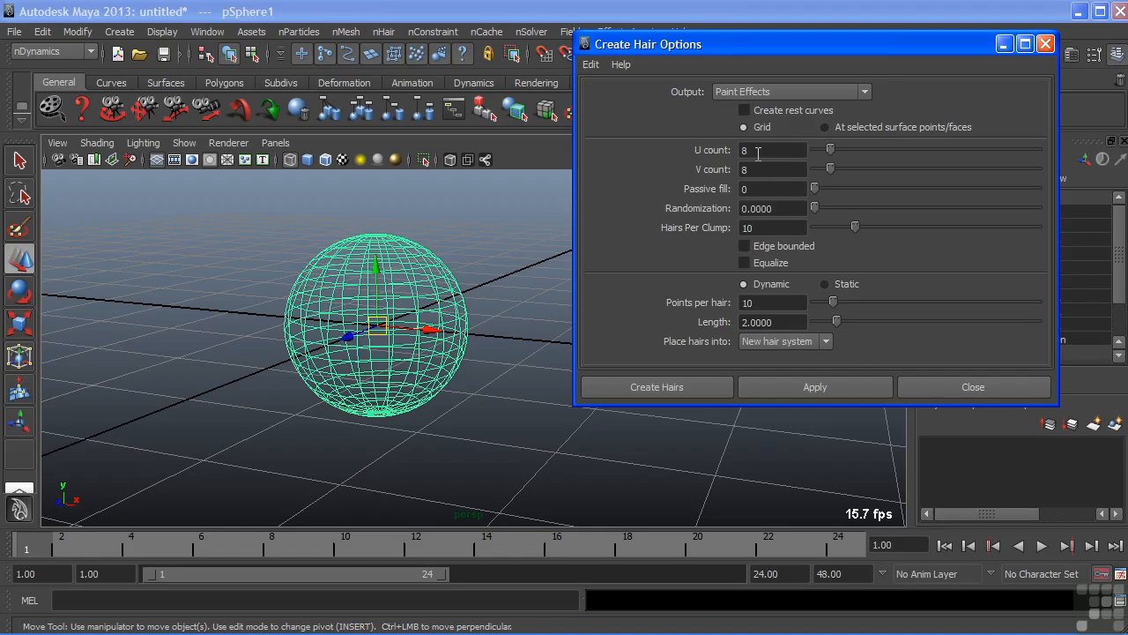
mouse_move(760, 170)
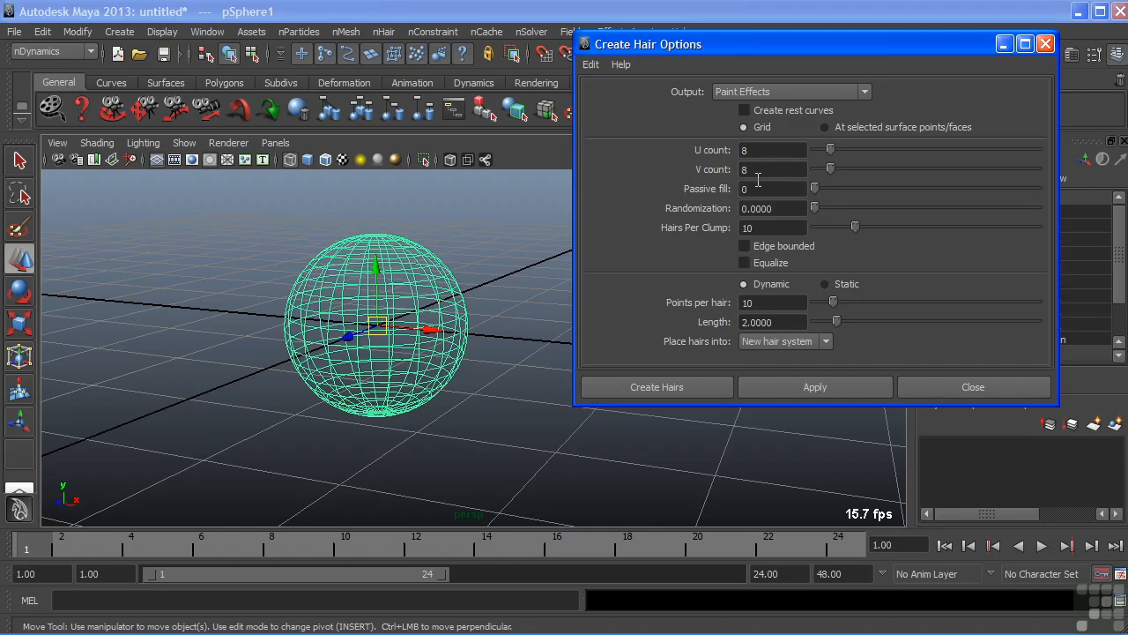
mouse_move(797, 181)
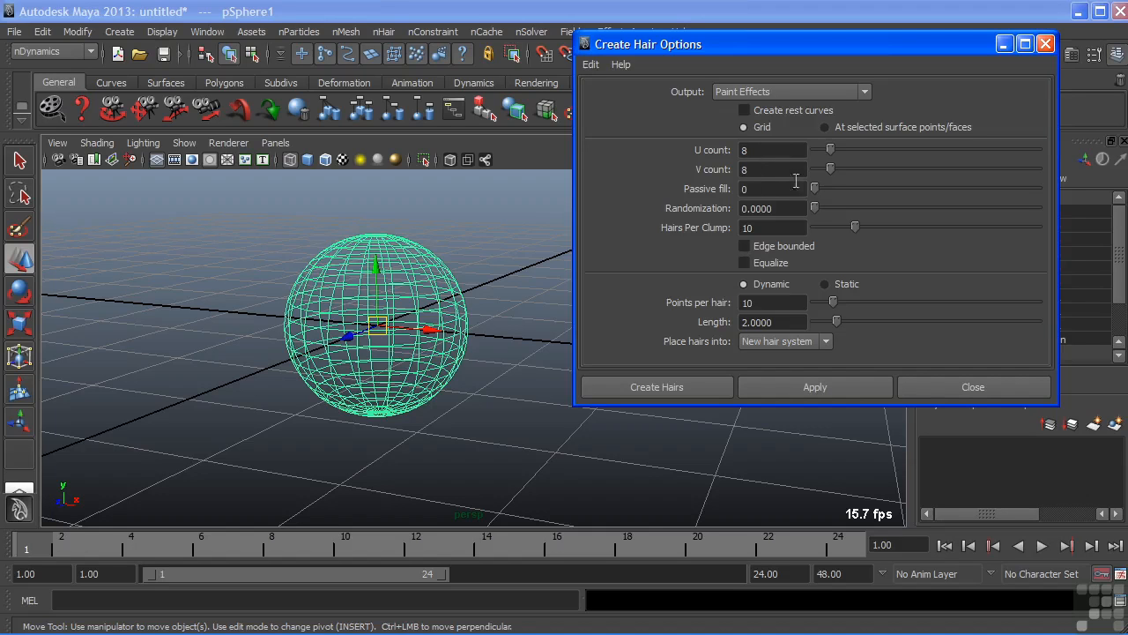
left_click(825, 127)
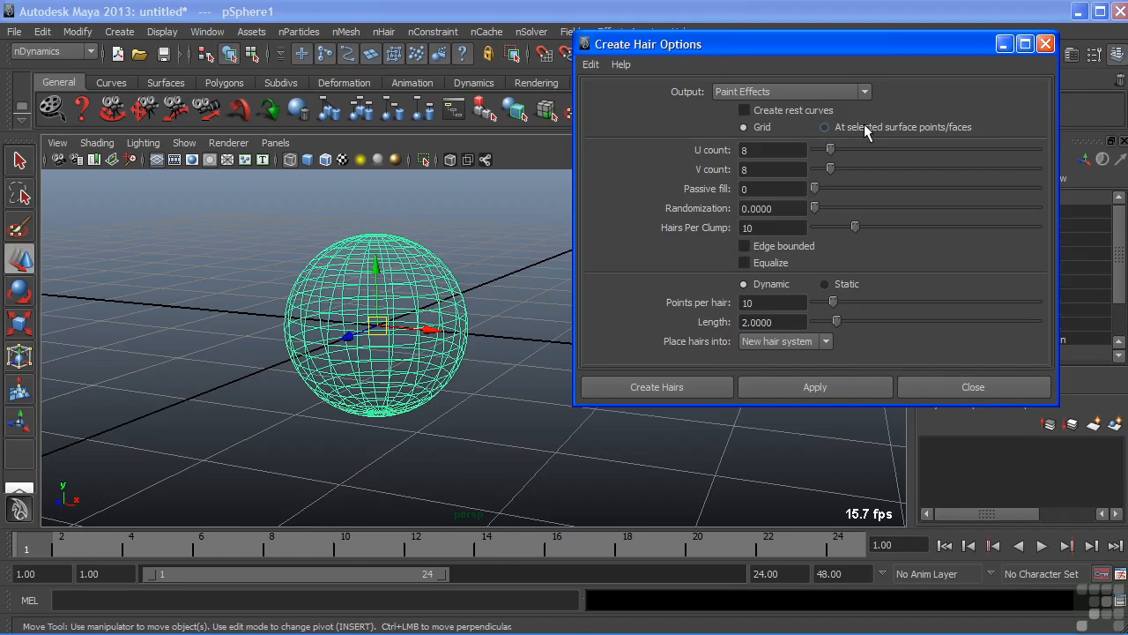
left_click(825, 127)
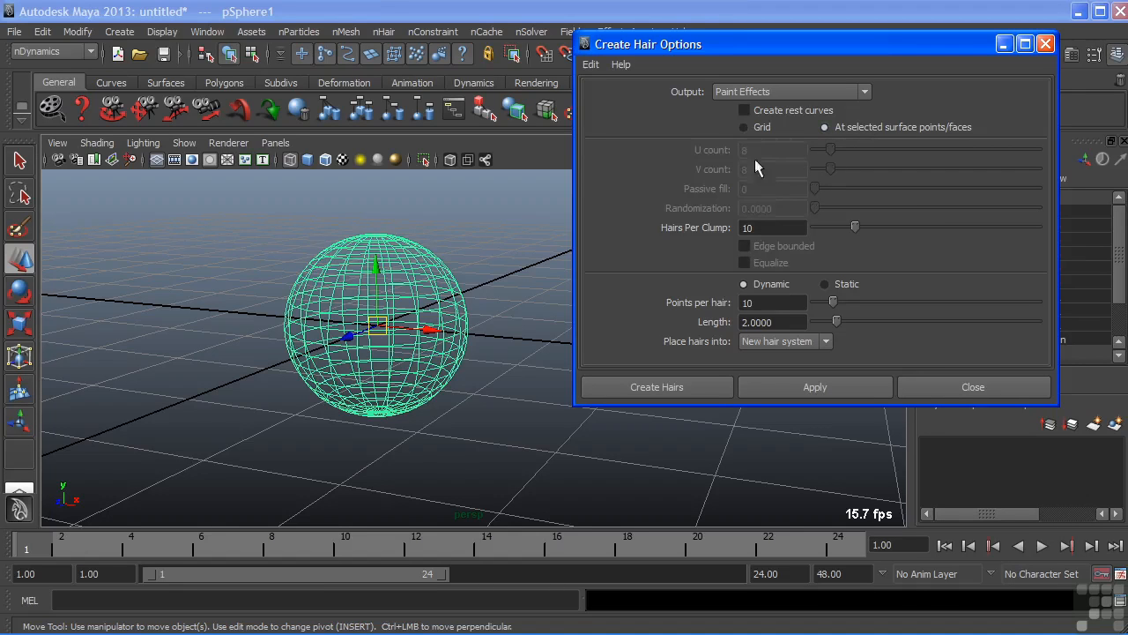
mouse_move(761, 182)
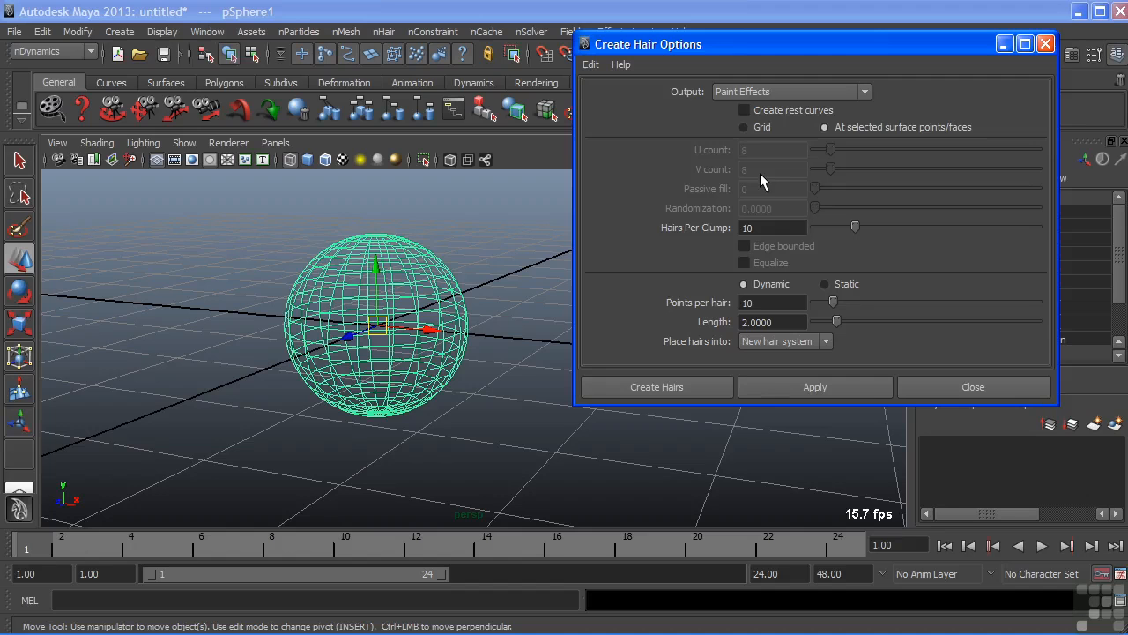
left_click(744, 127)
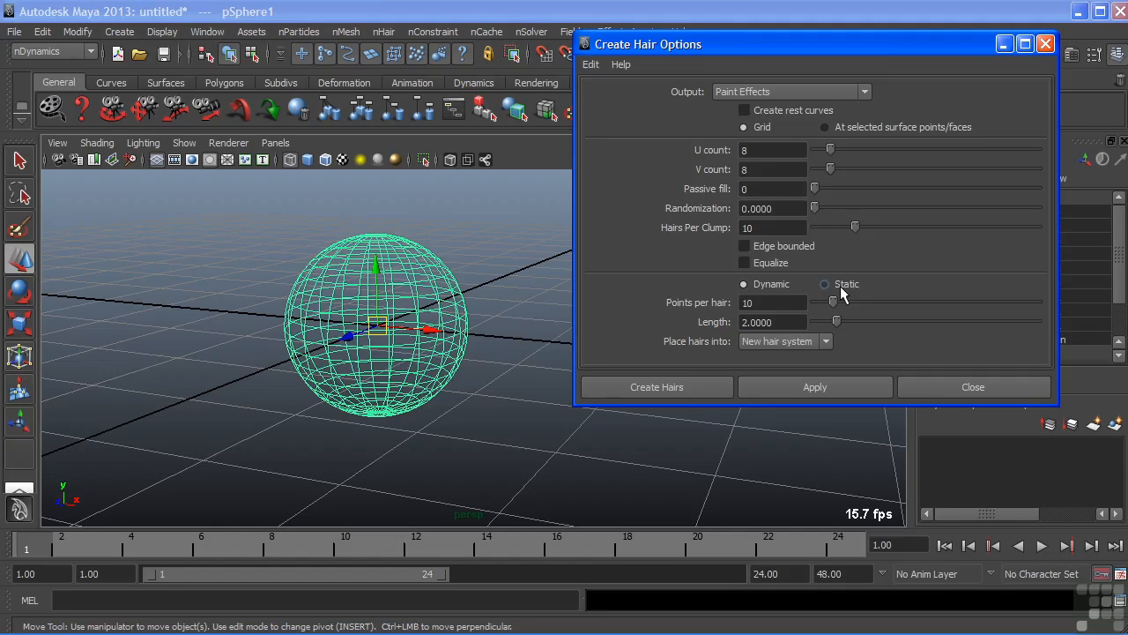
left_click(744, 284)
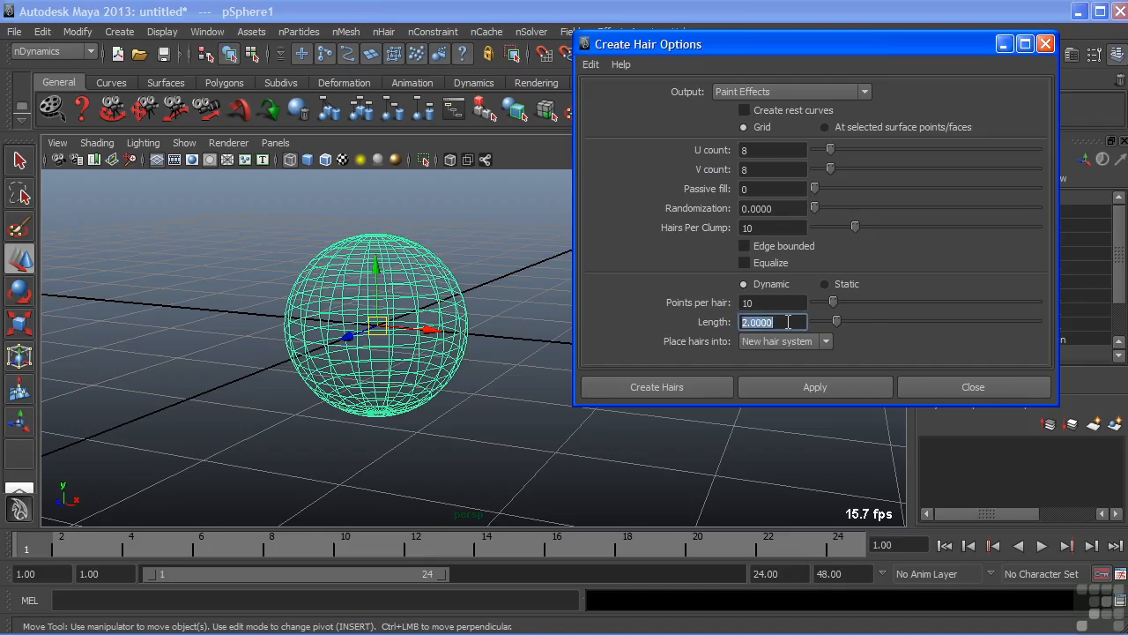
type("5.0000")
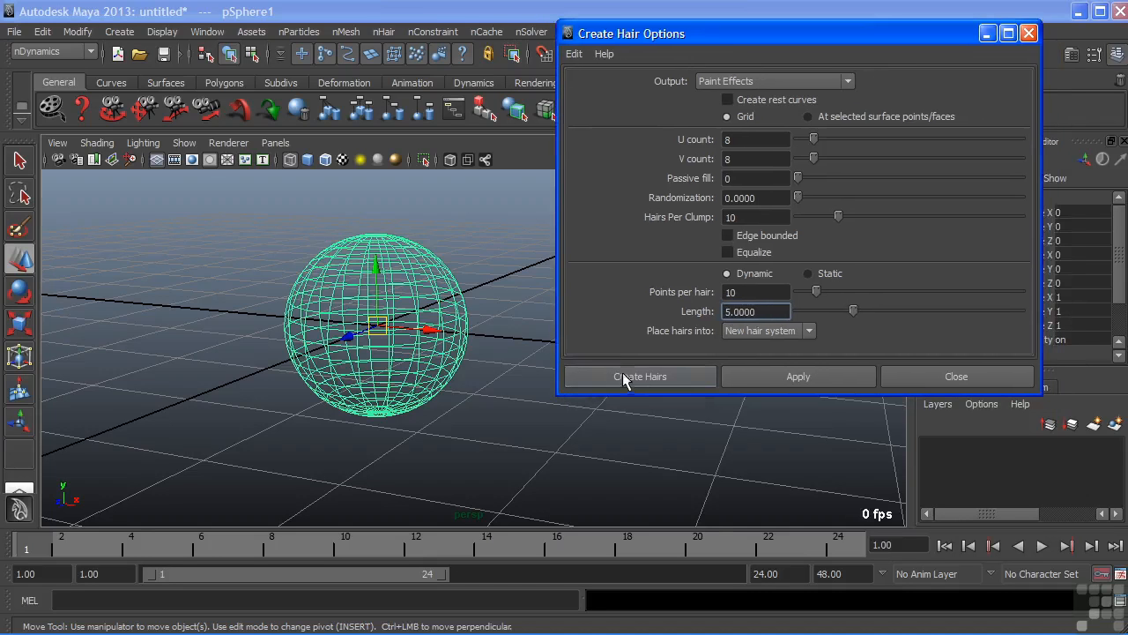
Create the hair so Paint Effects strands cover the whole sphere.
left_click(640, 377)
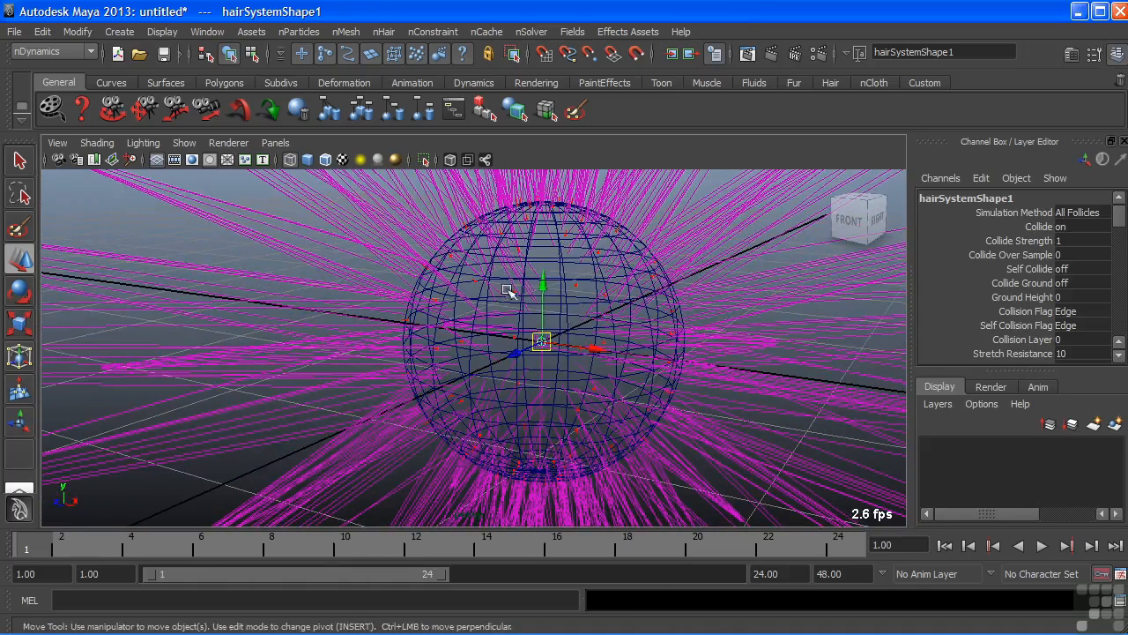
mouse_move(511, 321)
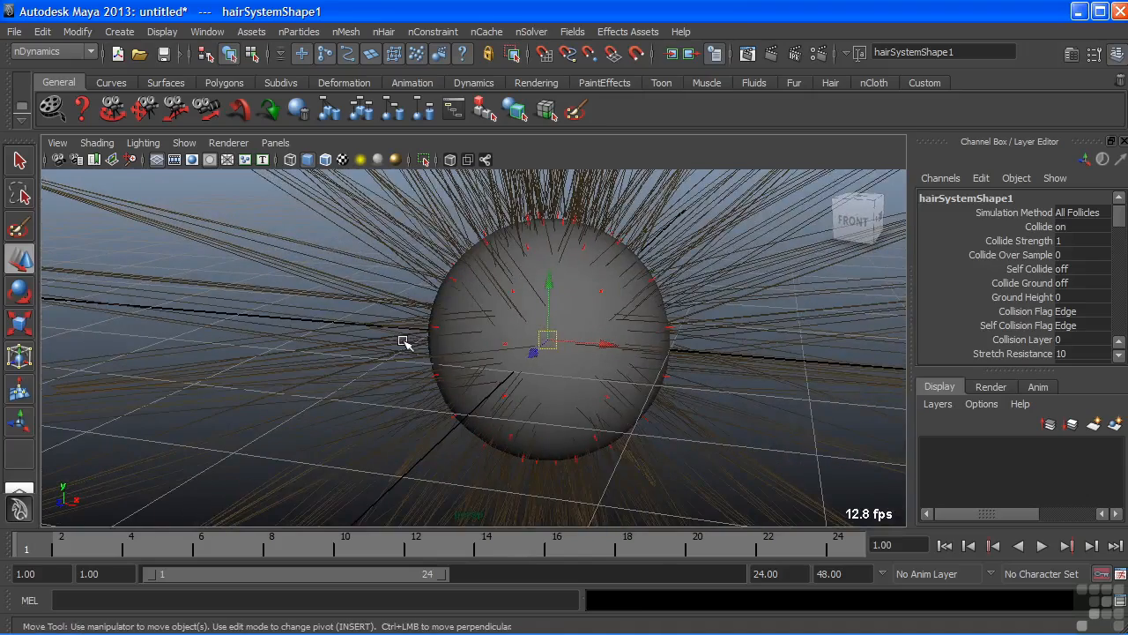
mouse_move(663, 317)
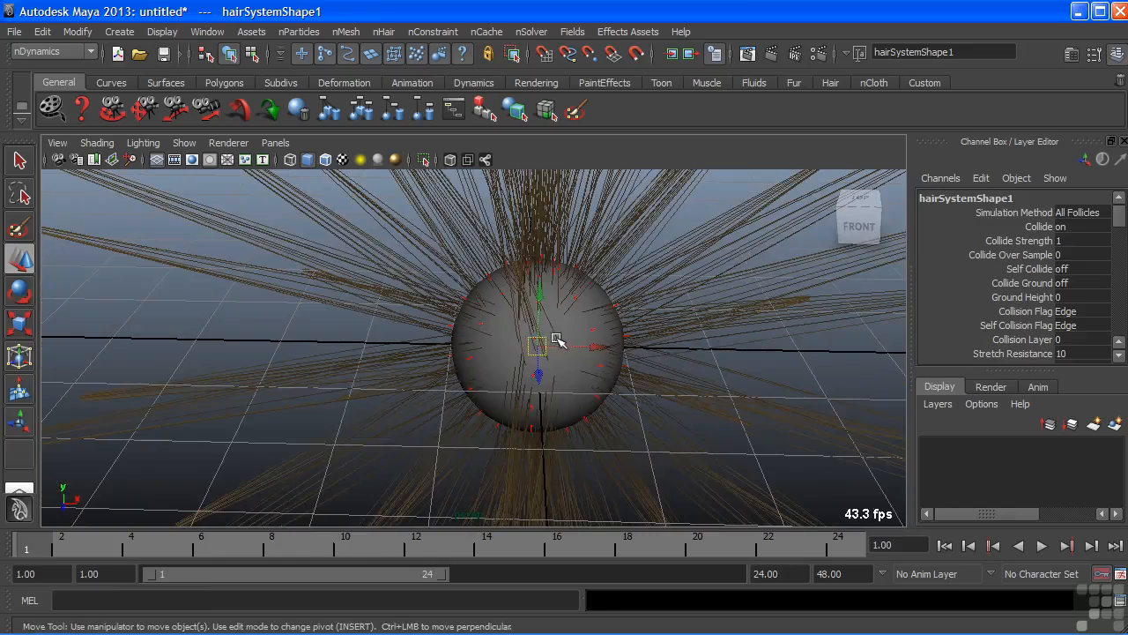
left_click_drag(555, 344, 625, 381)
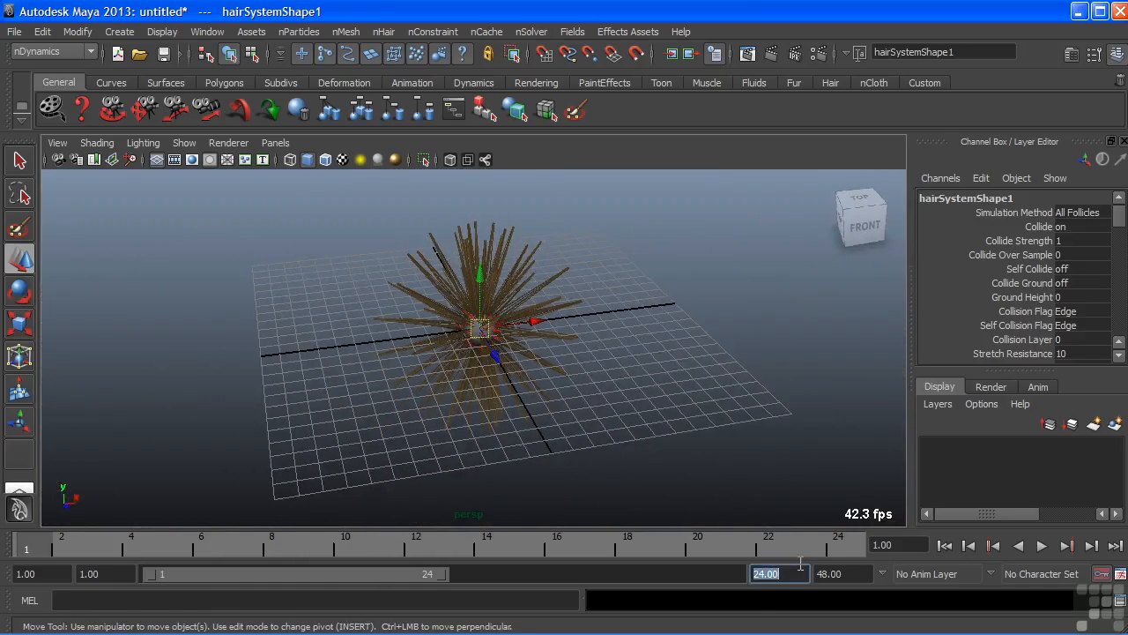
Set the end frame to 500, enable Interactive Playback and move the sphere so its hair trails behind.
type("500")
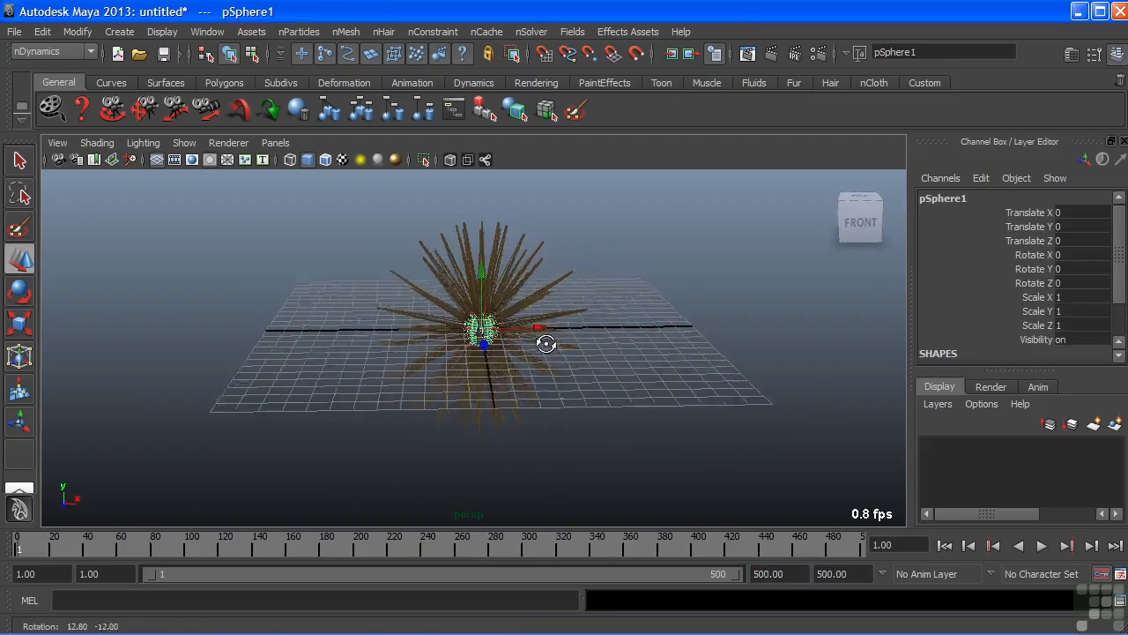
left_click(1043, 545)
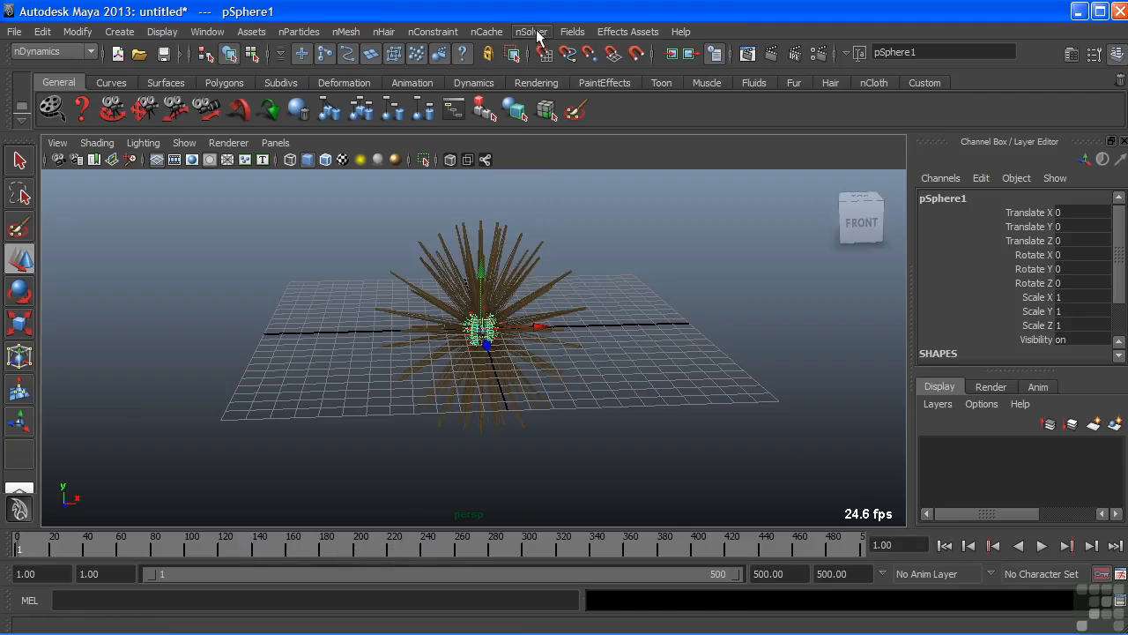
left_click(532, 32)
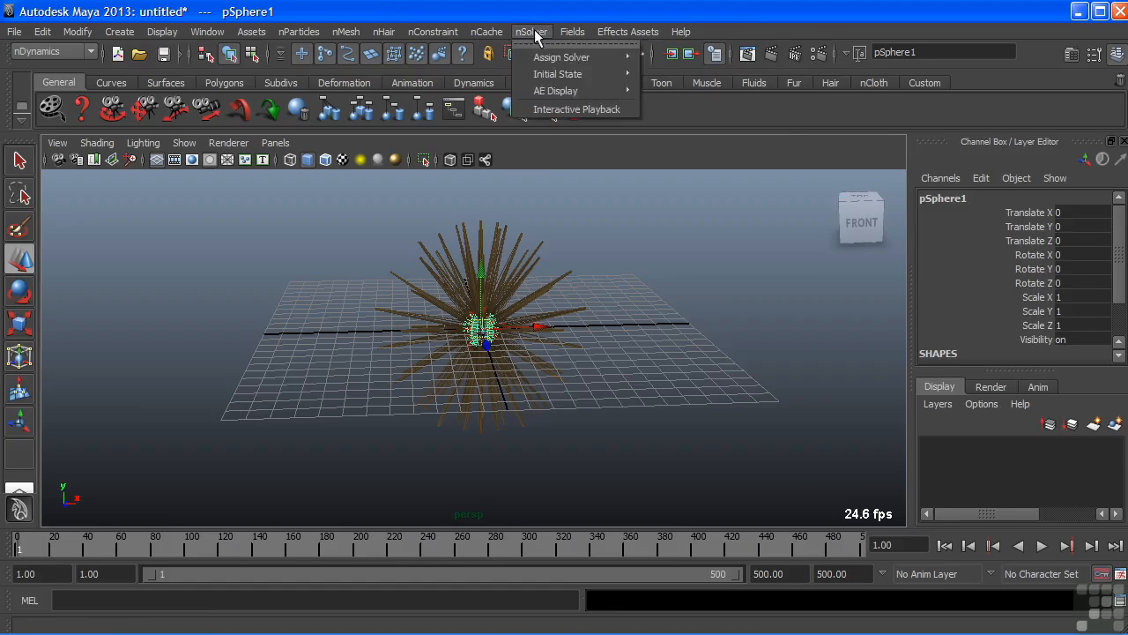
mouse_move(576, 110)
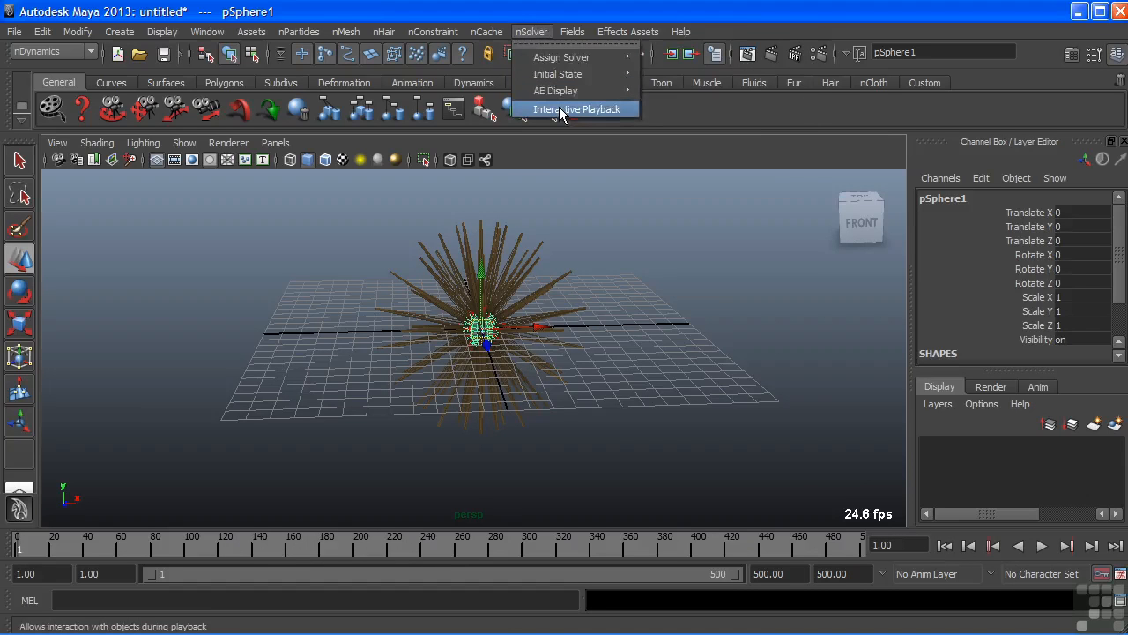
left_click(577, 109)
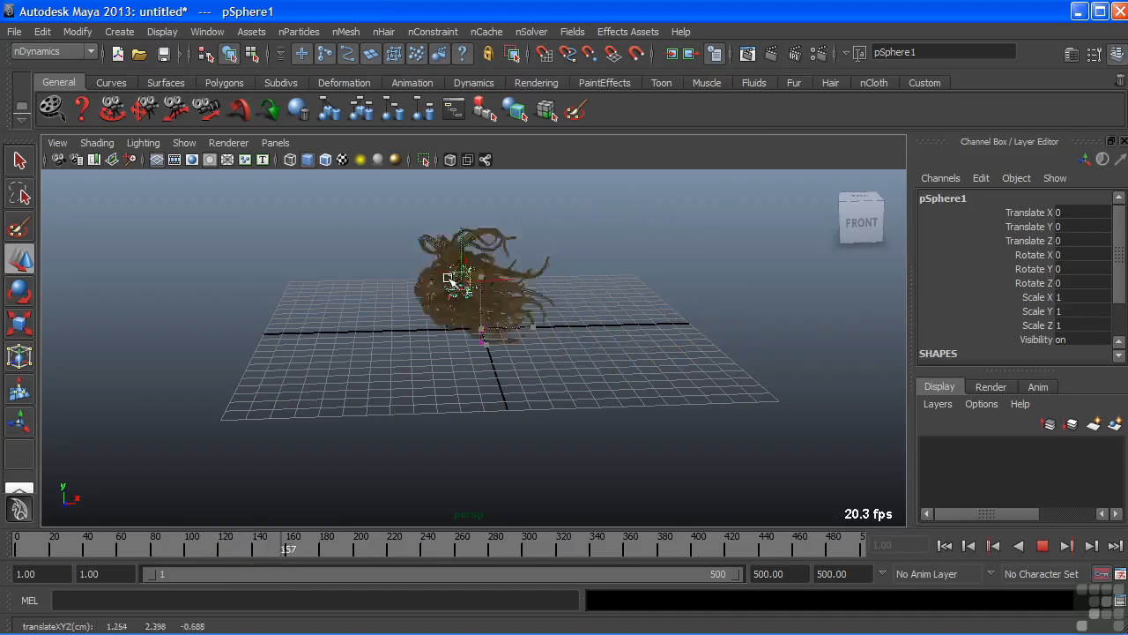
left_click_drag(467, 278, 286, 331)
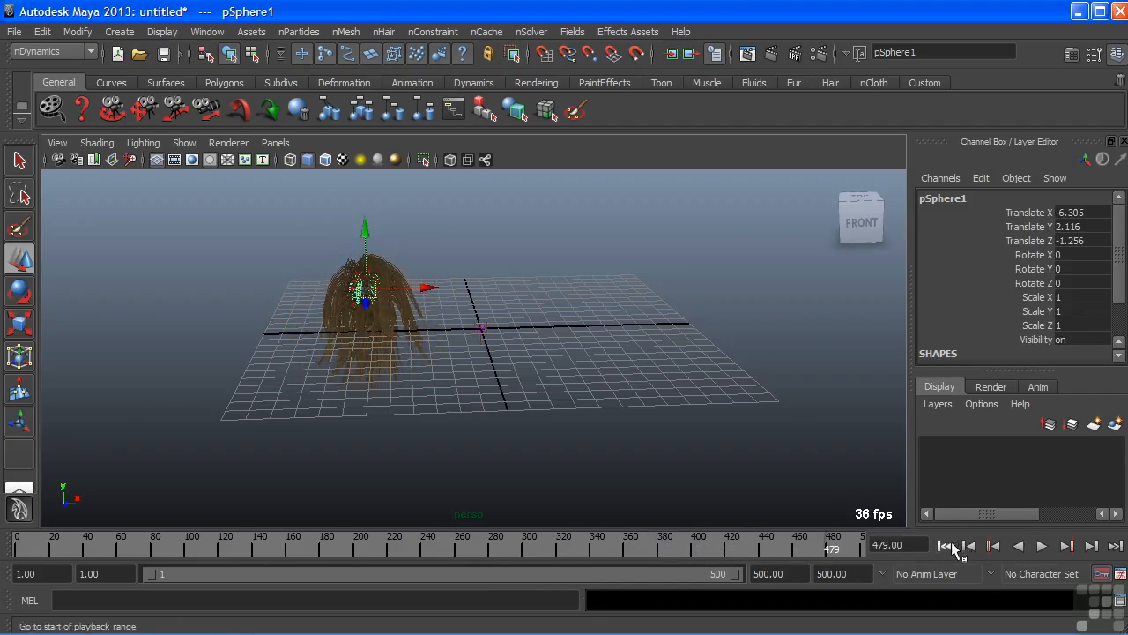
Start a new scene and draw one large polygon plane at the grid centre.
left_click(945, 546)
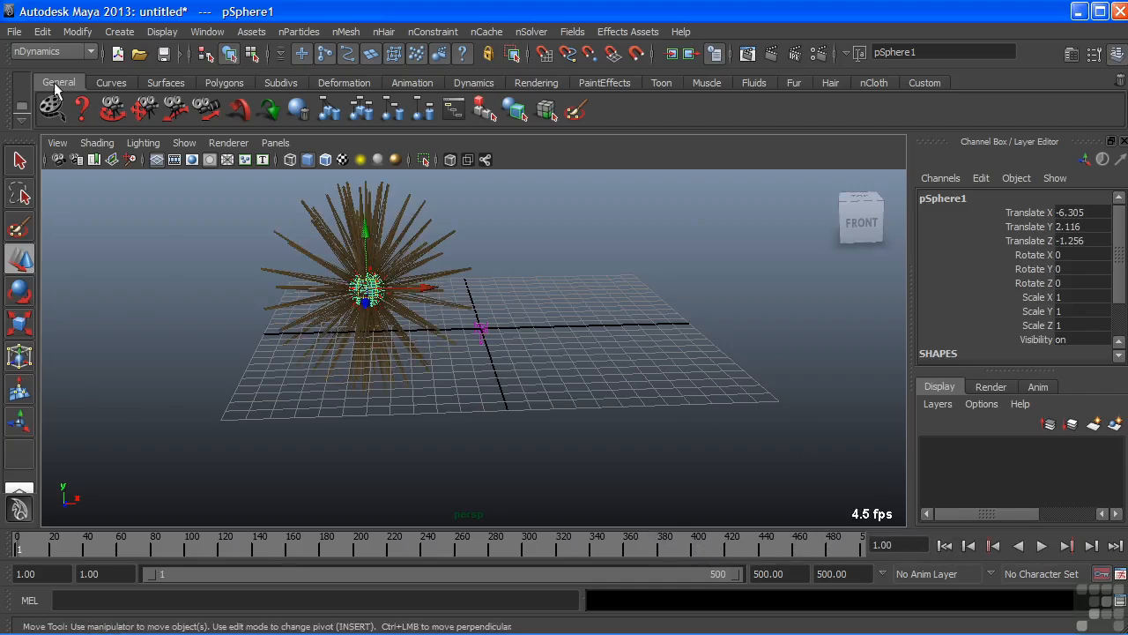
left_click(15, 32)
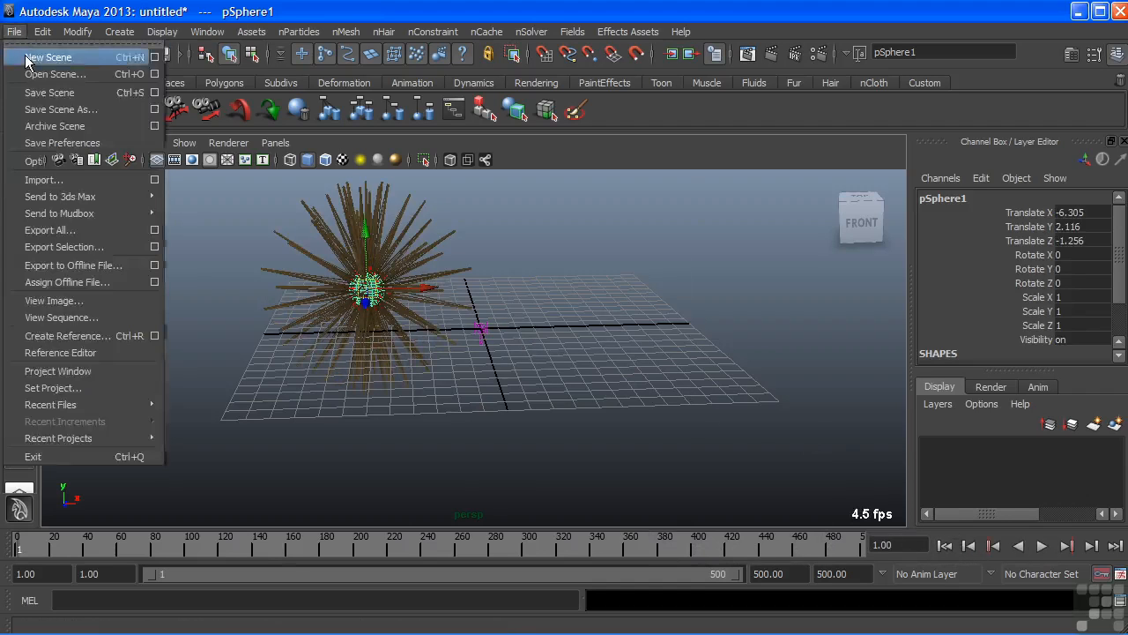
left_click(47, 57)
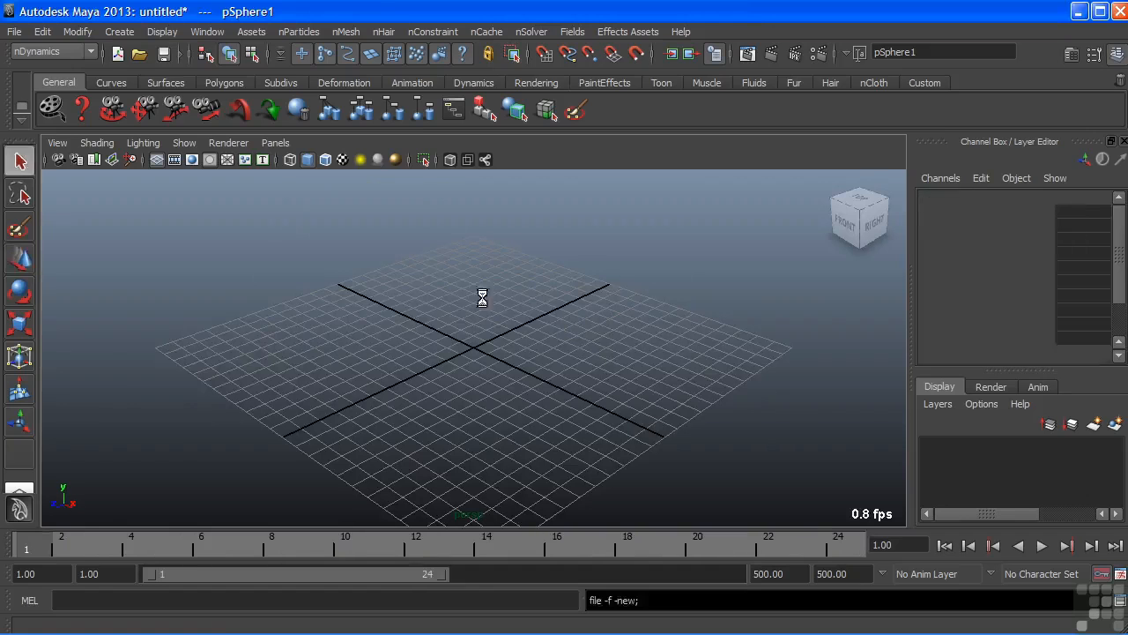
left_click(120, 32)
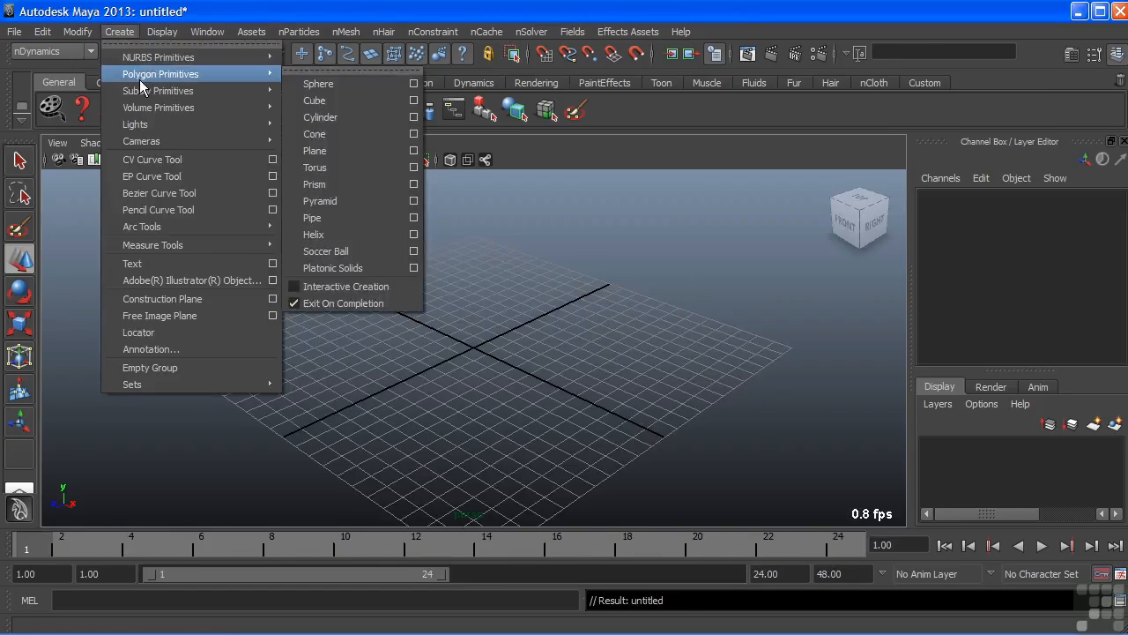
left_click(314, 150)
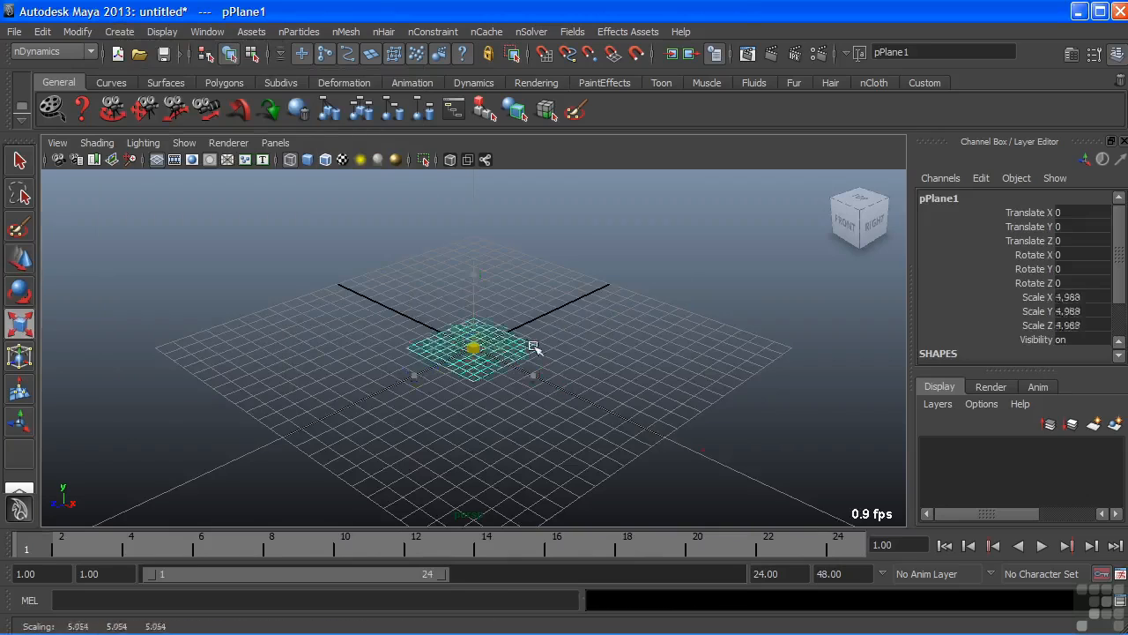
left_click_drag(532, 345, 779, 351)
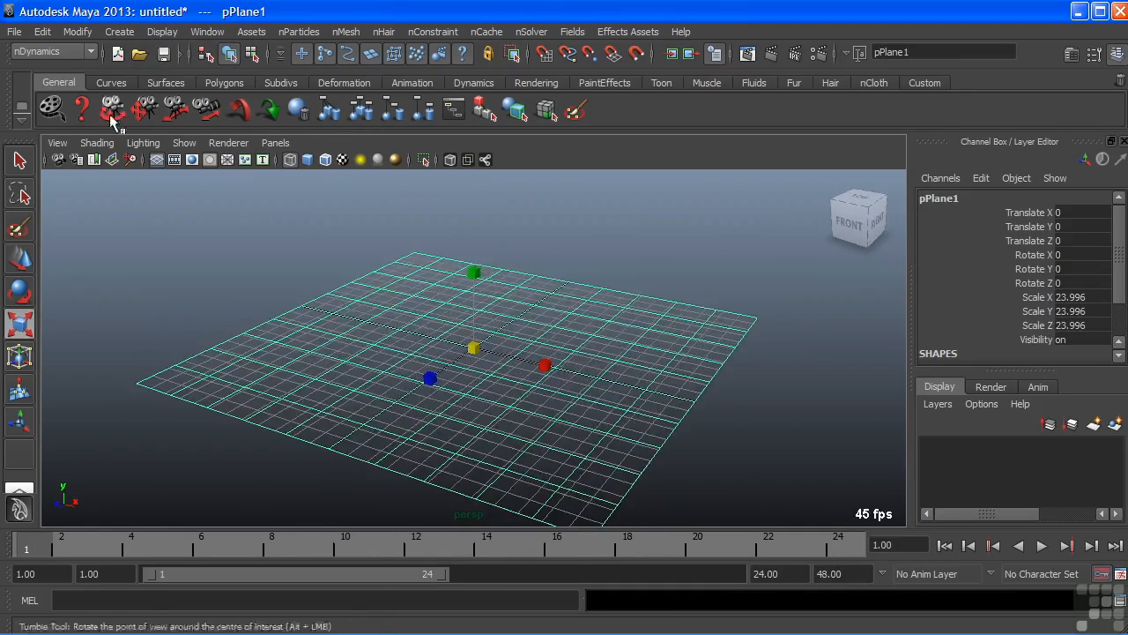
Freeze the plane's transformations and delete its construction history.
left_click(78, 32)
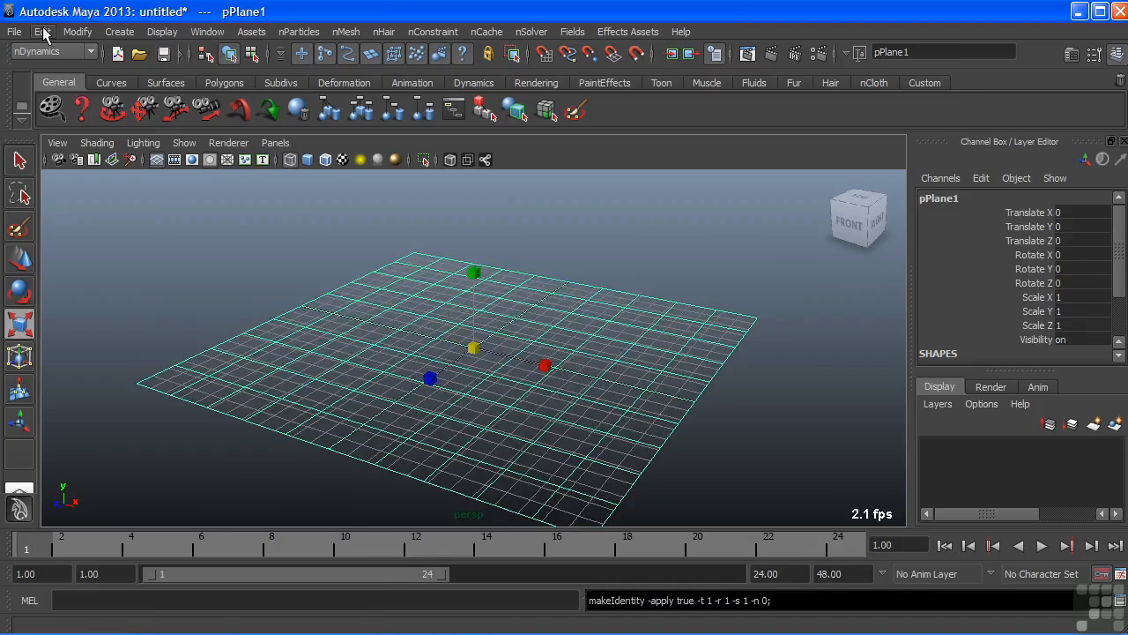
left_click(43, 32)
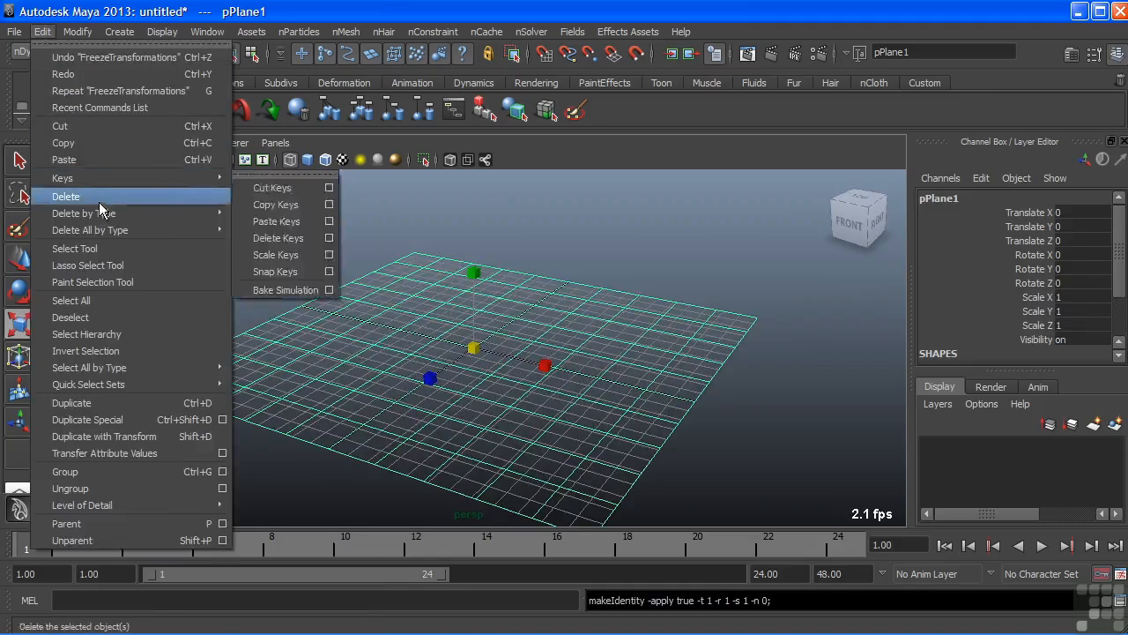
left_click(384, 31)
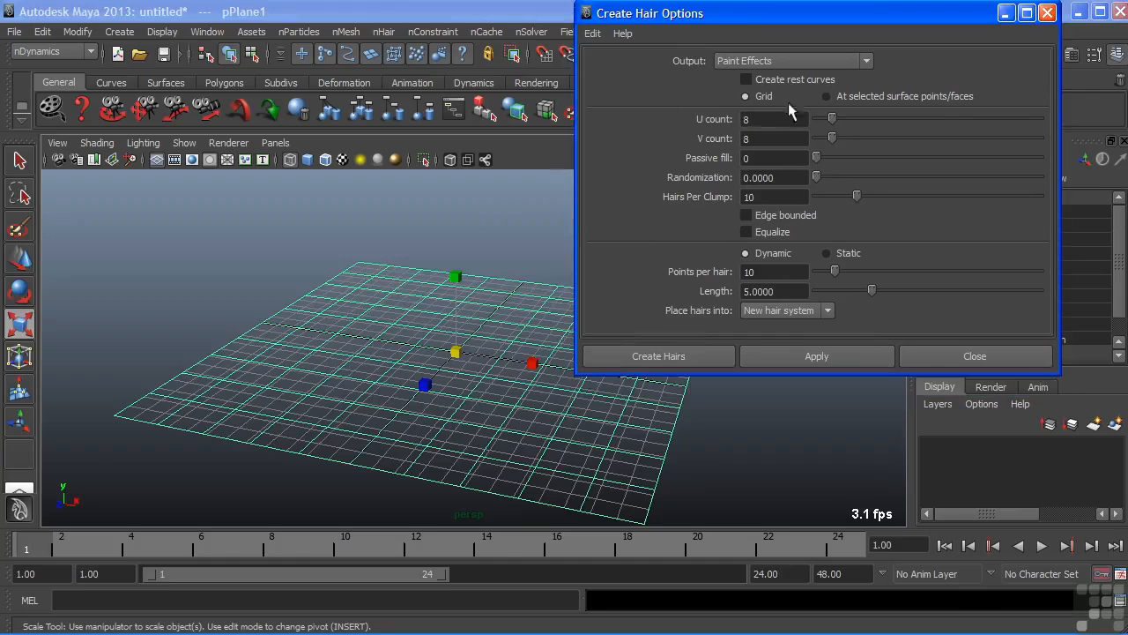
Create length-2 Paint Effects hair in a grid across the plane.
left_click(774, 291)
type("2.0000")
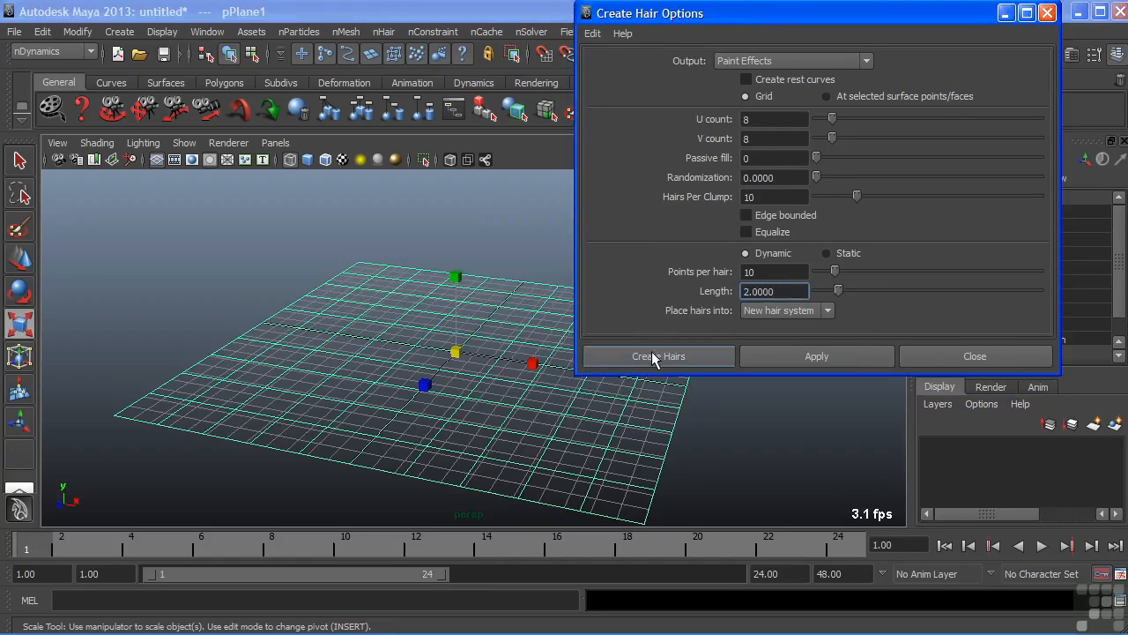
left_click(659, 356)
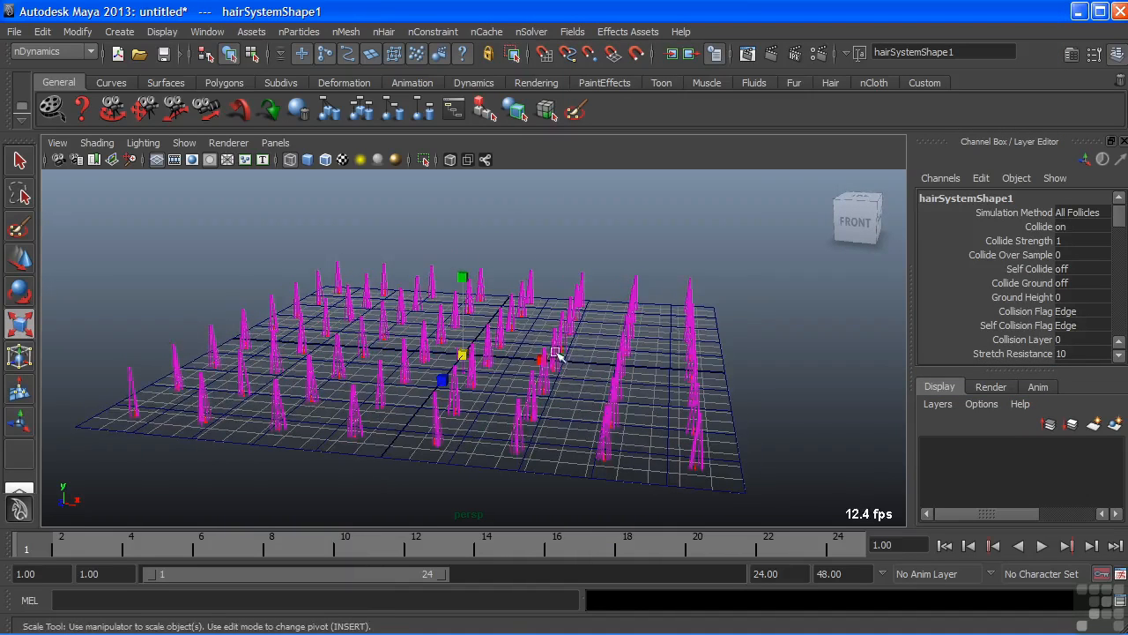
mouse_move(571, 336)
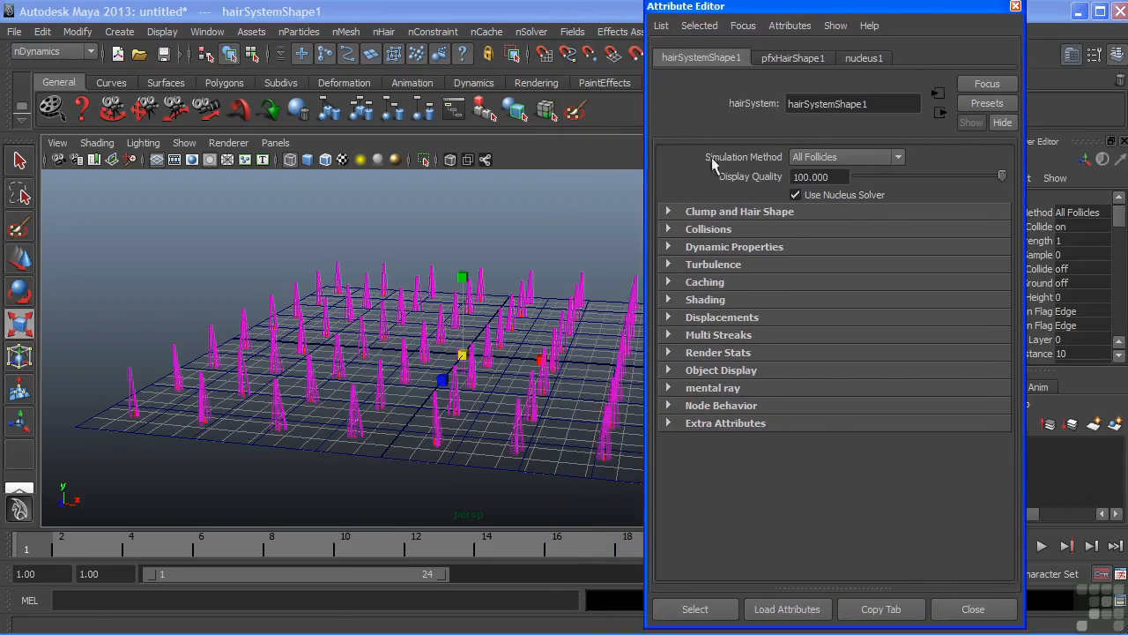
mouse_move(724, 216)
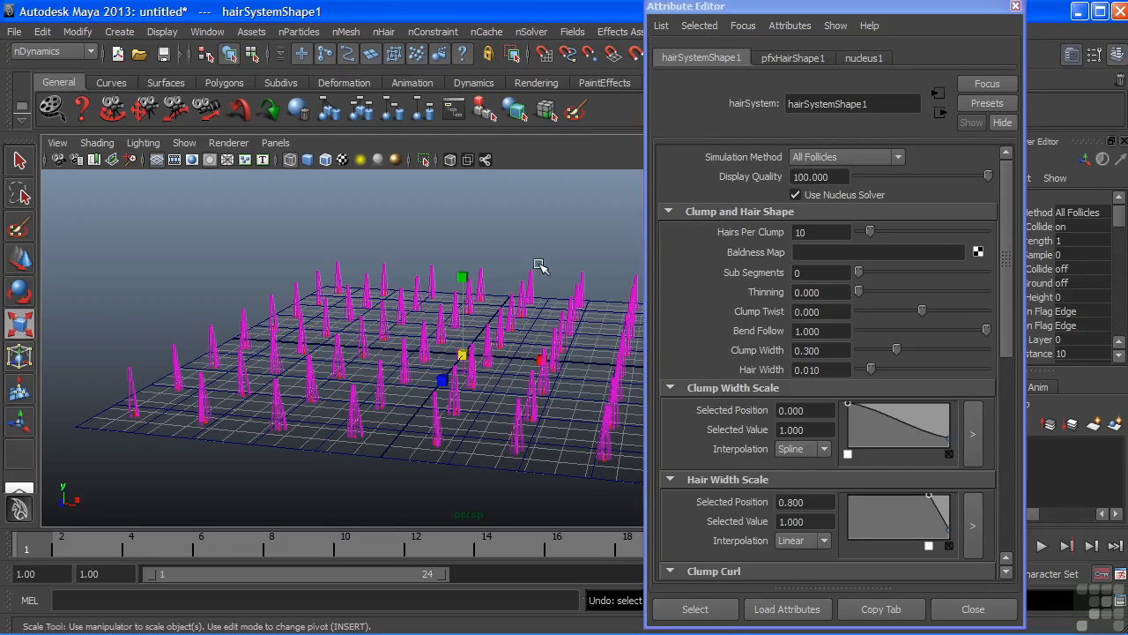
mouse_move(529, 271)
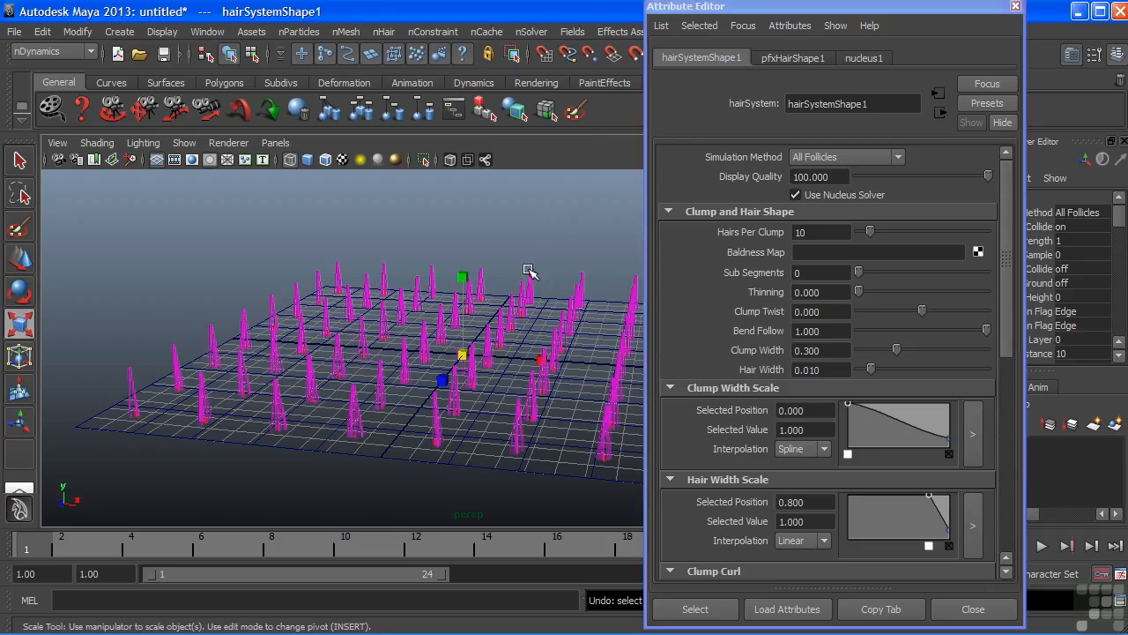
mouse_move(525, 268)
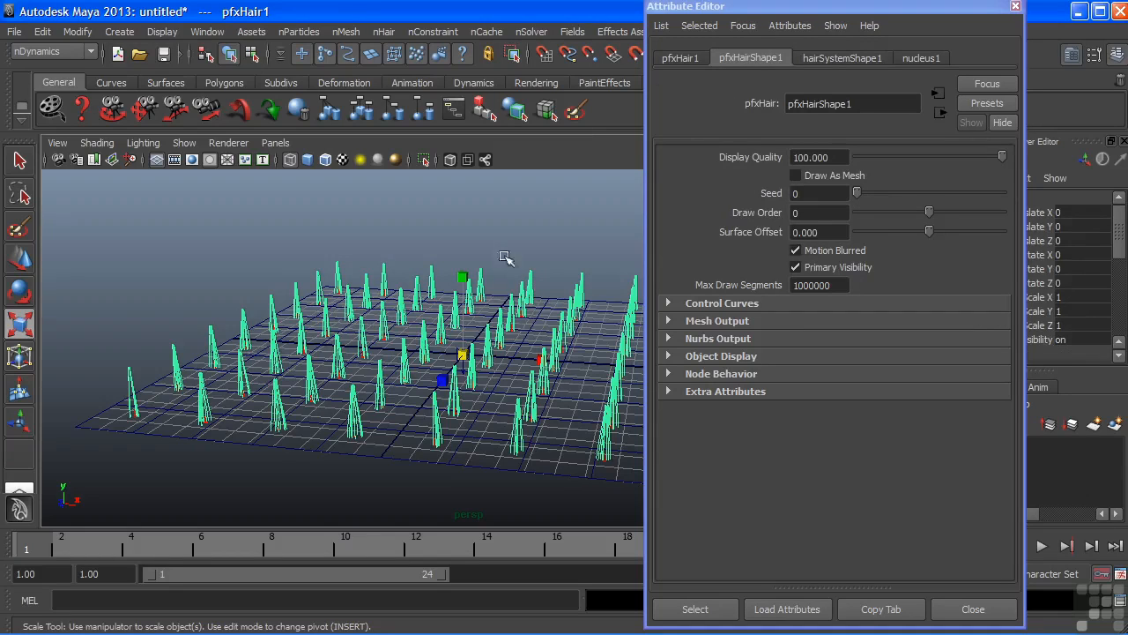
Show hairSystemShape1's Clump and Hair Shape settings in the Attribute Editor.
left_click(840, 56)
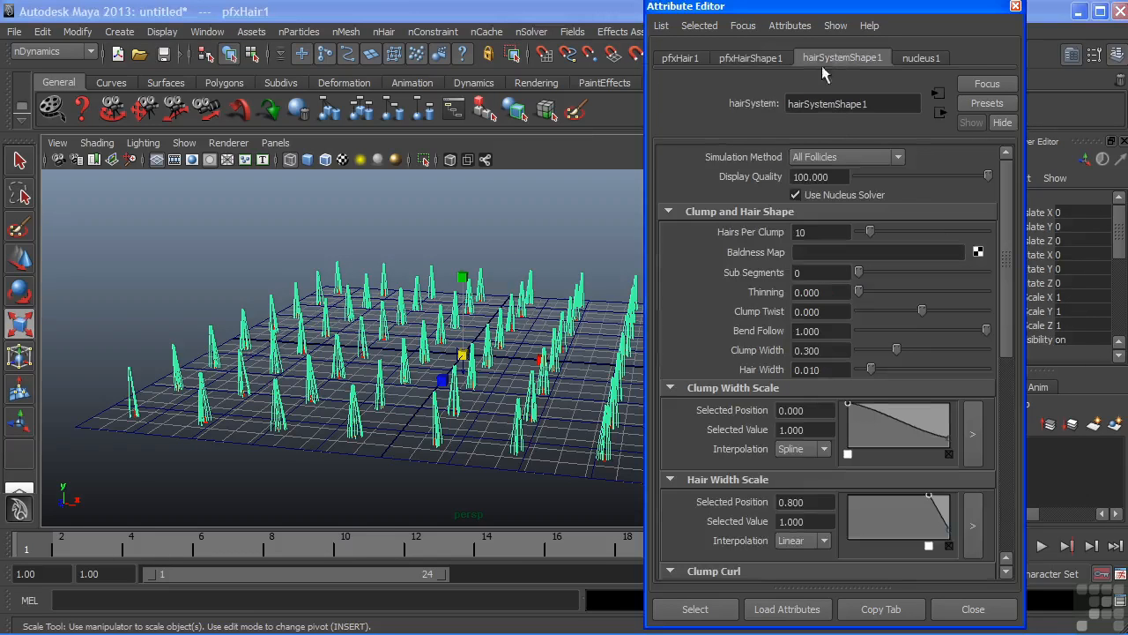
mouse_move(1008, 227)
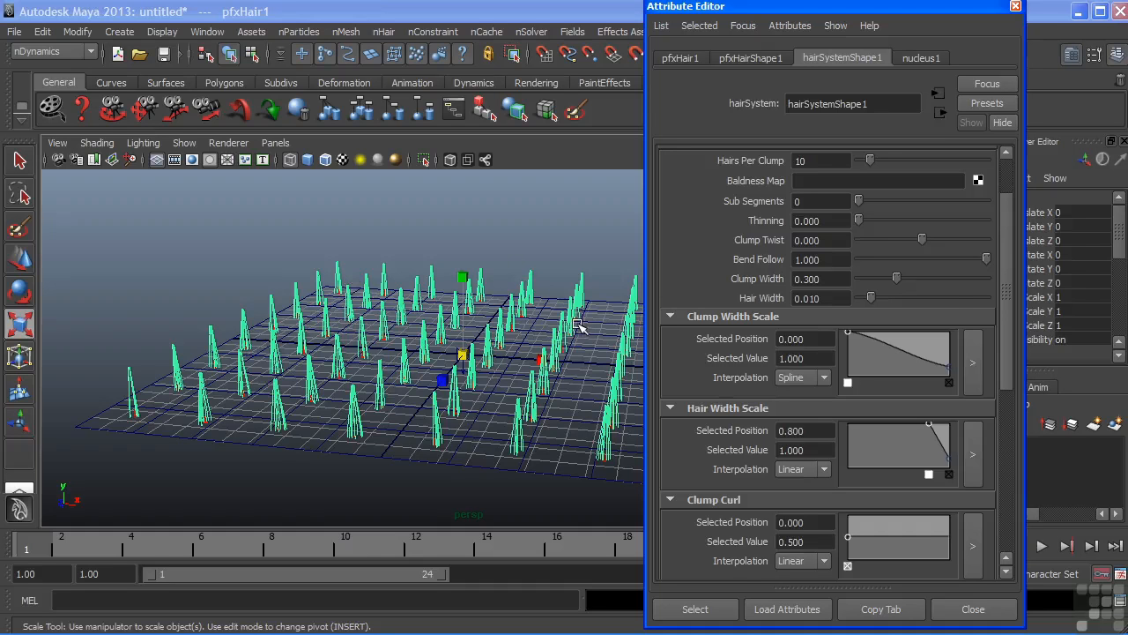
mouse_move(749, 268)
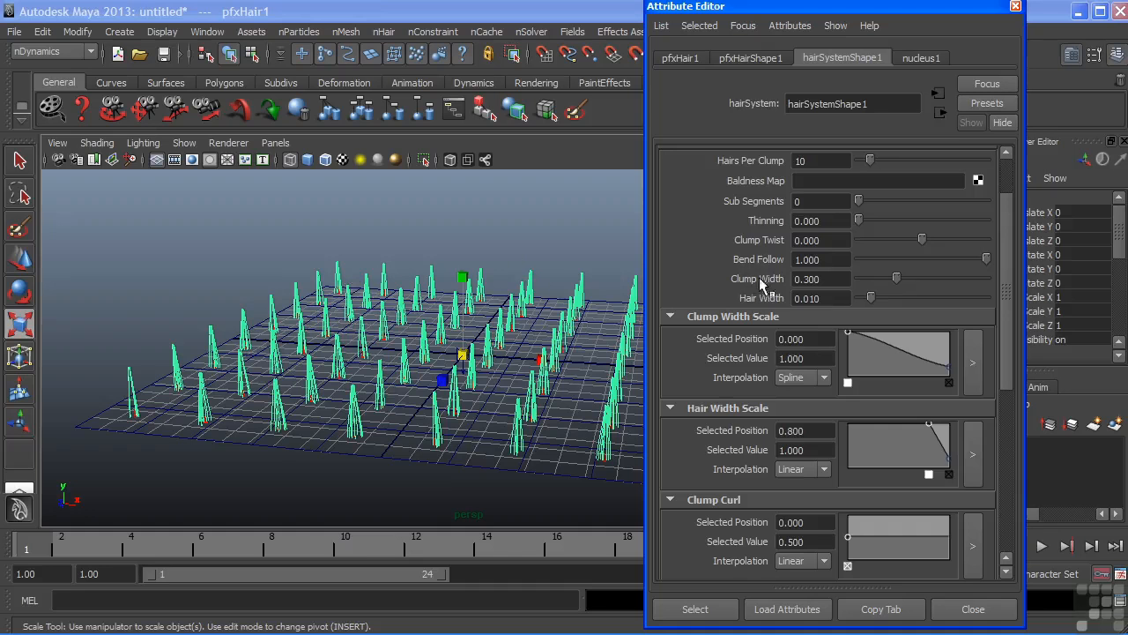
Set Clump Width to 1 and flatten the Clump Width Scale ramp so clumps stay wide to the tips.
left_click_drag(895, 279, 897, 278)
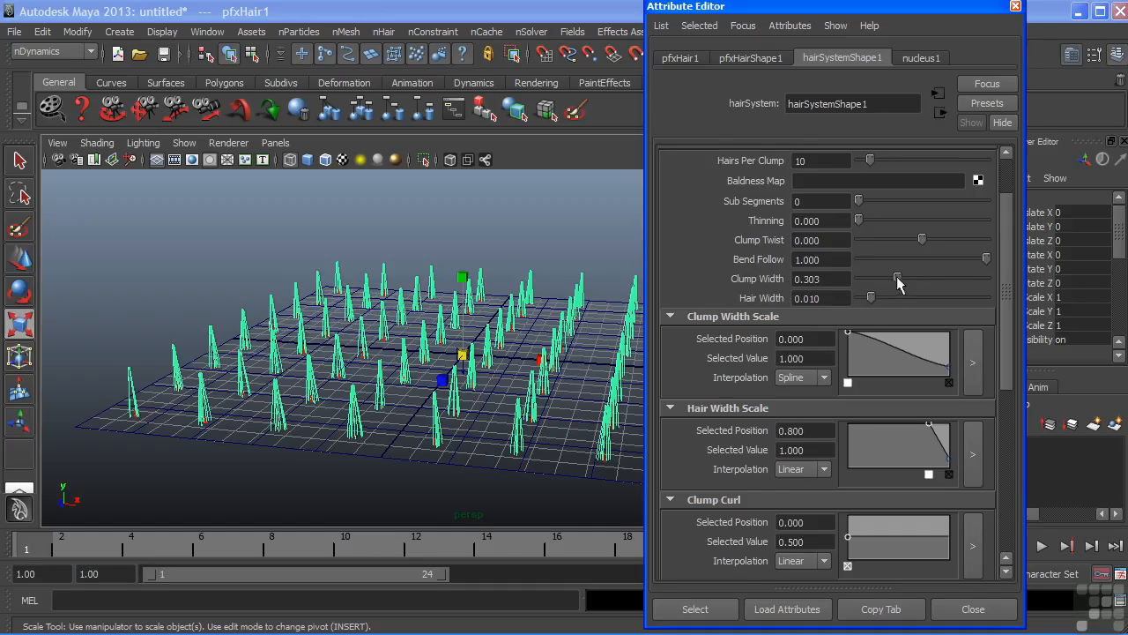
left_click_drag(896, 278, 984, 279)
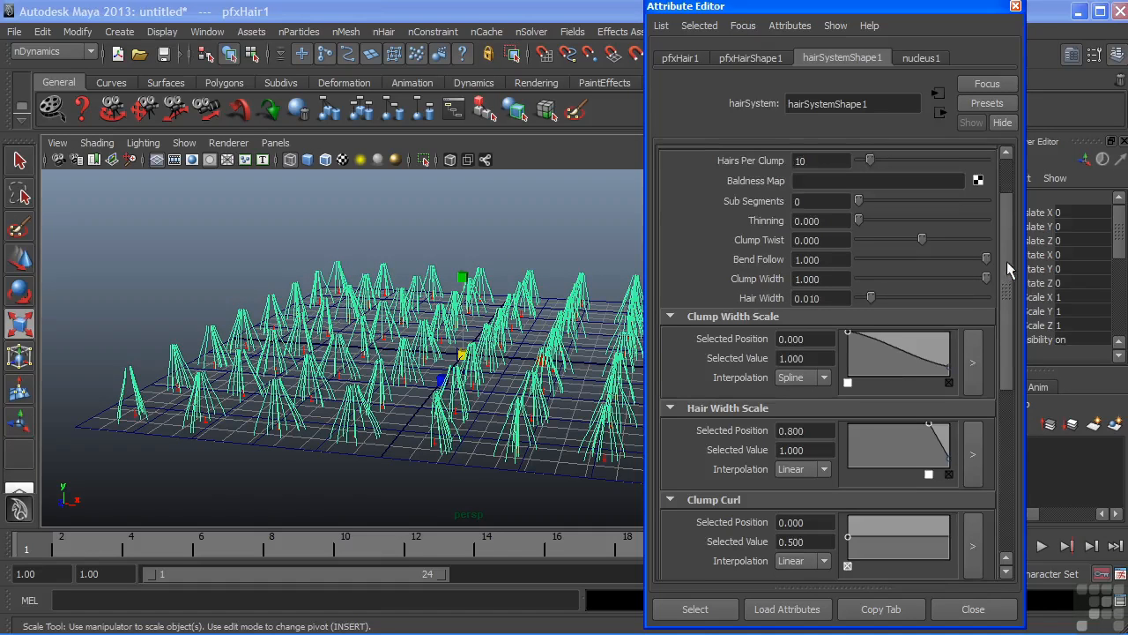
scroll("down", 3)
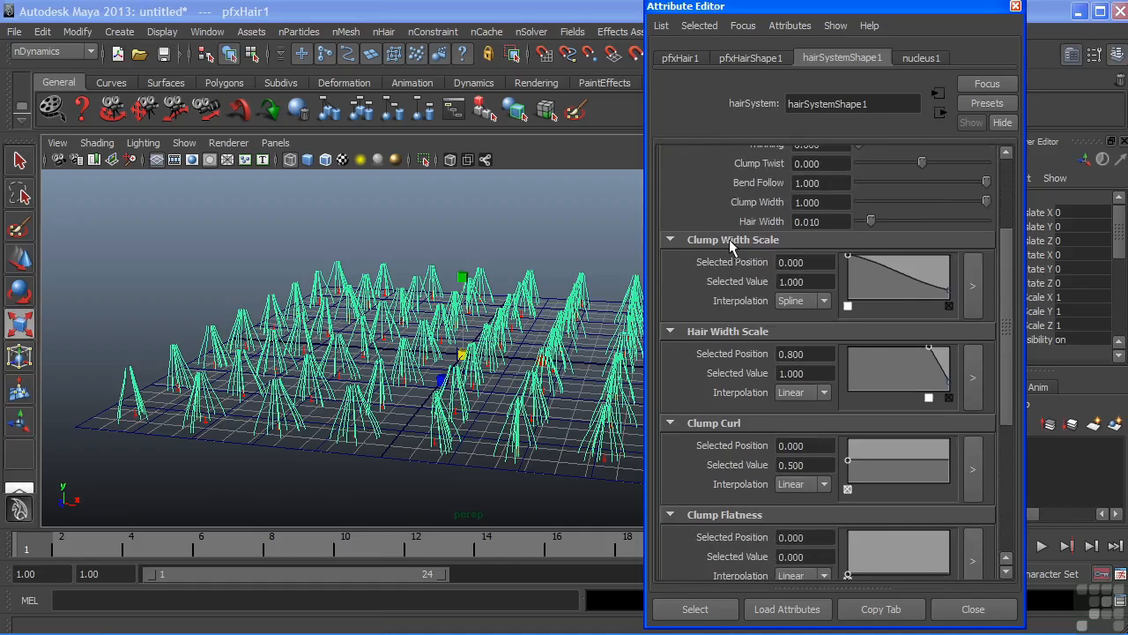
mouse_move(789, 254)
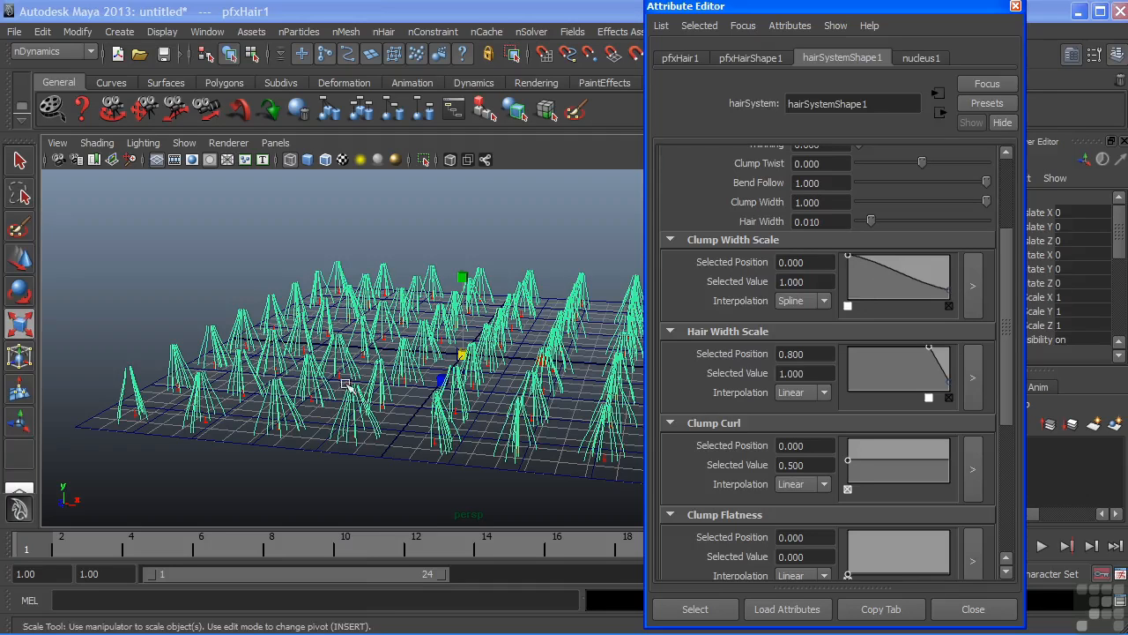
mouse_move(950, 314)
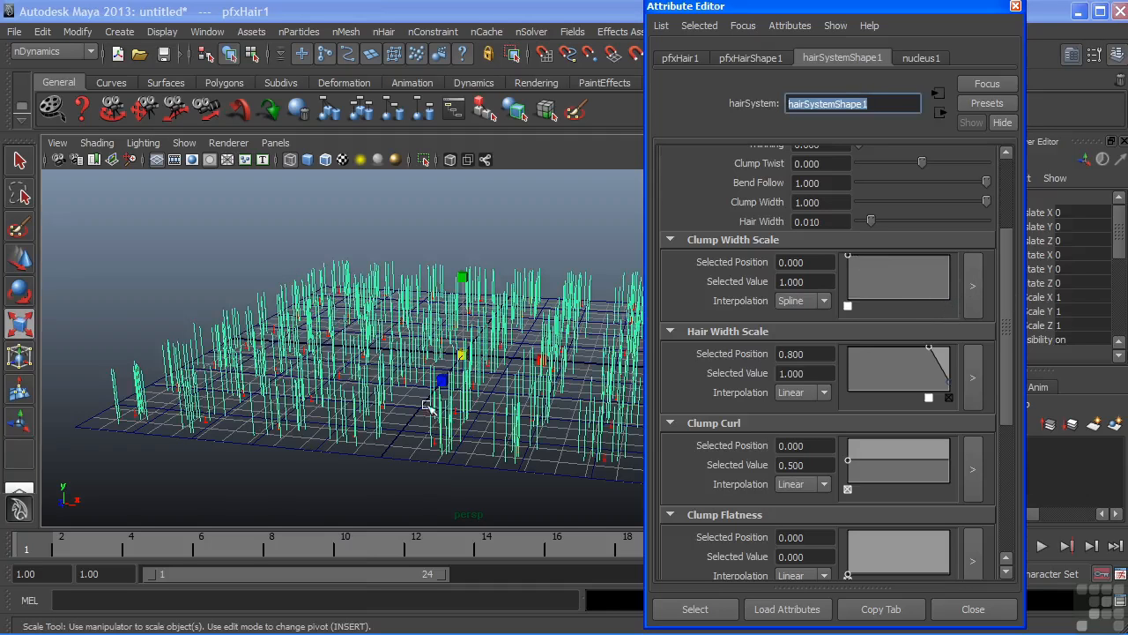
left_click_drag(431, 405, 485, 321)
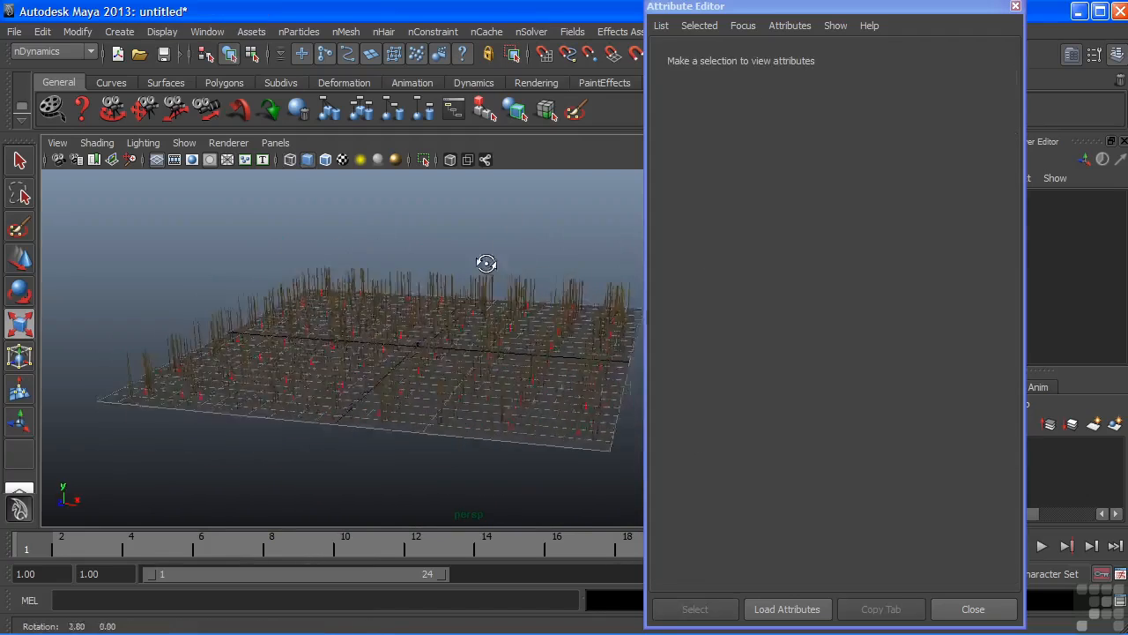
left_click_drag(487, 262, 497, 271)
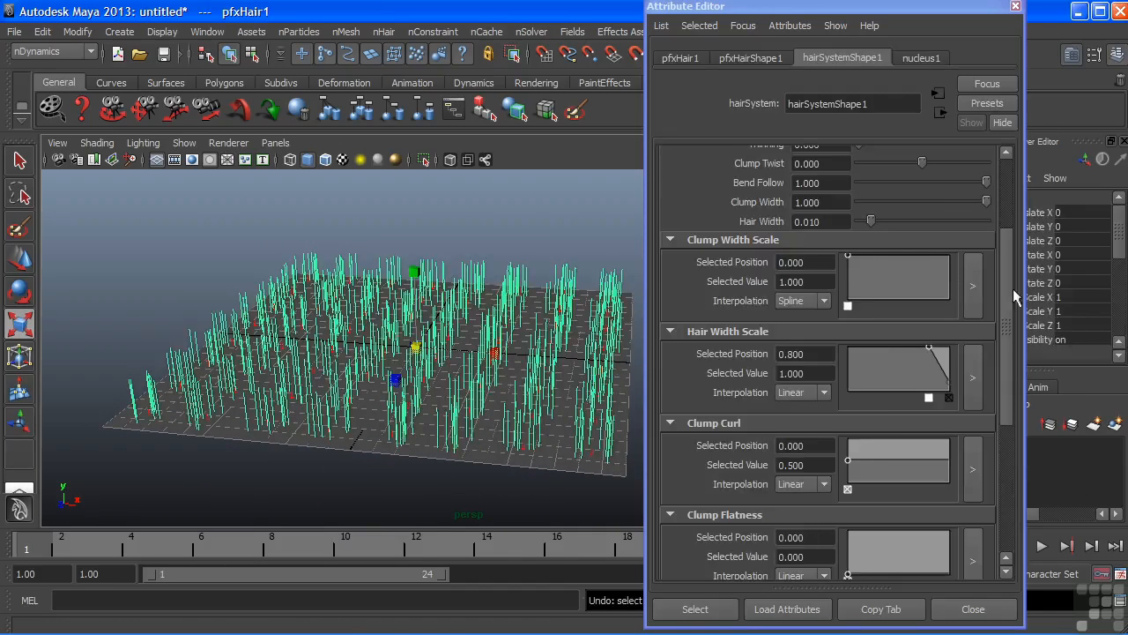
mouse_move(1015, 282)
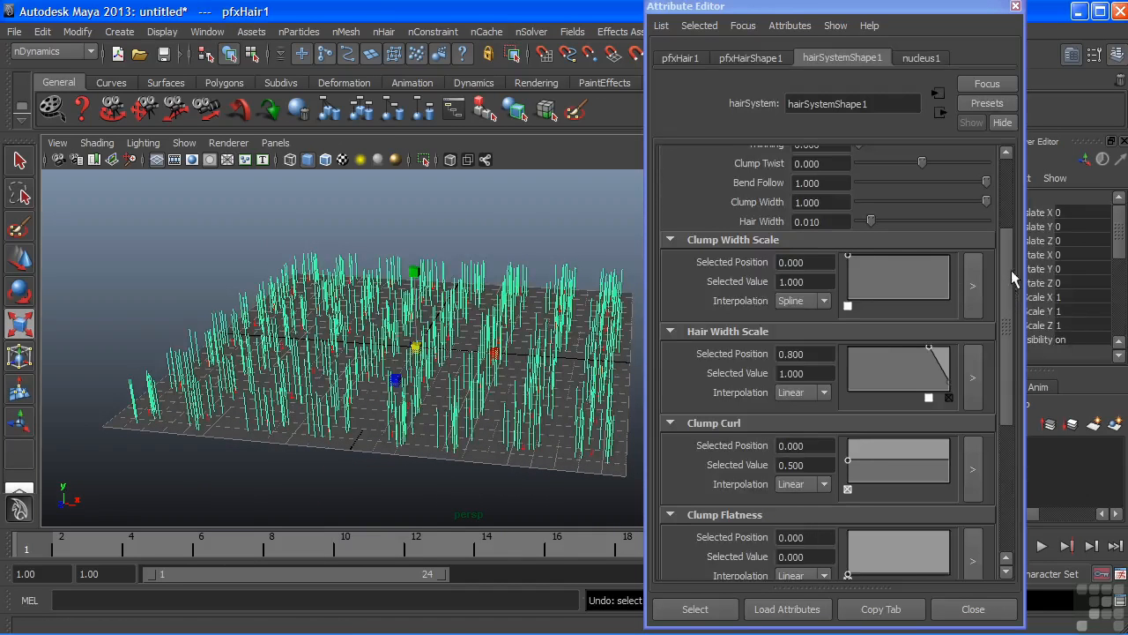
scroll("down", 3)
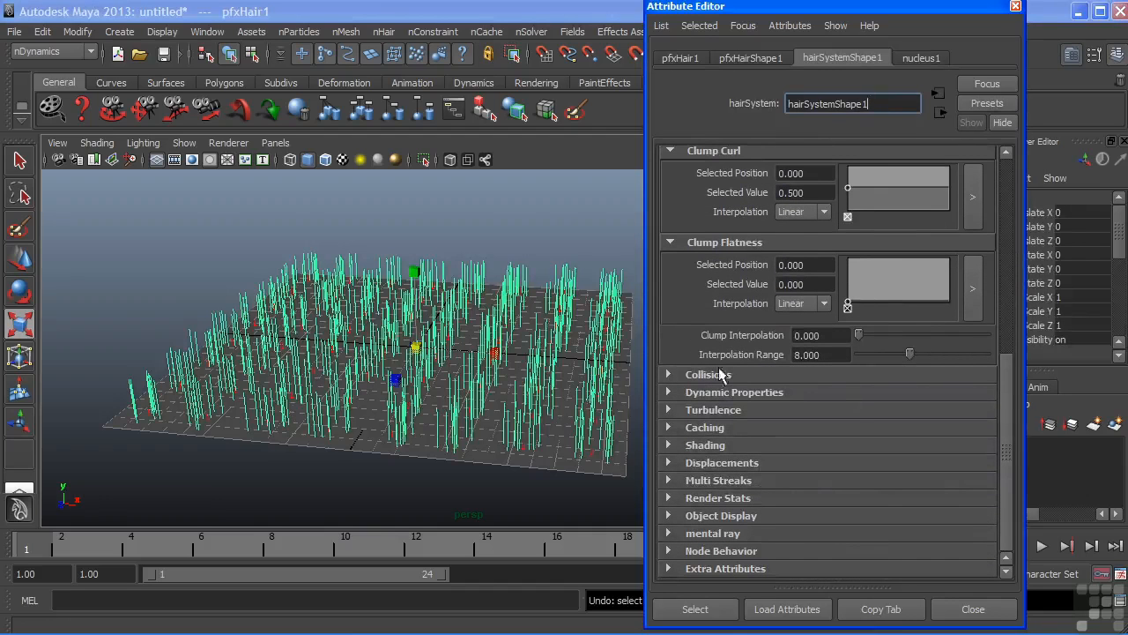
mouse_move(705, 450)
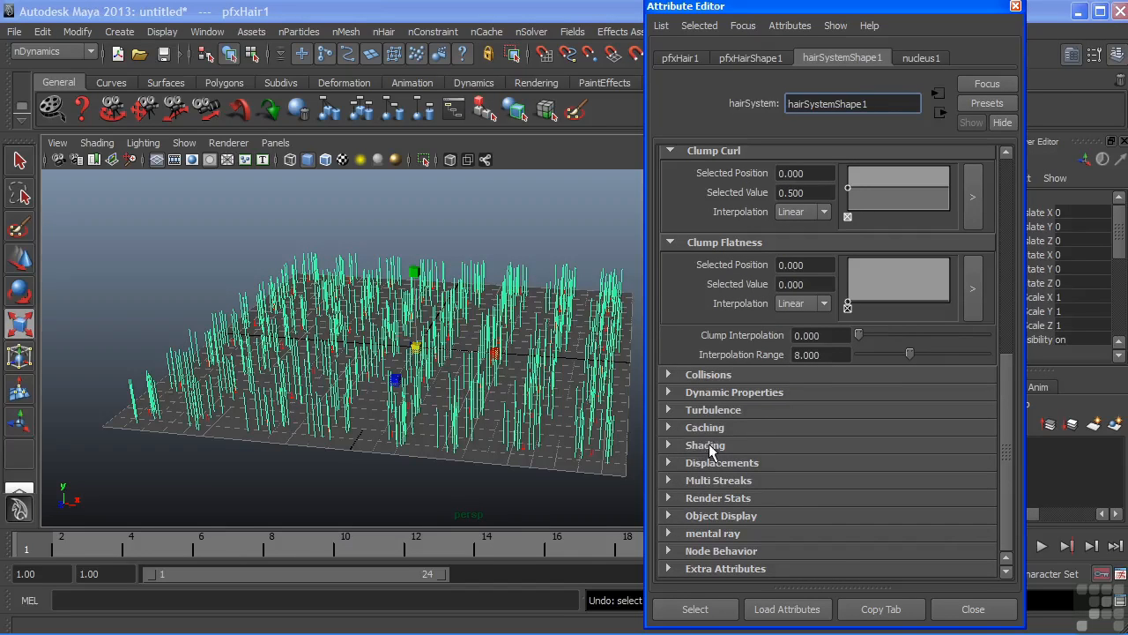
Set the Hair Color swatch under Shading to green and review Color Randomization.
left_click(705, 444)
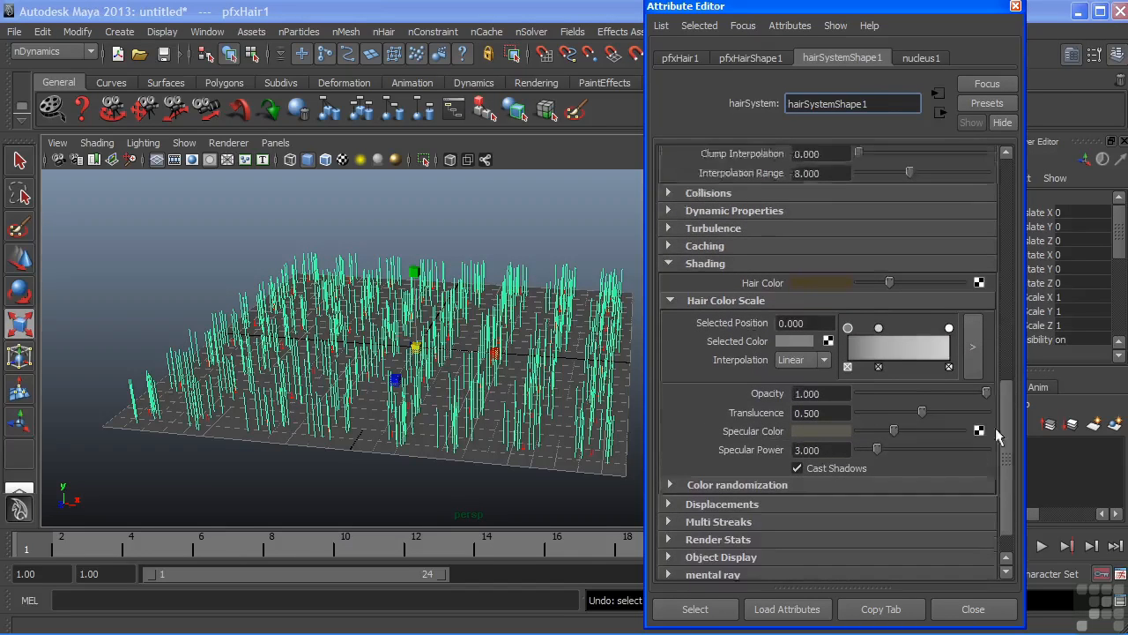
scroll("down", 3)
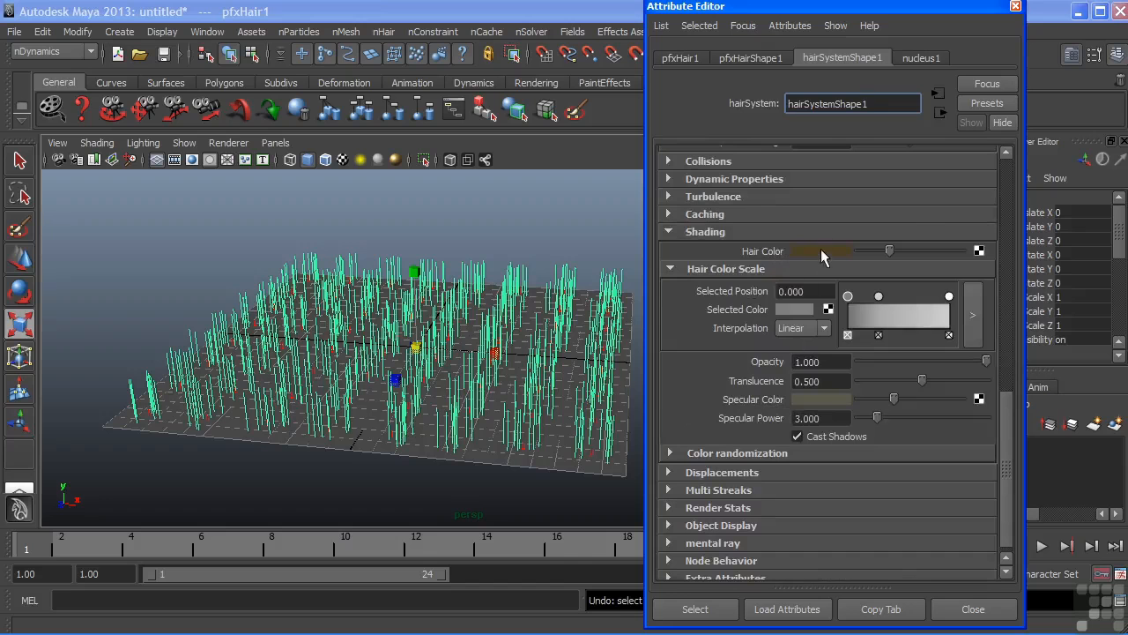
left_click(821, 250)
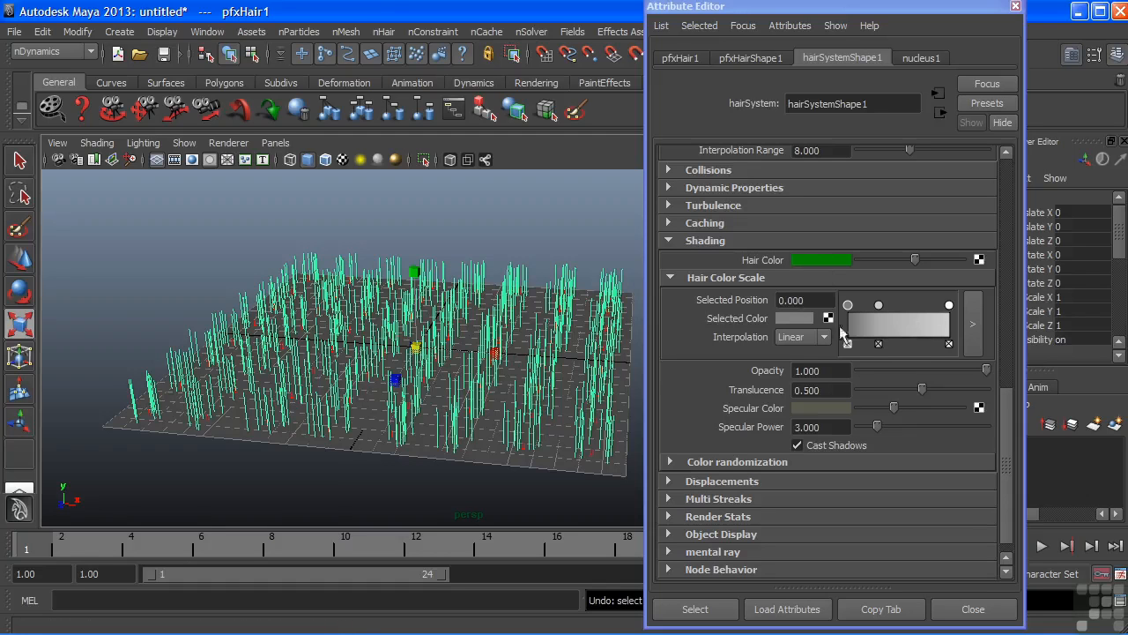
mouse_move(890, 333)
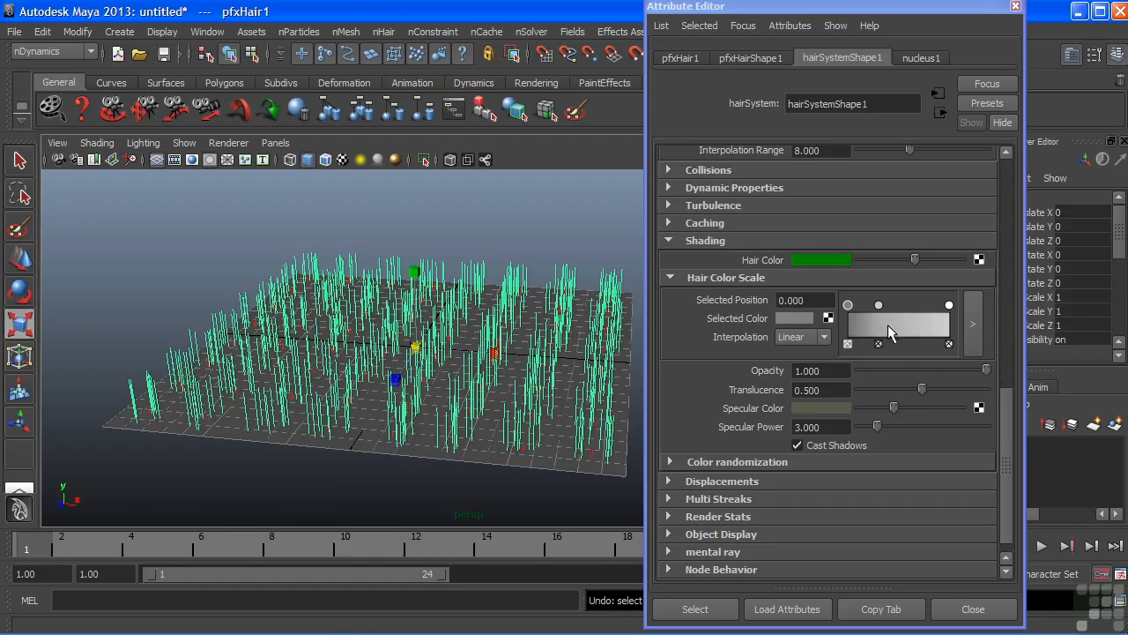
mouse_move(772, 404)
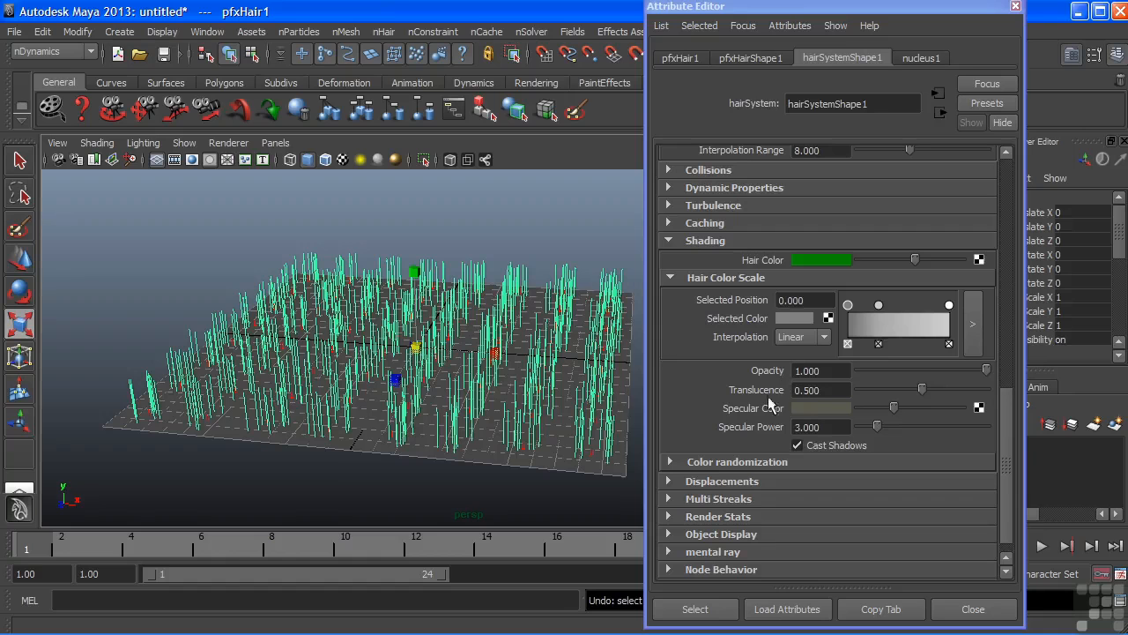
mouse_move(835, 407)
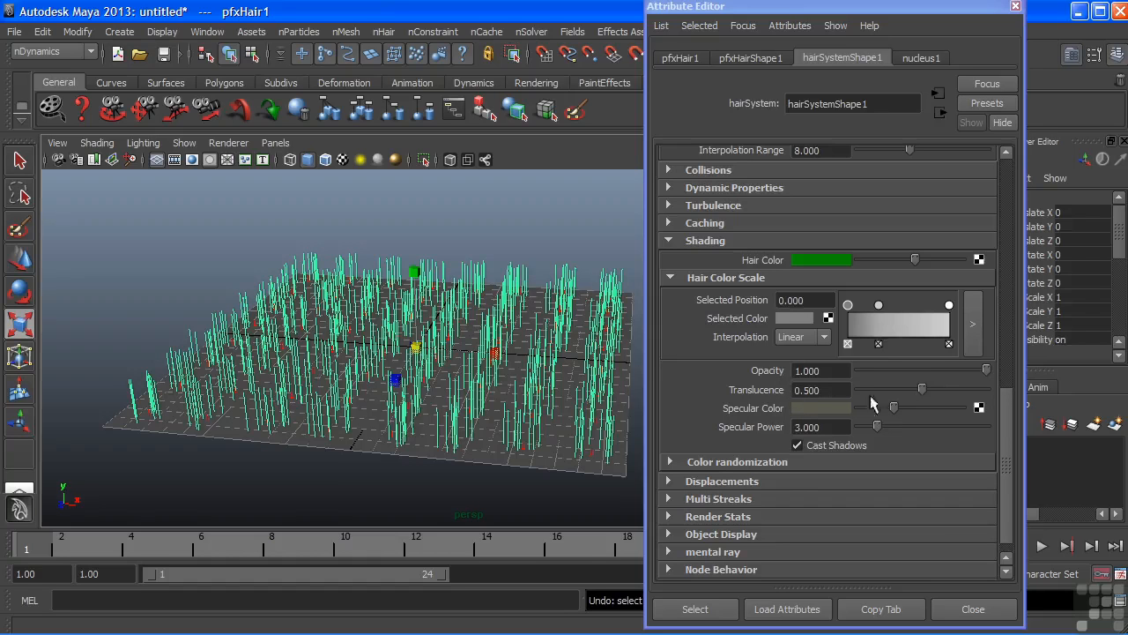
mouse_move(779, 473)
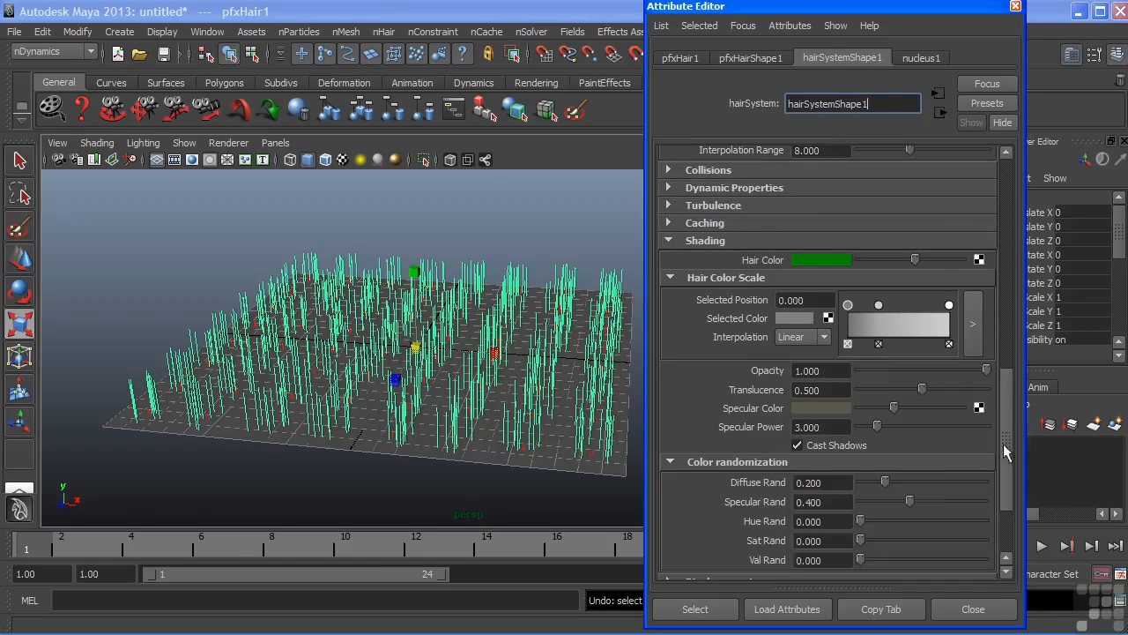
scroll("down", 3)
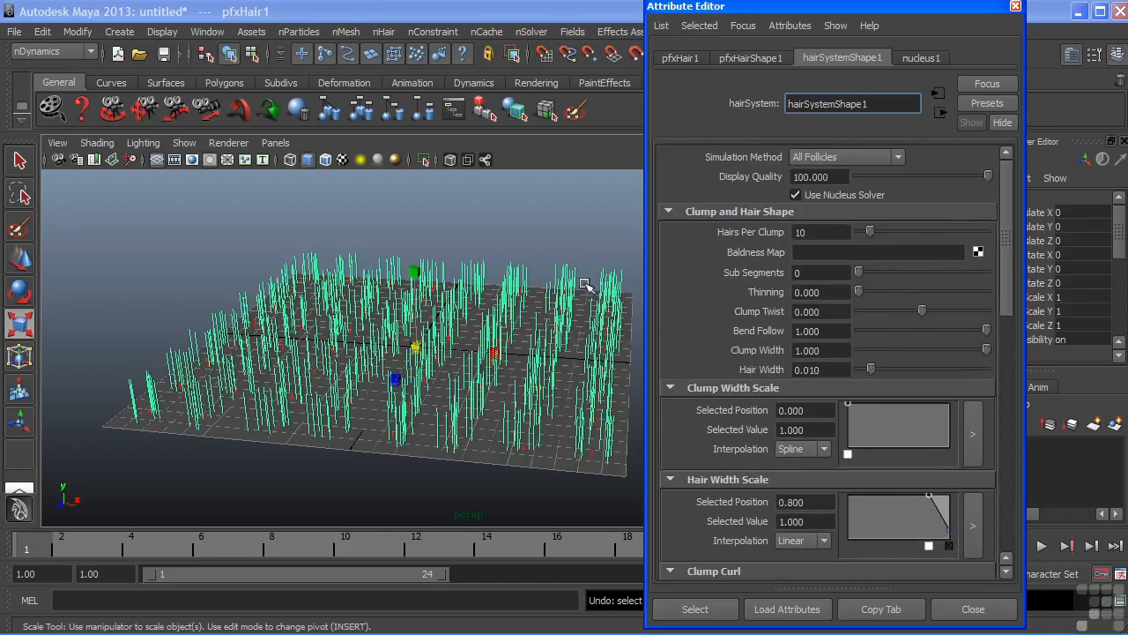
mouse_move(494, 404)
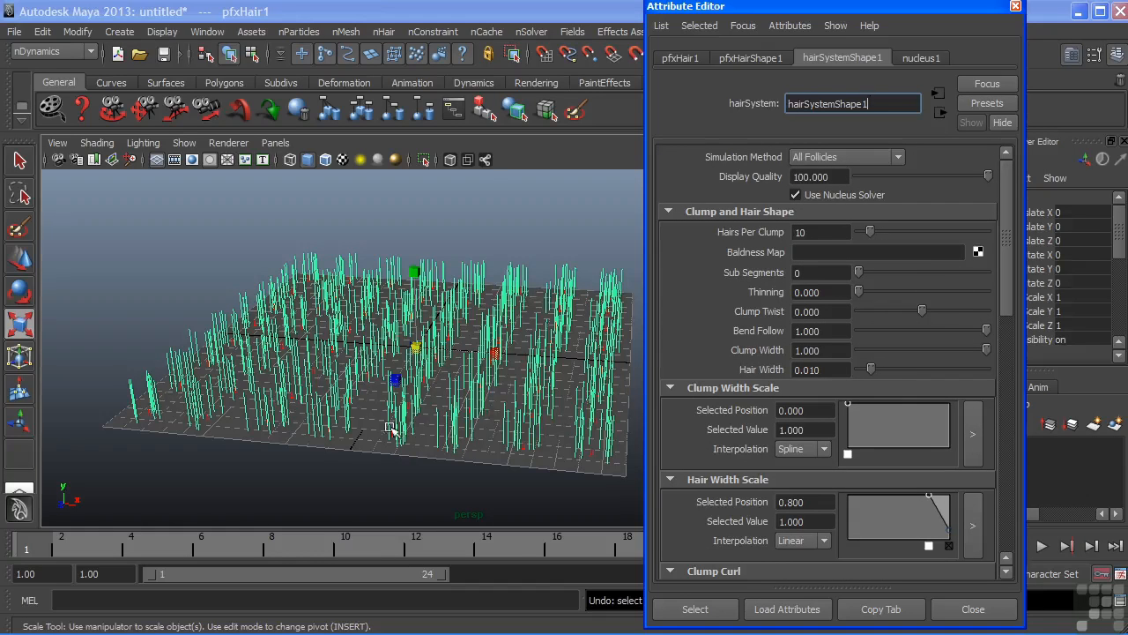
mouse_move(448, 342)
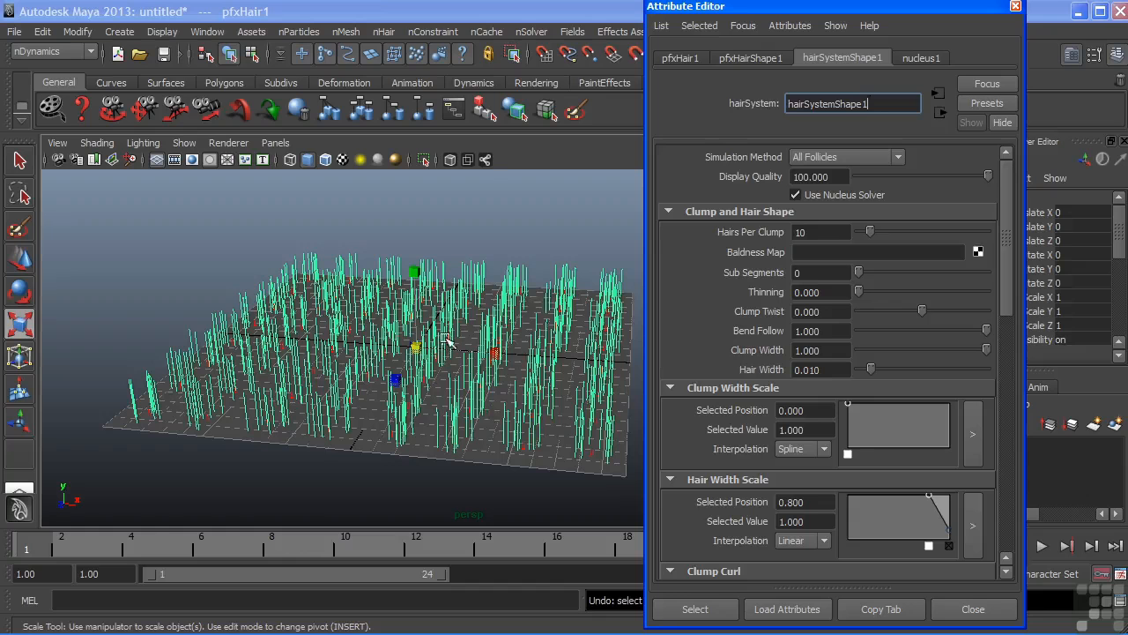
mouse_move(476, 360)
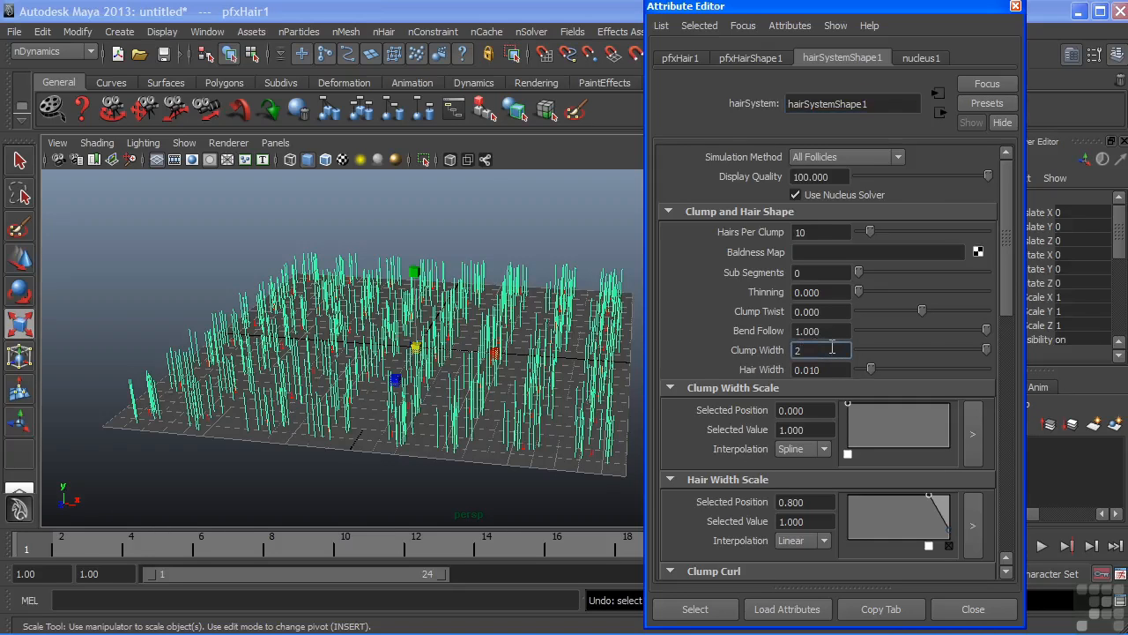
Set the hair system's Clump Width to 2.000 so the grass clumps grow wider.
type("2.000")
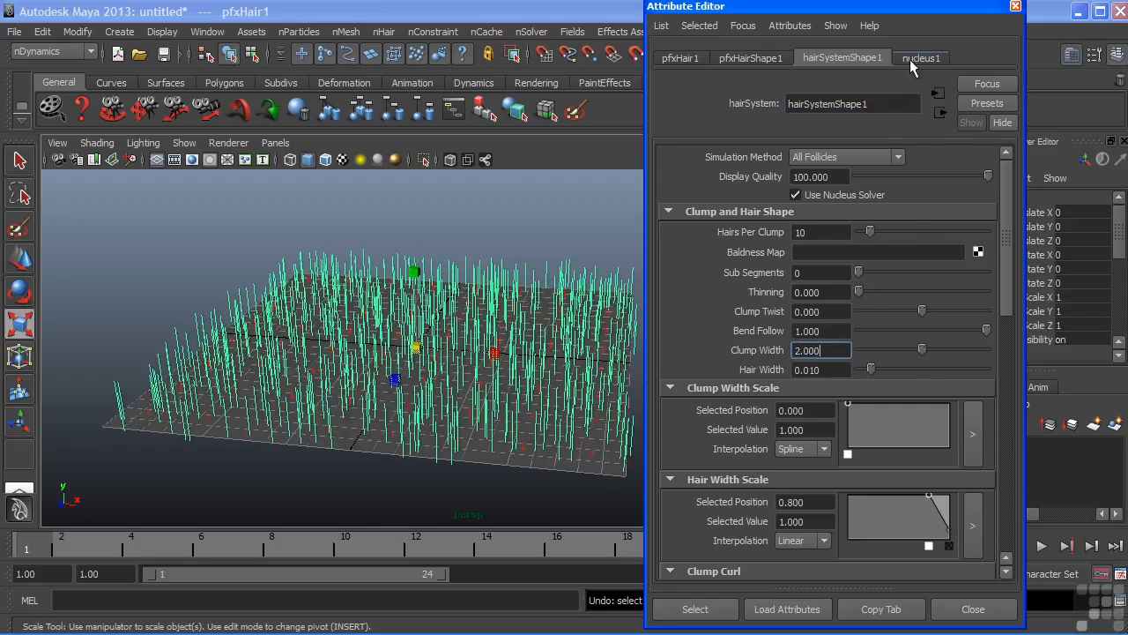
On nucleus1, raise Wind Speed to about 7.93 and Air Density to about 1.38.
left_click(920, 56)
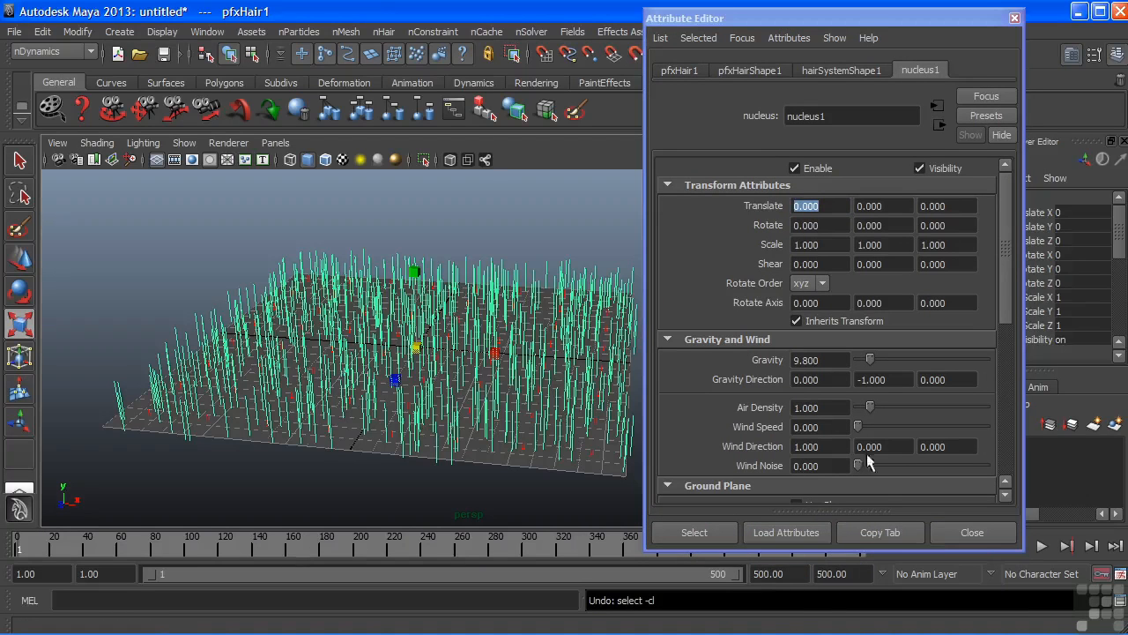
left_click_drag(857, 427, 884, 427)
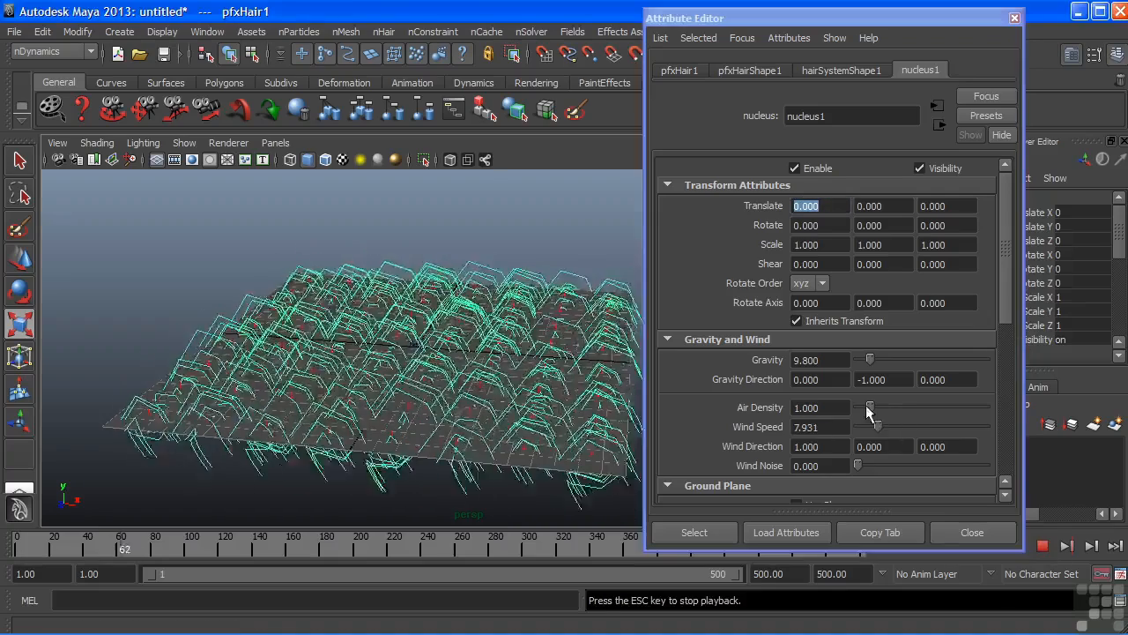
left_click_drag(857, 407, 874, 407)
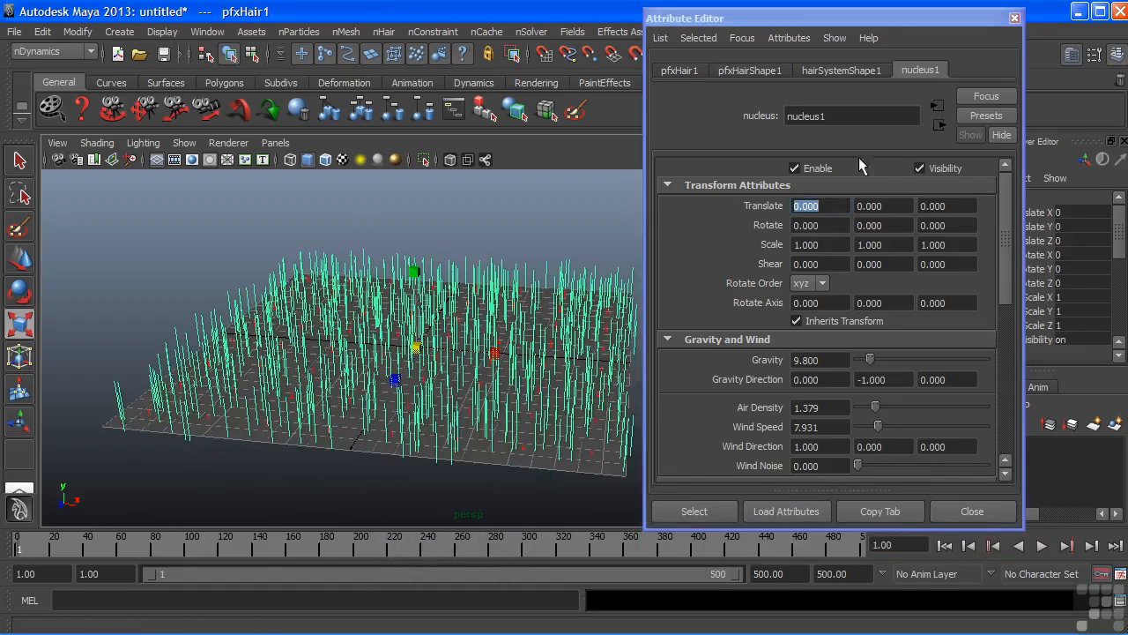
Play the grass simulation briefly, stop it, and rewind to the first frame.
left_click(843, 71)
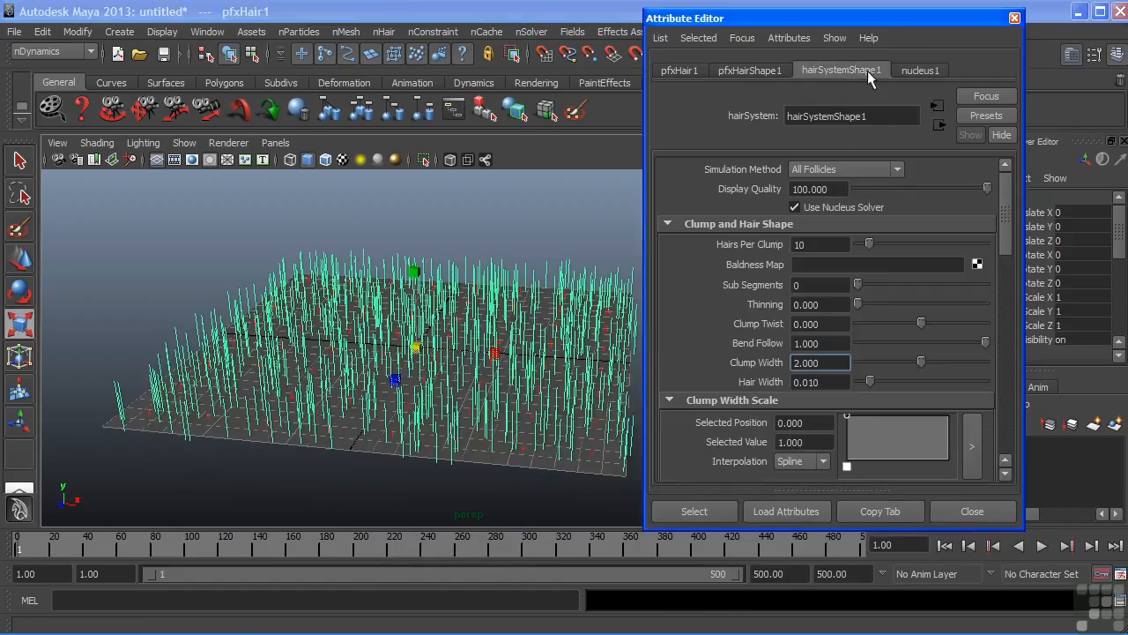
left_click(1040, 545)
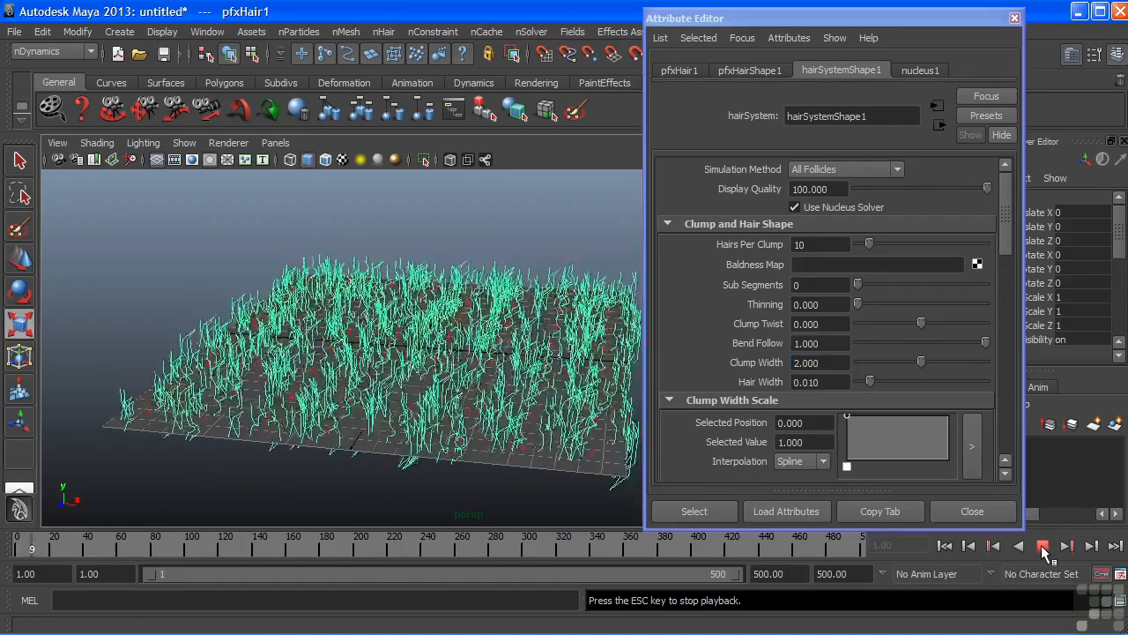
left_click(1042, 546)
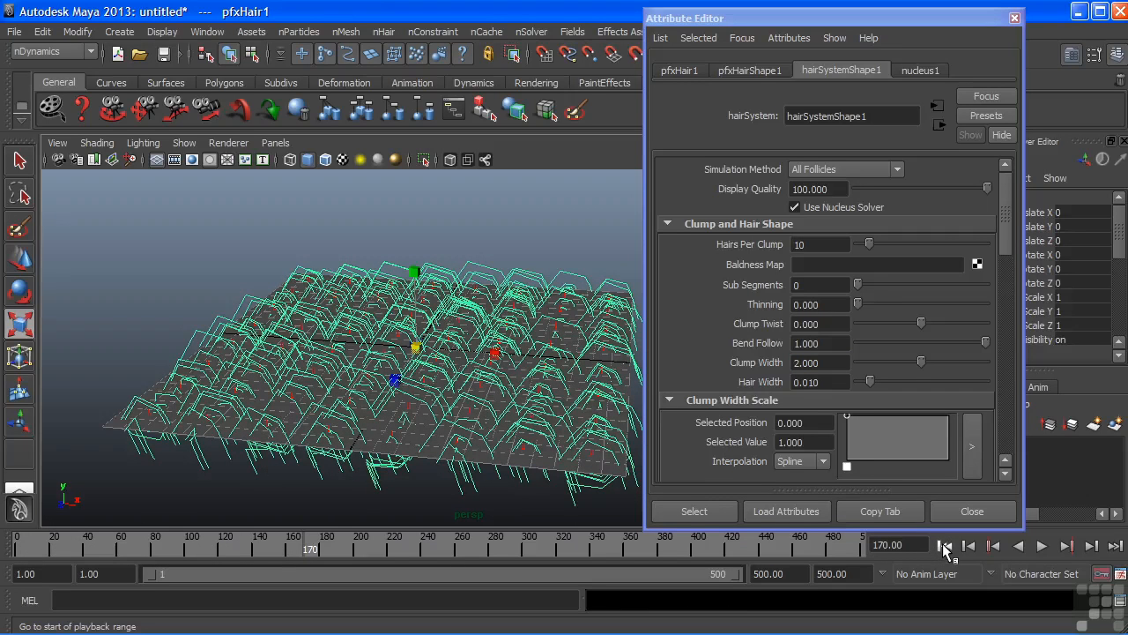
mouse_move(945, 545)
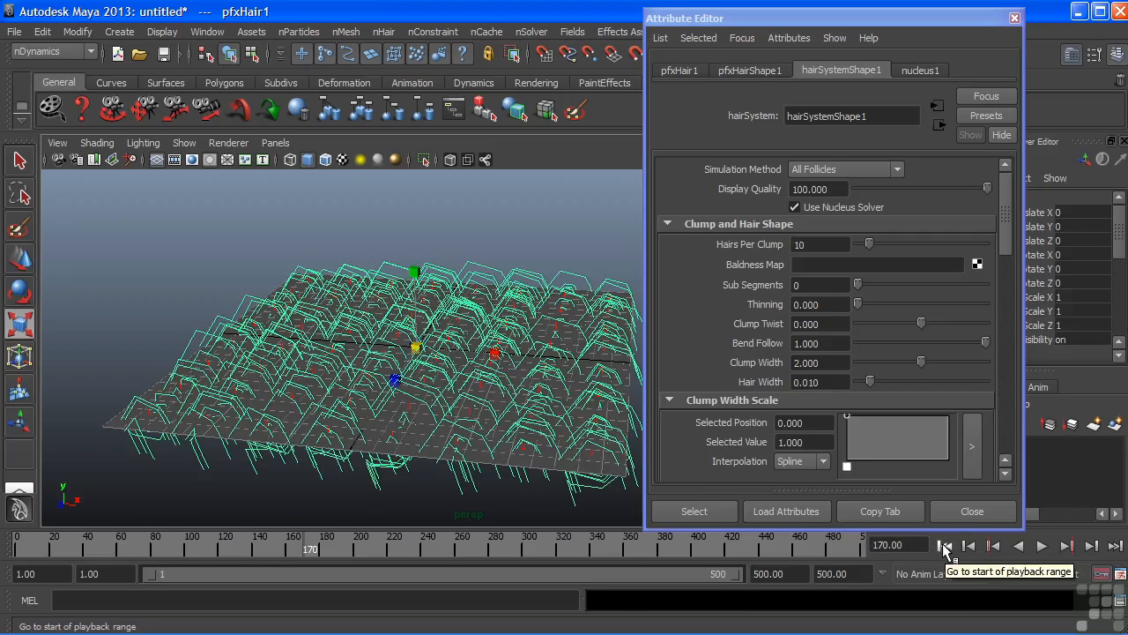
left_click(945, 546)
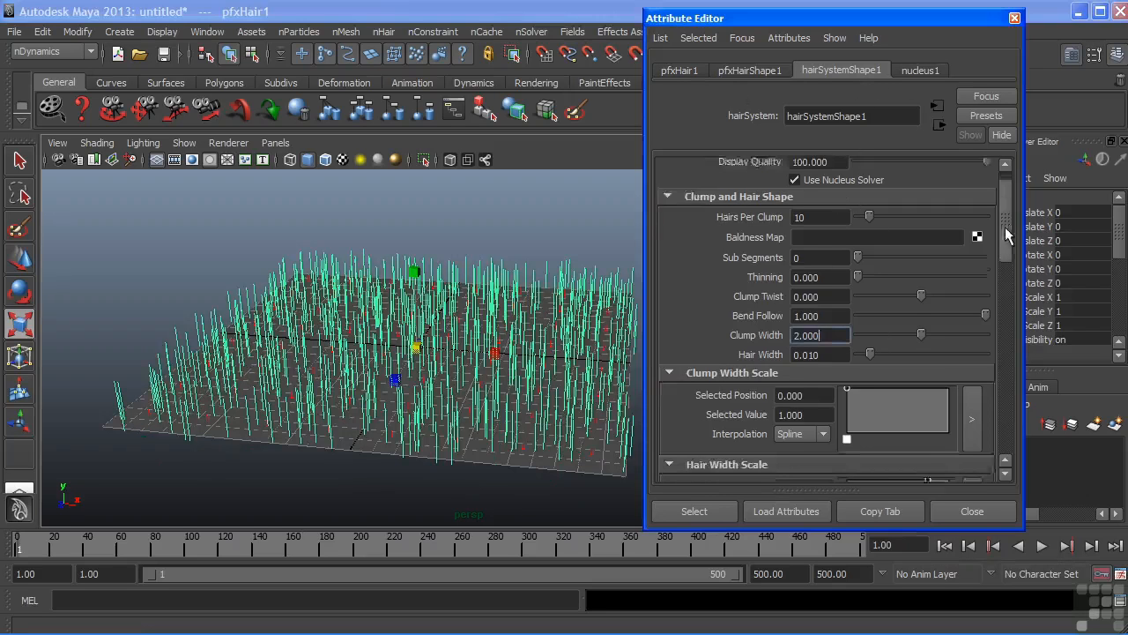
Set hairSystemShape1 Bend Resistance to 90 in Dynamic Properties and replay the simulation.
scroll("down", 3)
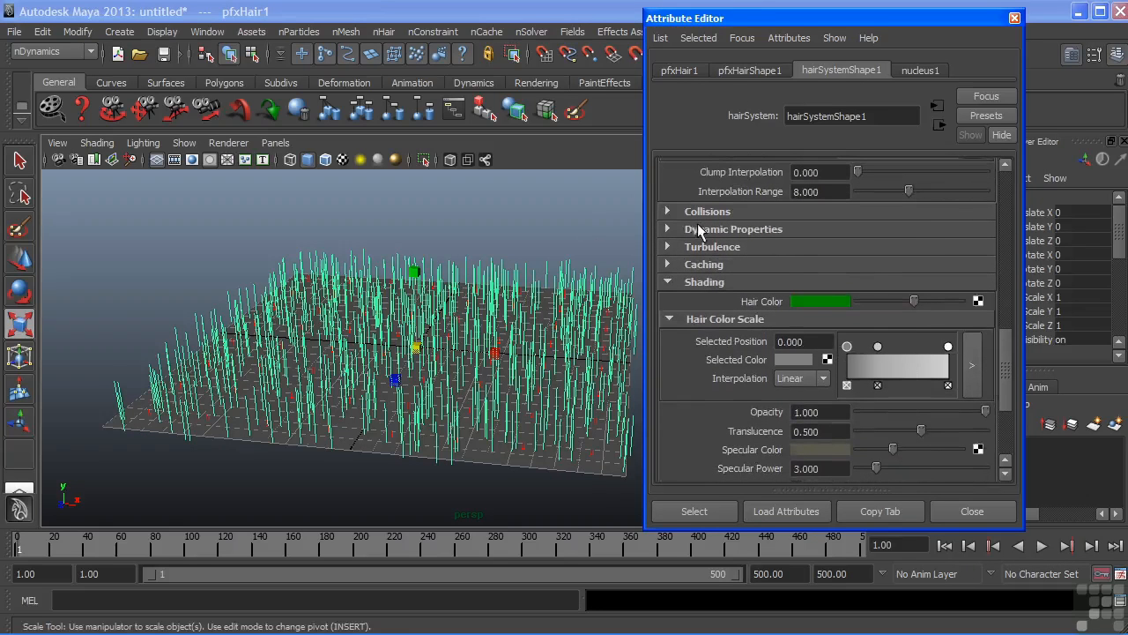
mouse_move(729, 236)
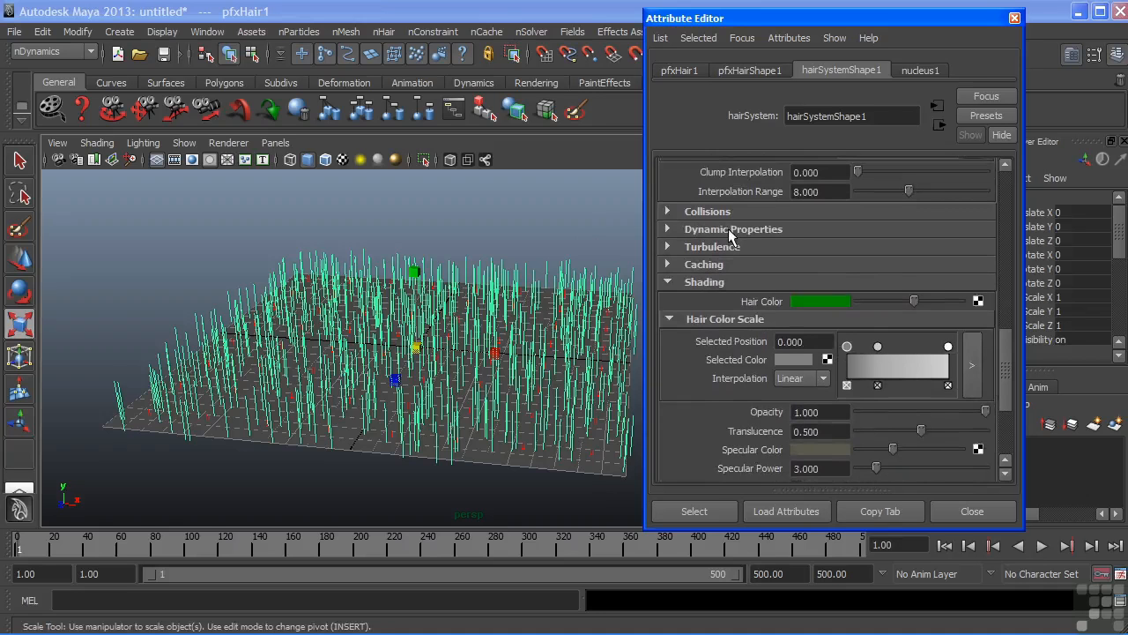
mouse_move(735, 237)
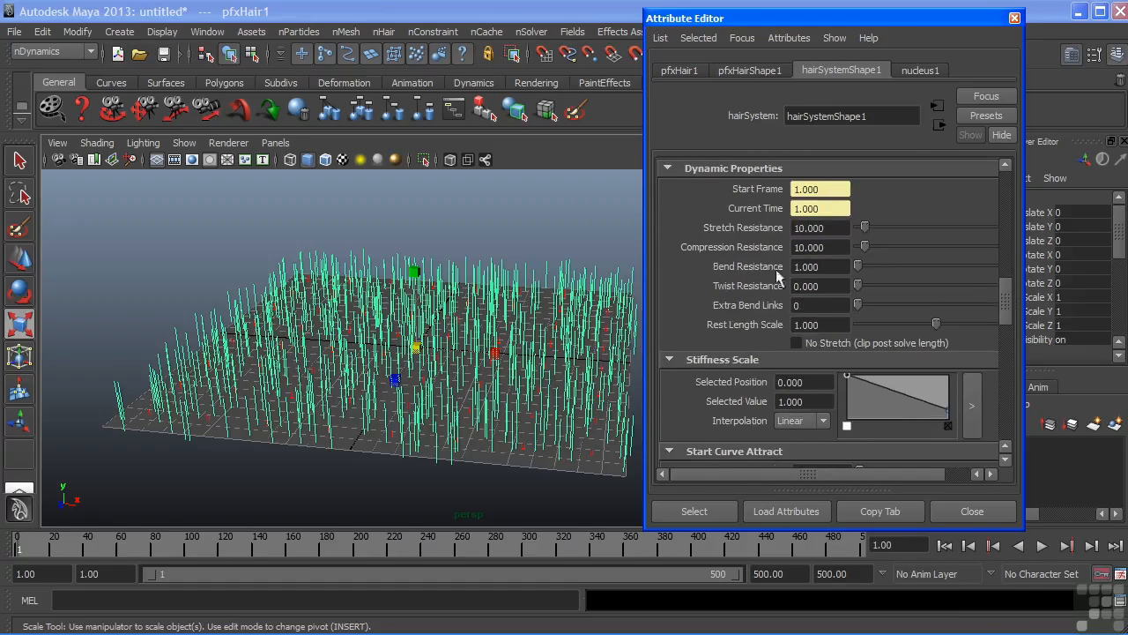
mouse_move(764, 273)
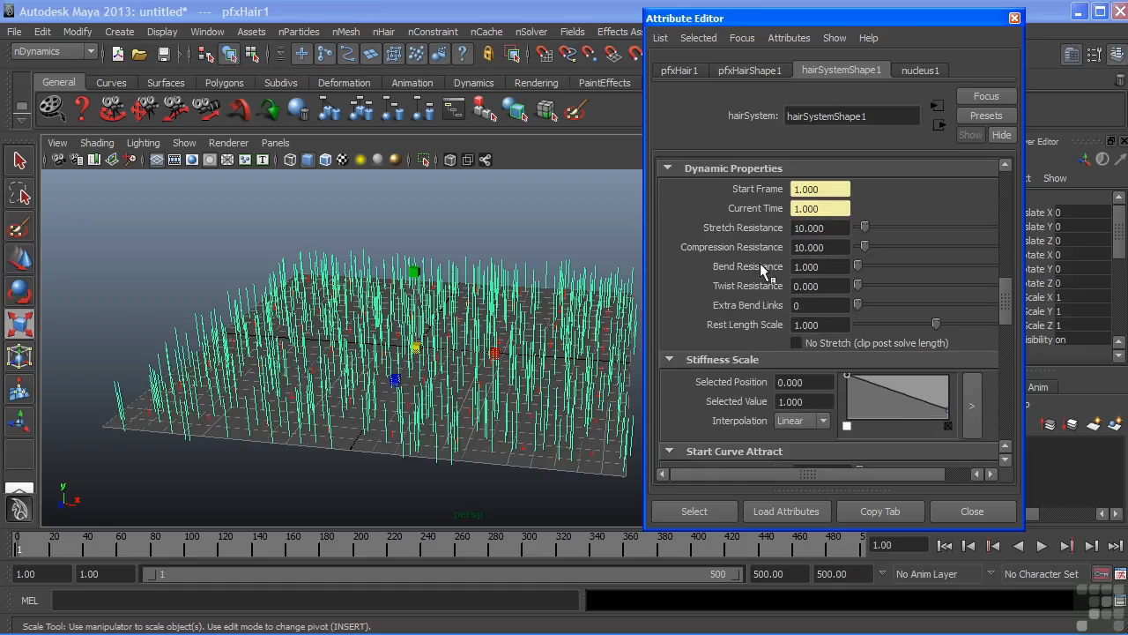
mouse_move(850, 264)
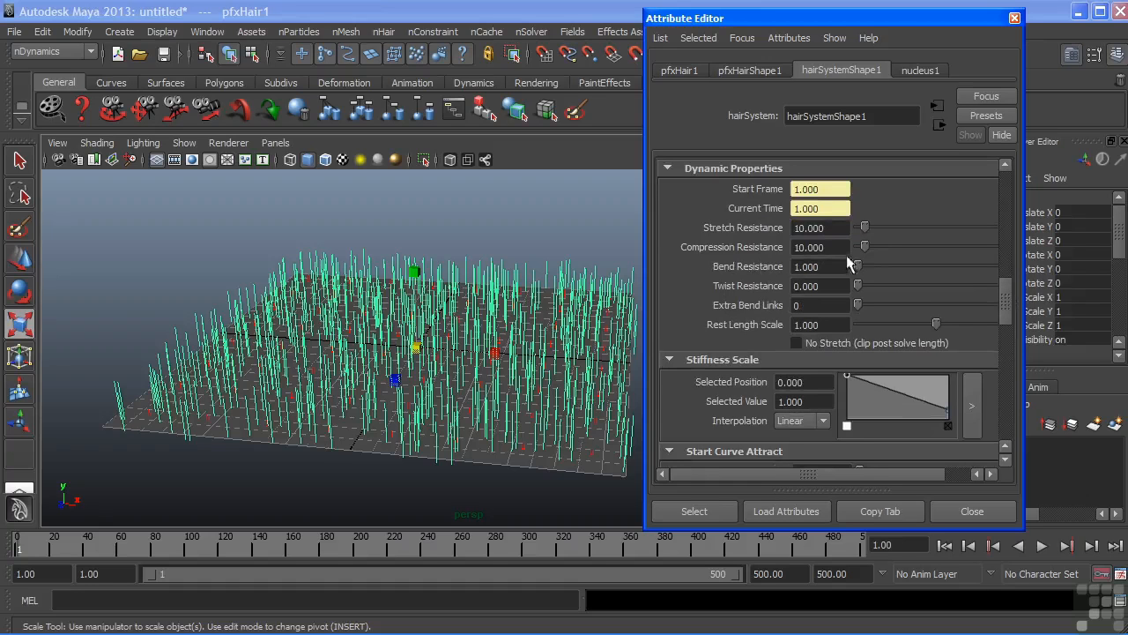
left_click_drag(856, 266, 941, 266)
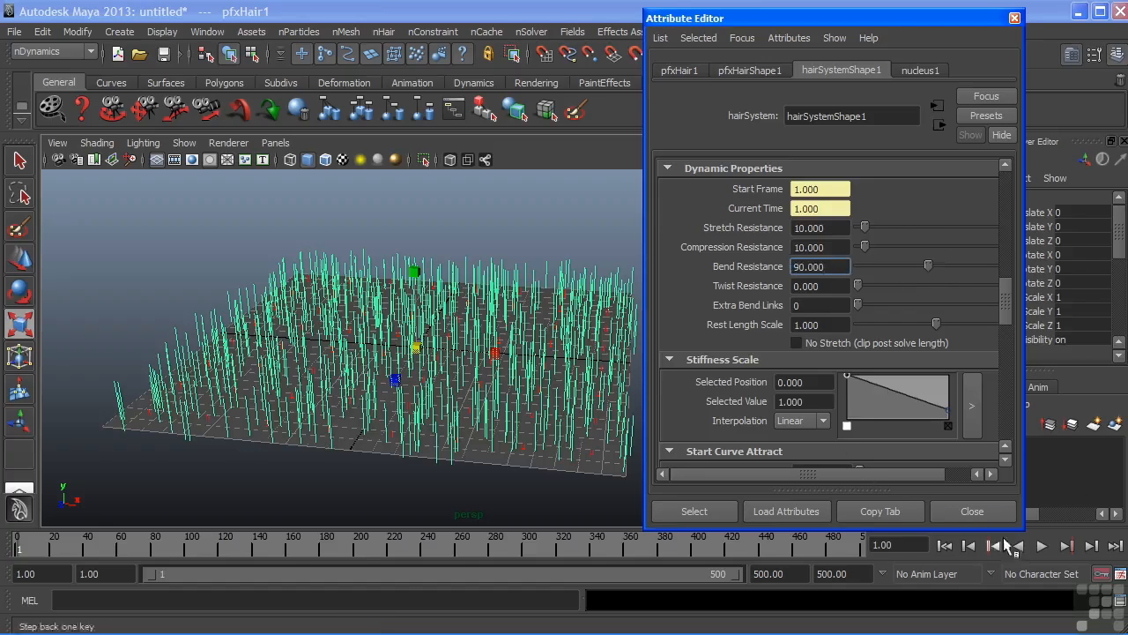
left_click(1039, 545)
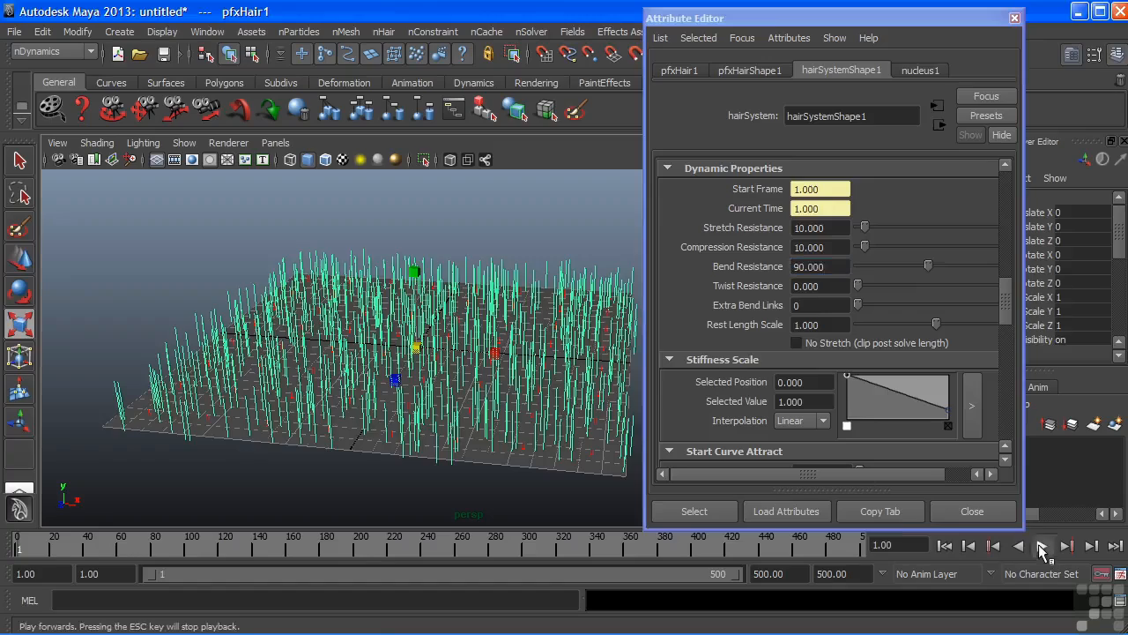
left_click(1043, 546)
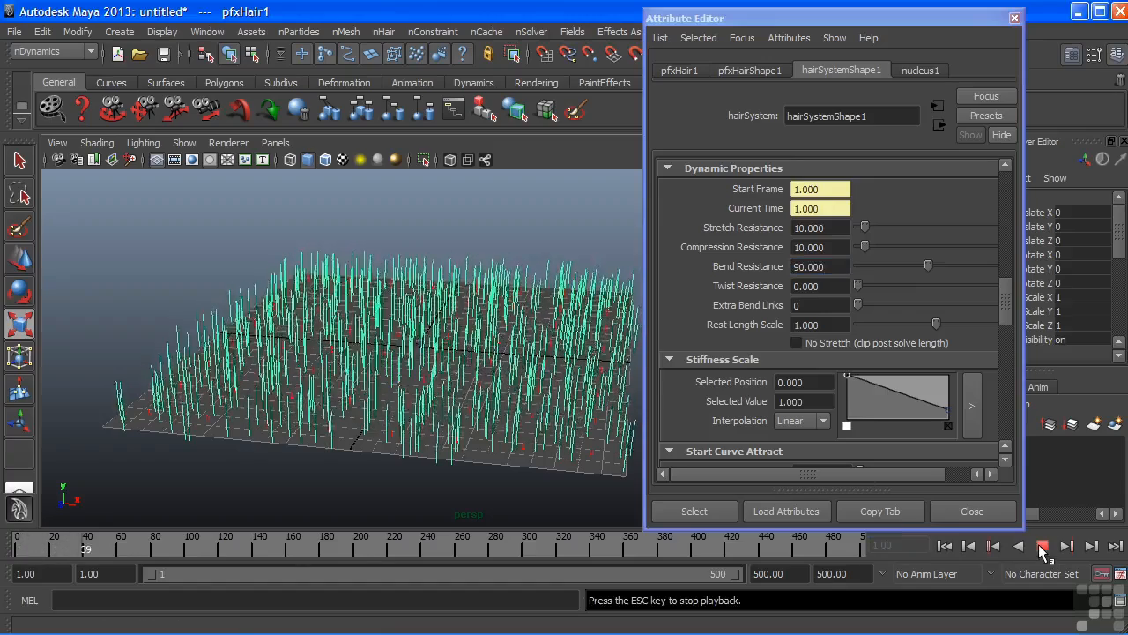
left_click(1040, 544)
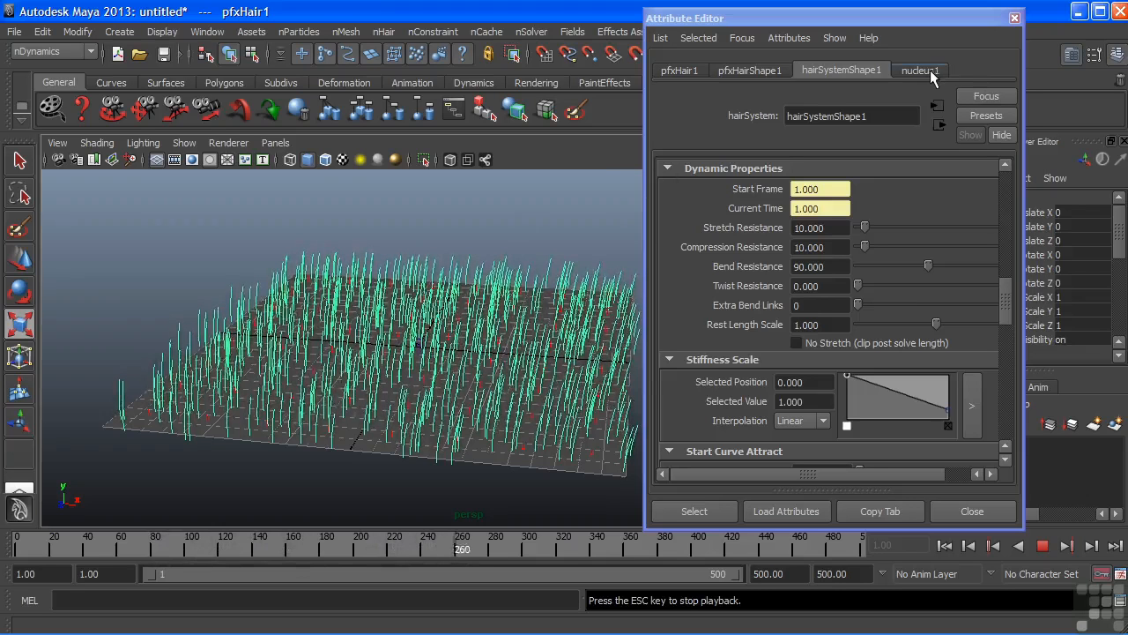
On nucleus1, raise Air Density to 2.345, Wind Speed to 14.483 and Wind Noise to 1.
left_click(920, 71)
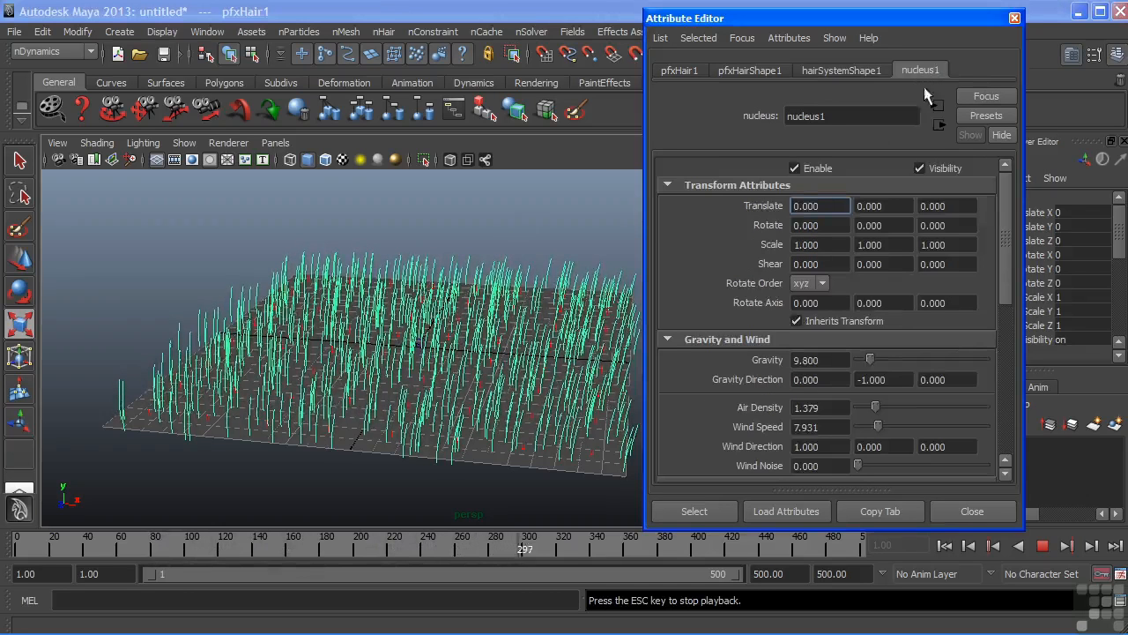
scroll("down", 3)
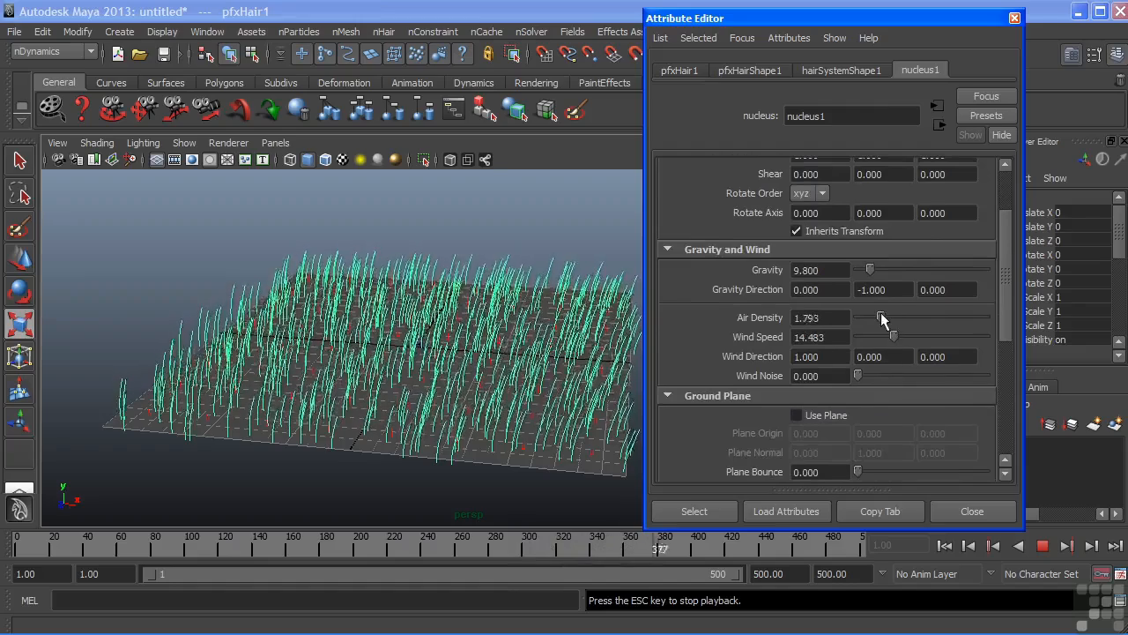
left_click_drag(879, 317, 889, 317)
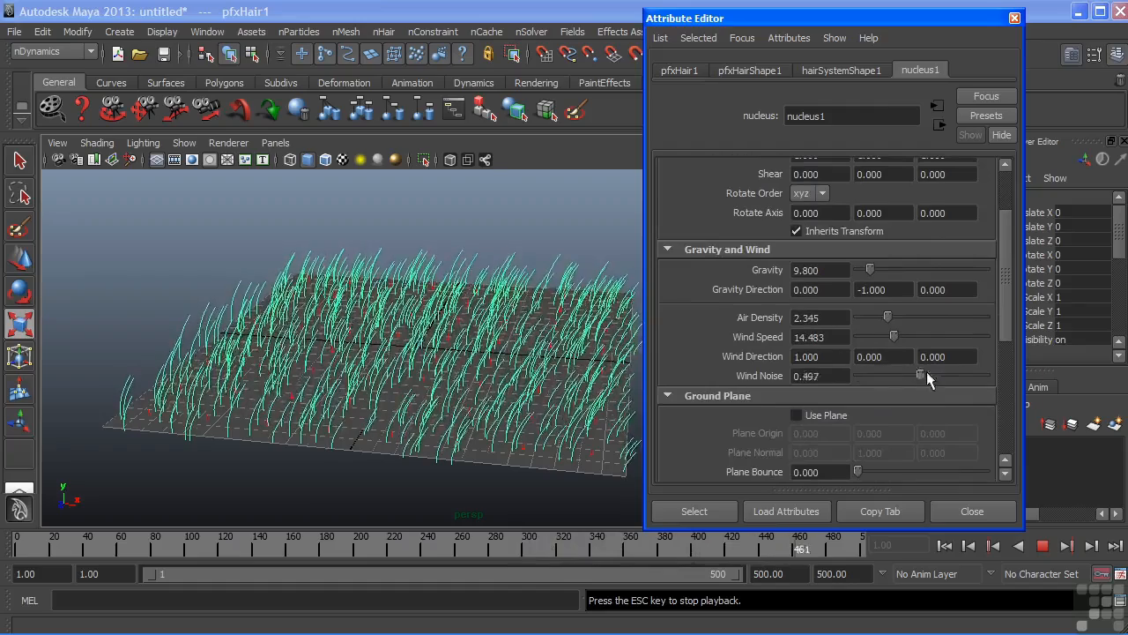
left_click_drag(920, 375, 987, 376)
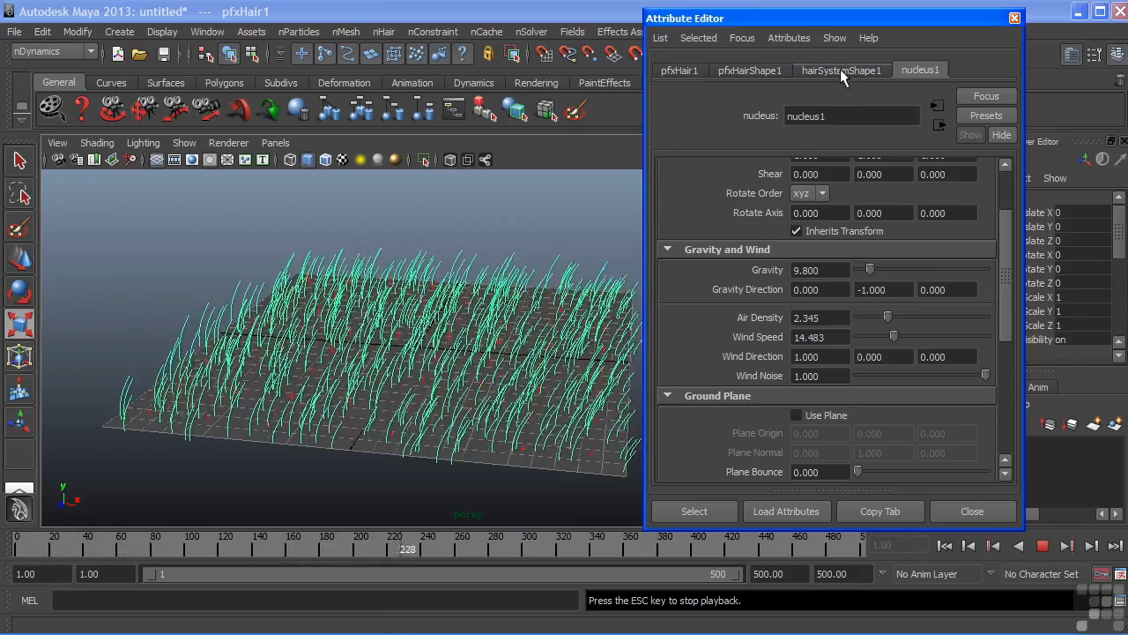
Adjust hairSystemShape1 Turbulence Intensity up and back down to a gentle 0.039.
left_click(839, 71)
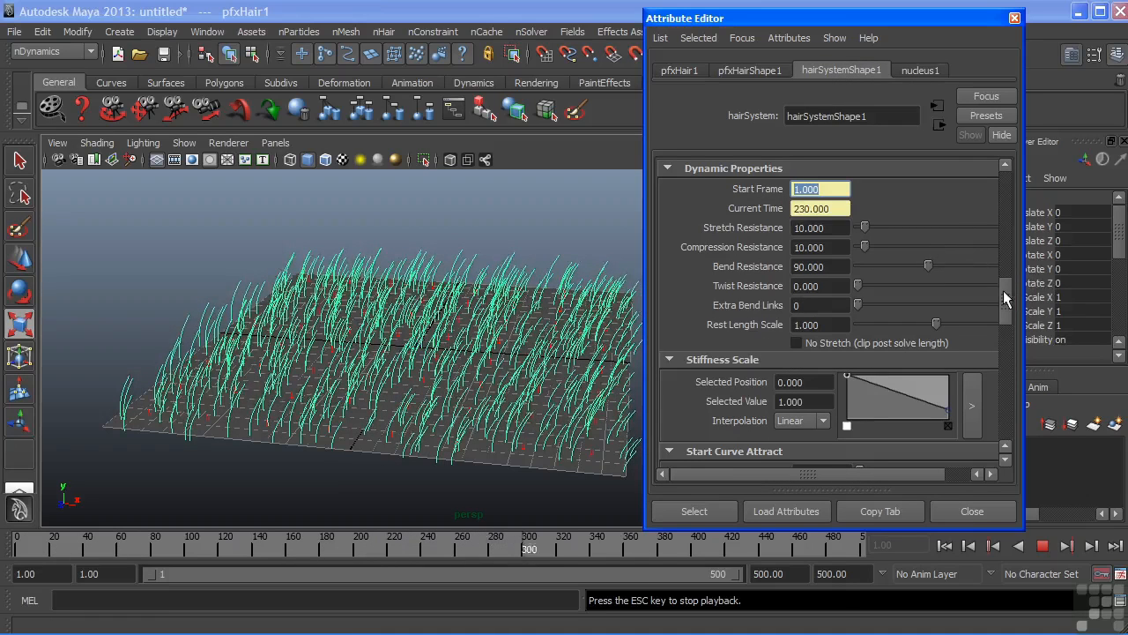
scroll("down", 3)
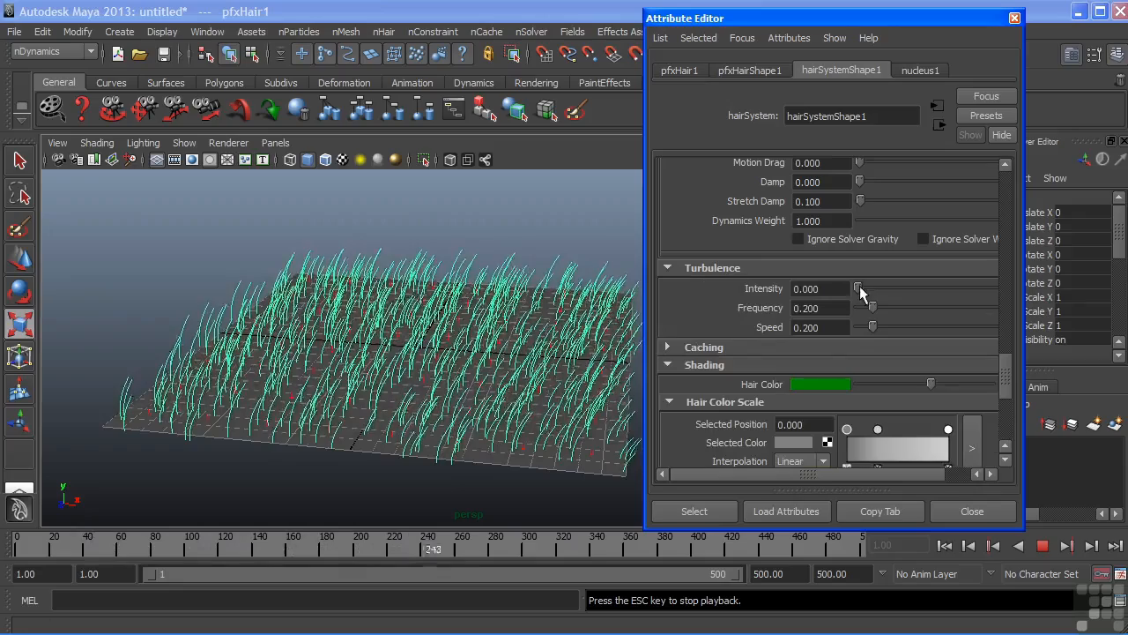
left_click_drag(860, 288, 864, 287)
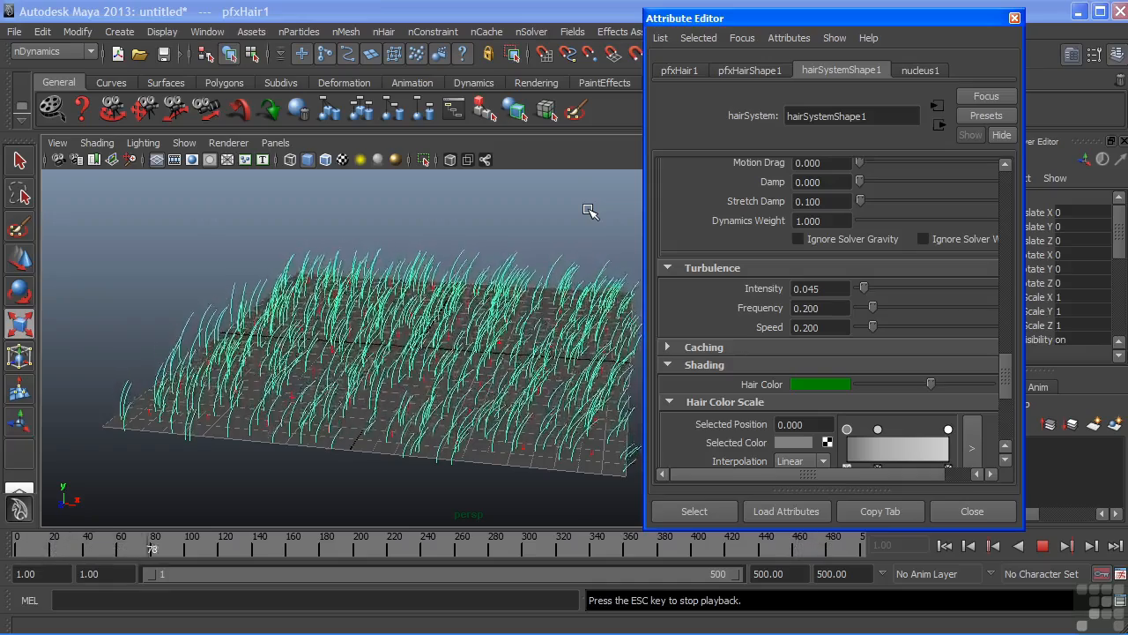
left_click_drag(863, 289, 895, 289)
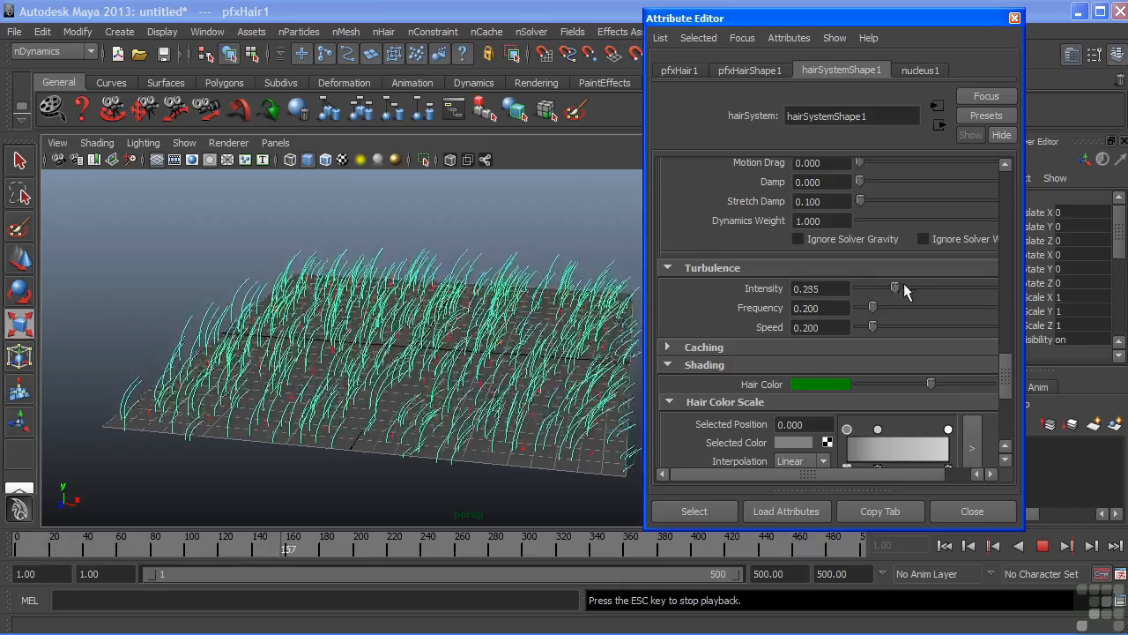
left_click_drag(895, 287, 959, 287)
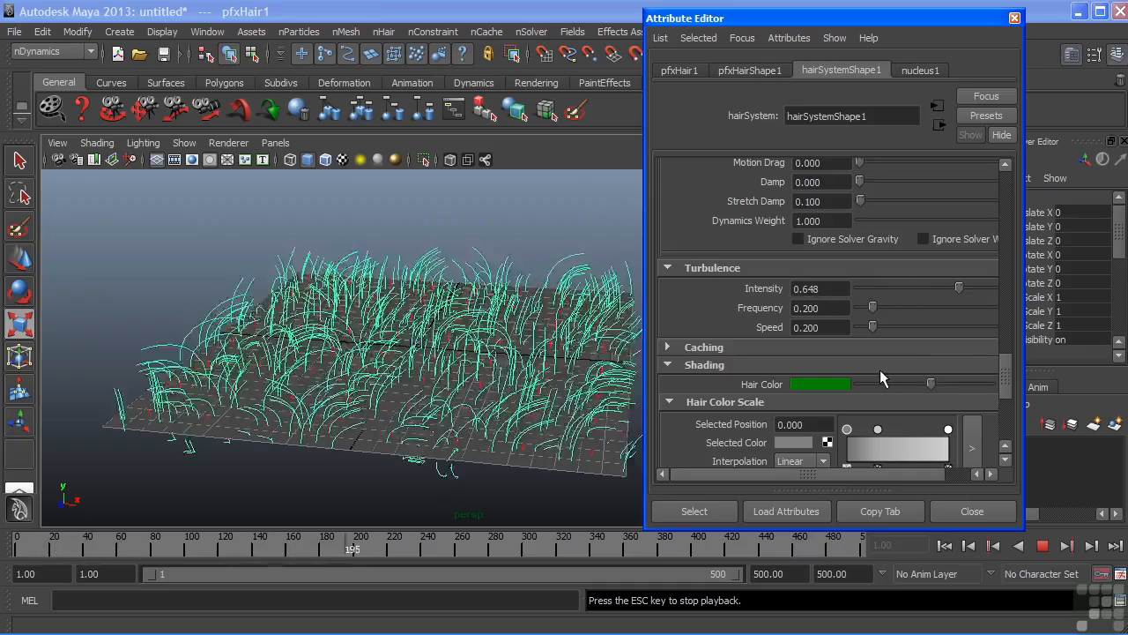
left_click_drag(959, 289, 864, 289)
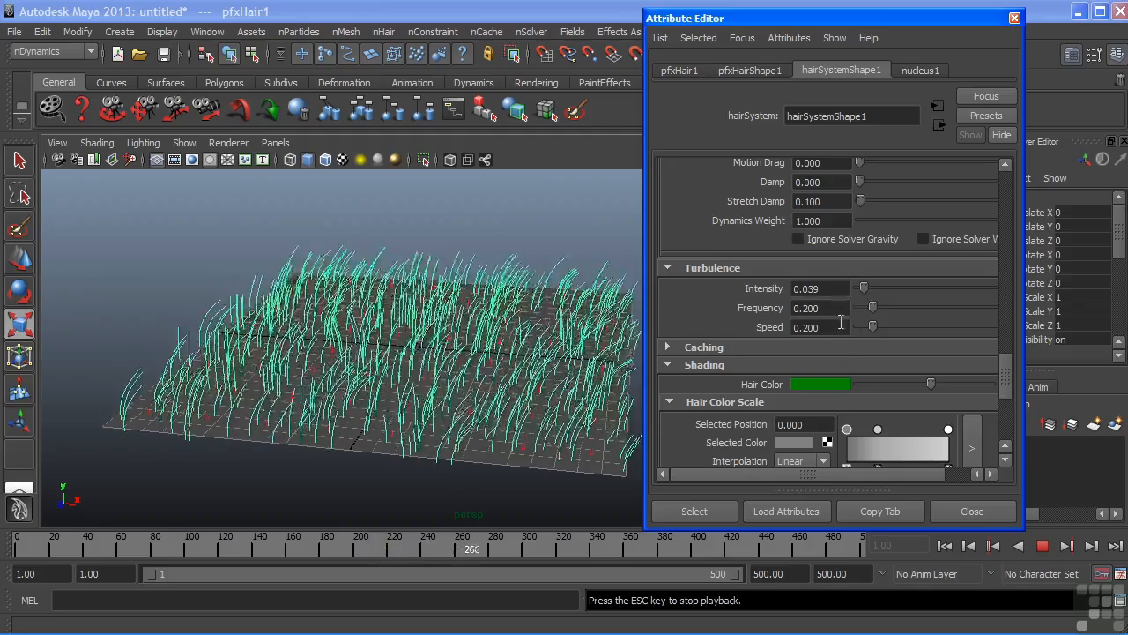
Stop the playback and close the Attribute Editor.
left_click(1019, 545)
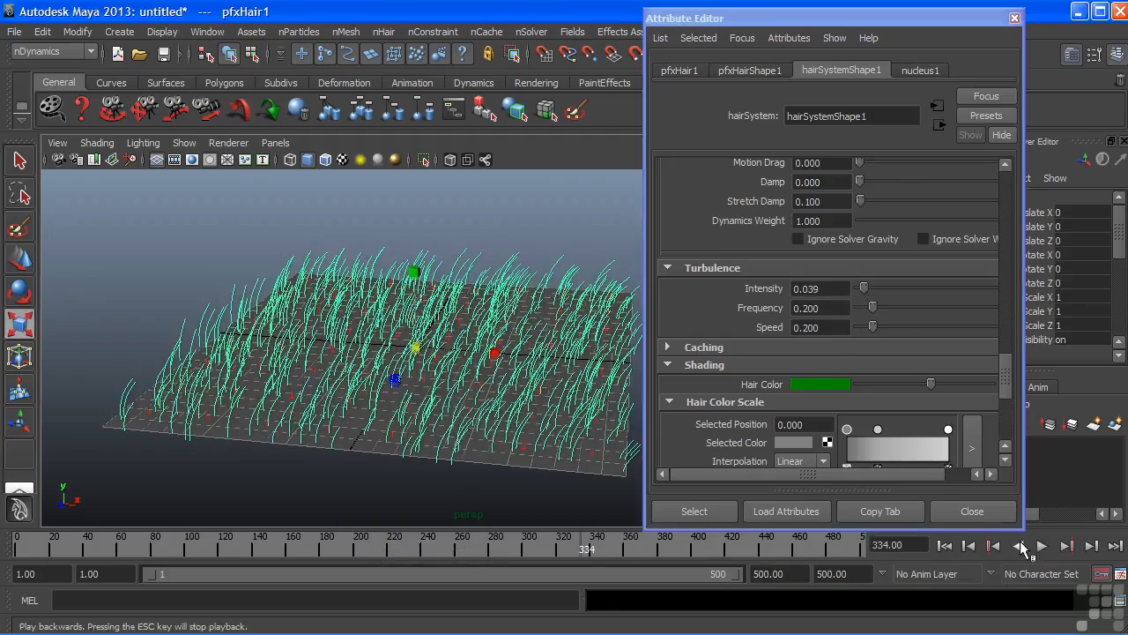
left_click(971, 511)
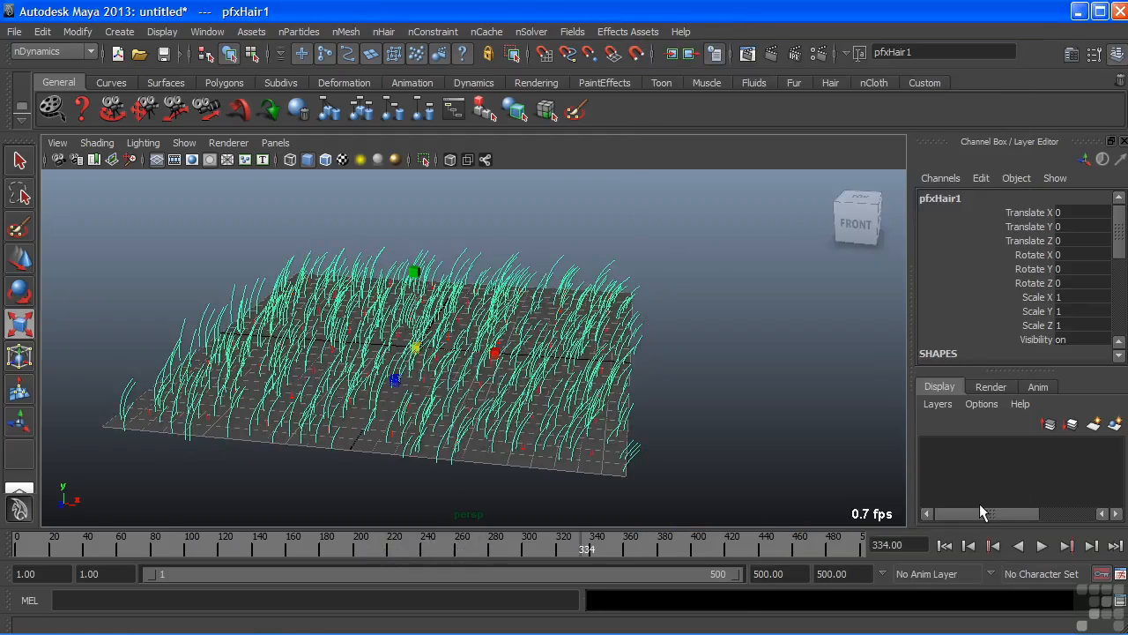